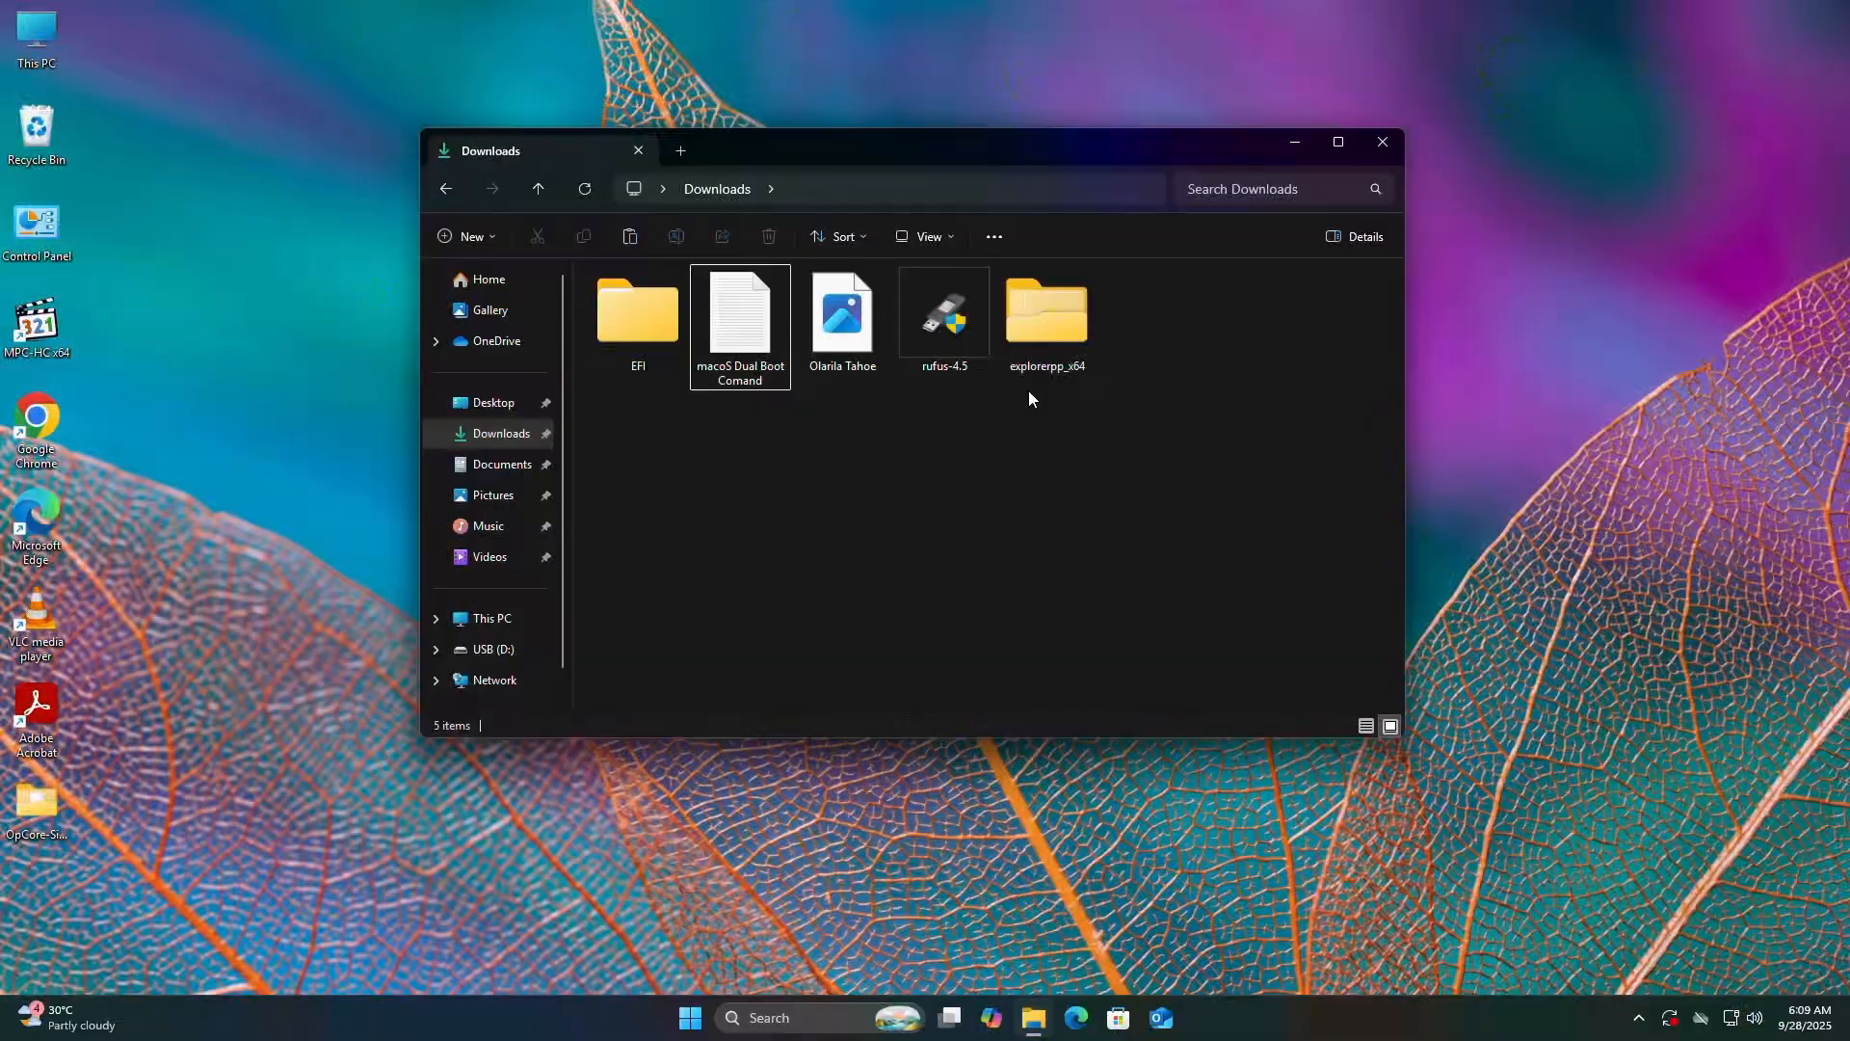
Write Olarila Tahoe.raw to the 32 GB USB (D:) with Rufus, accepting the data-erase warning.
double_click(942, 309)
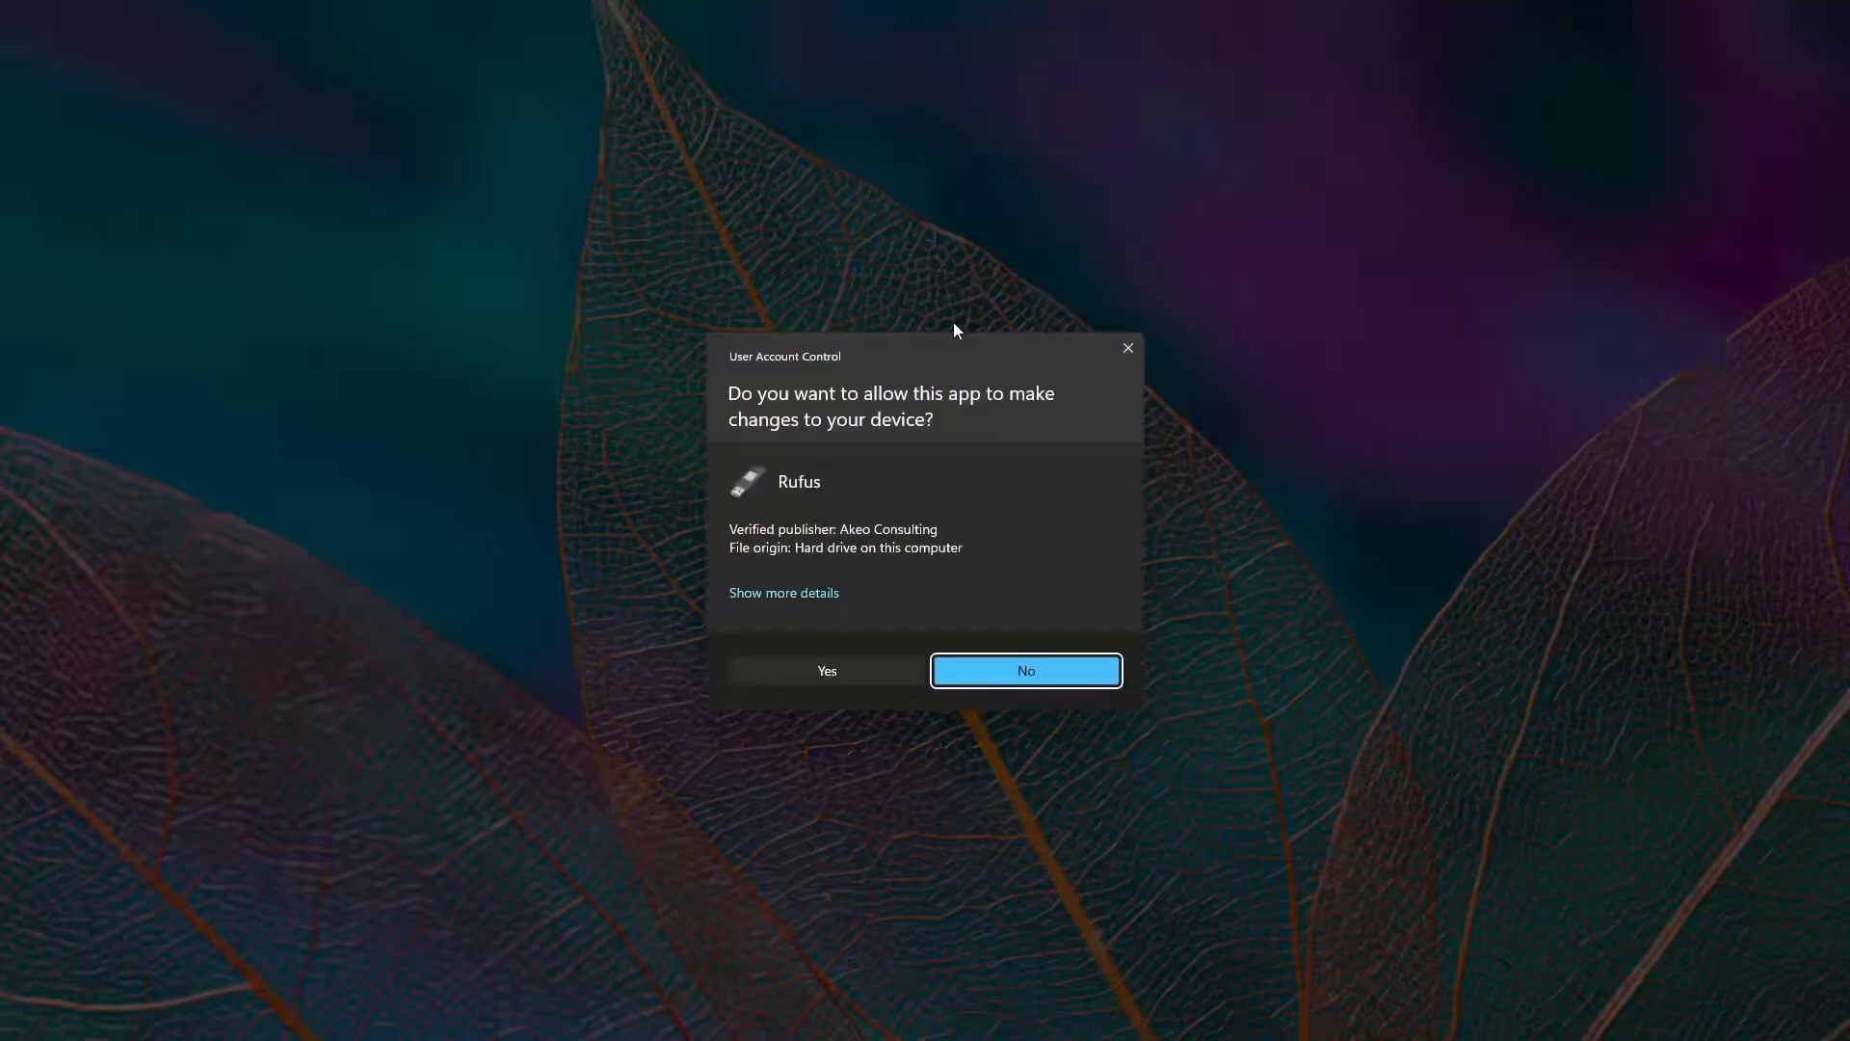
left_click(826, 671)
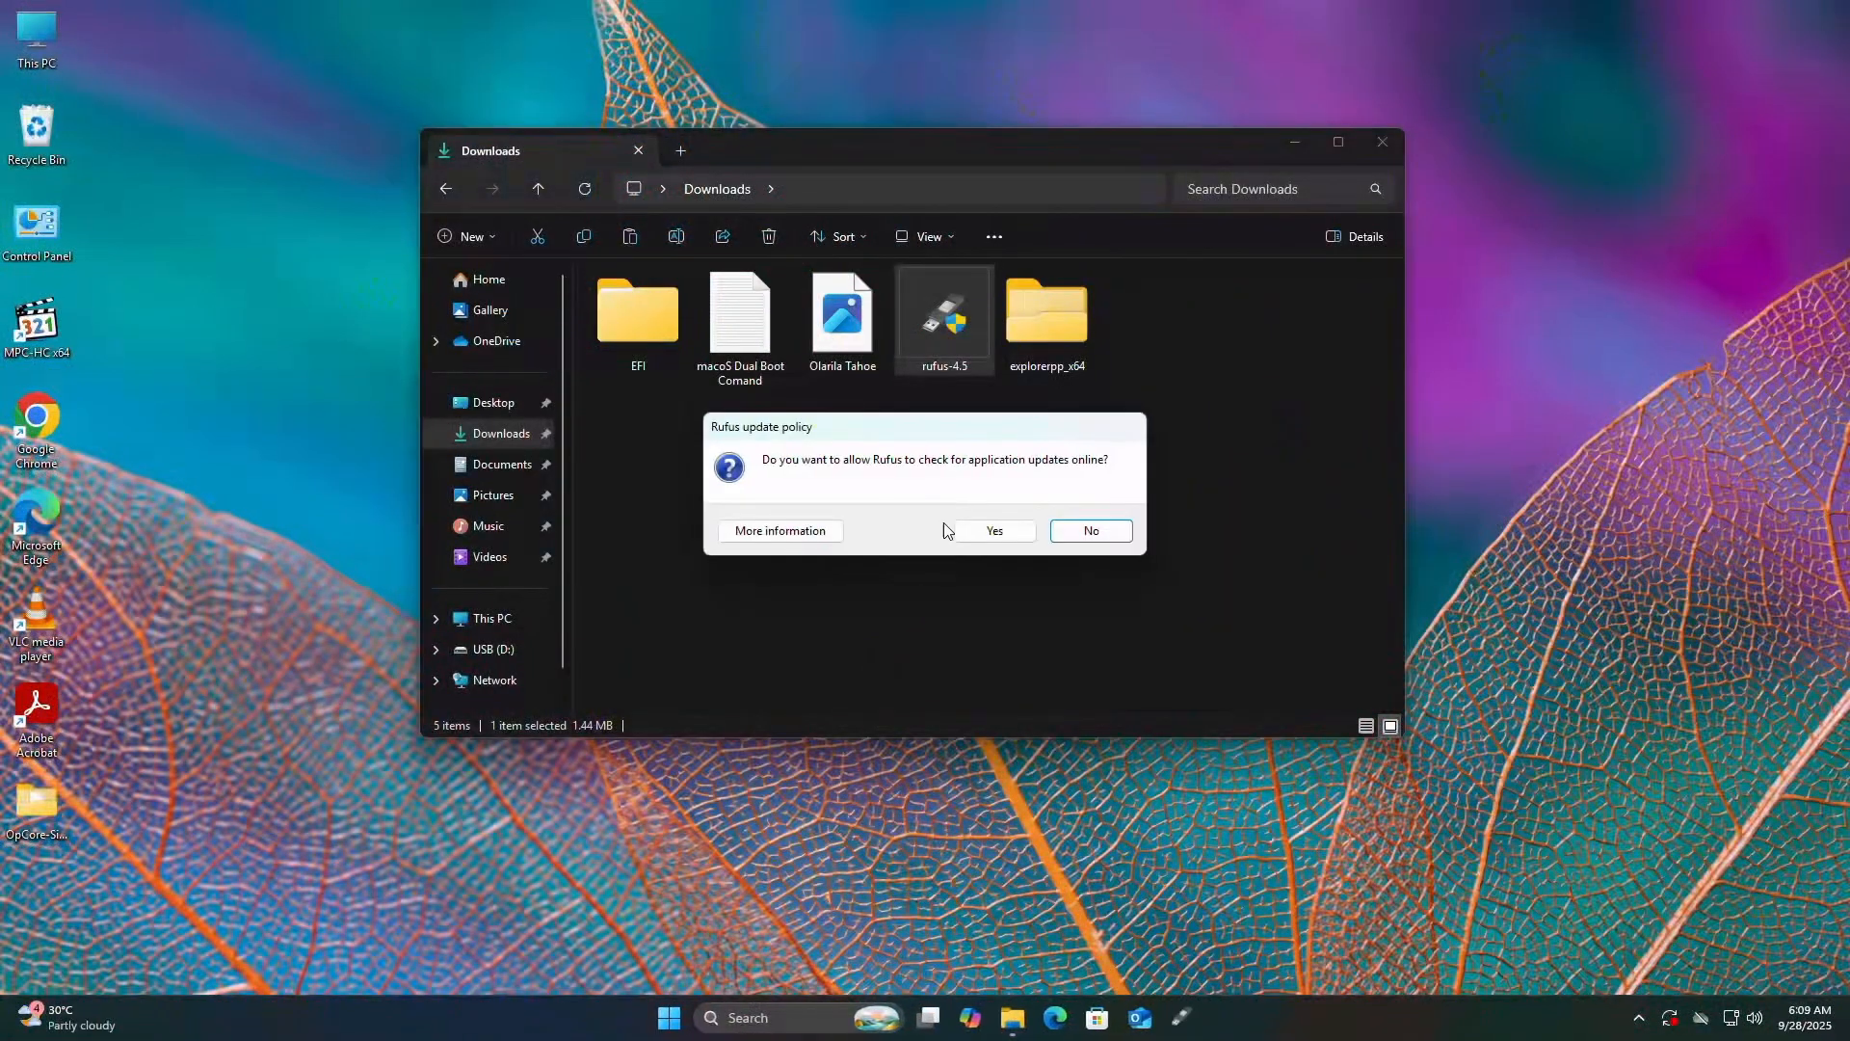
left_click(1088, 530)
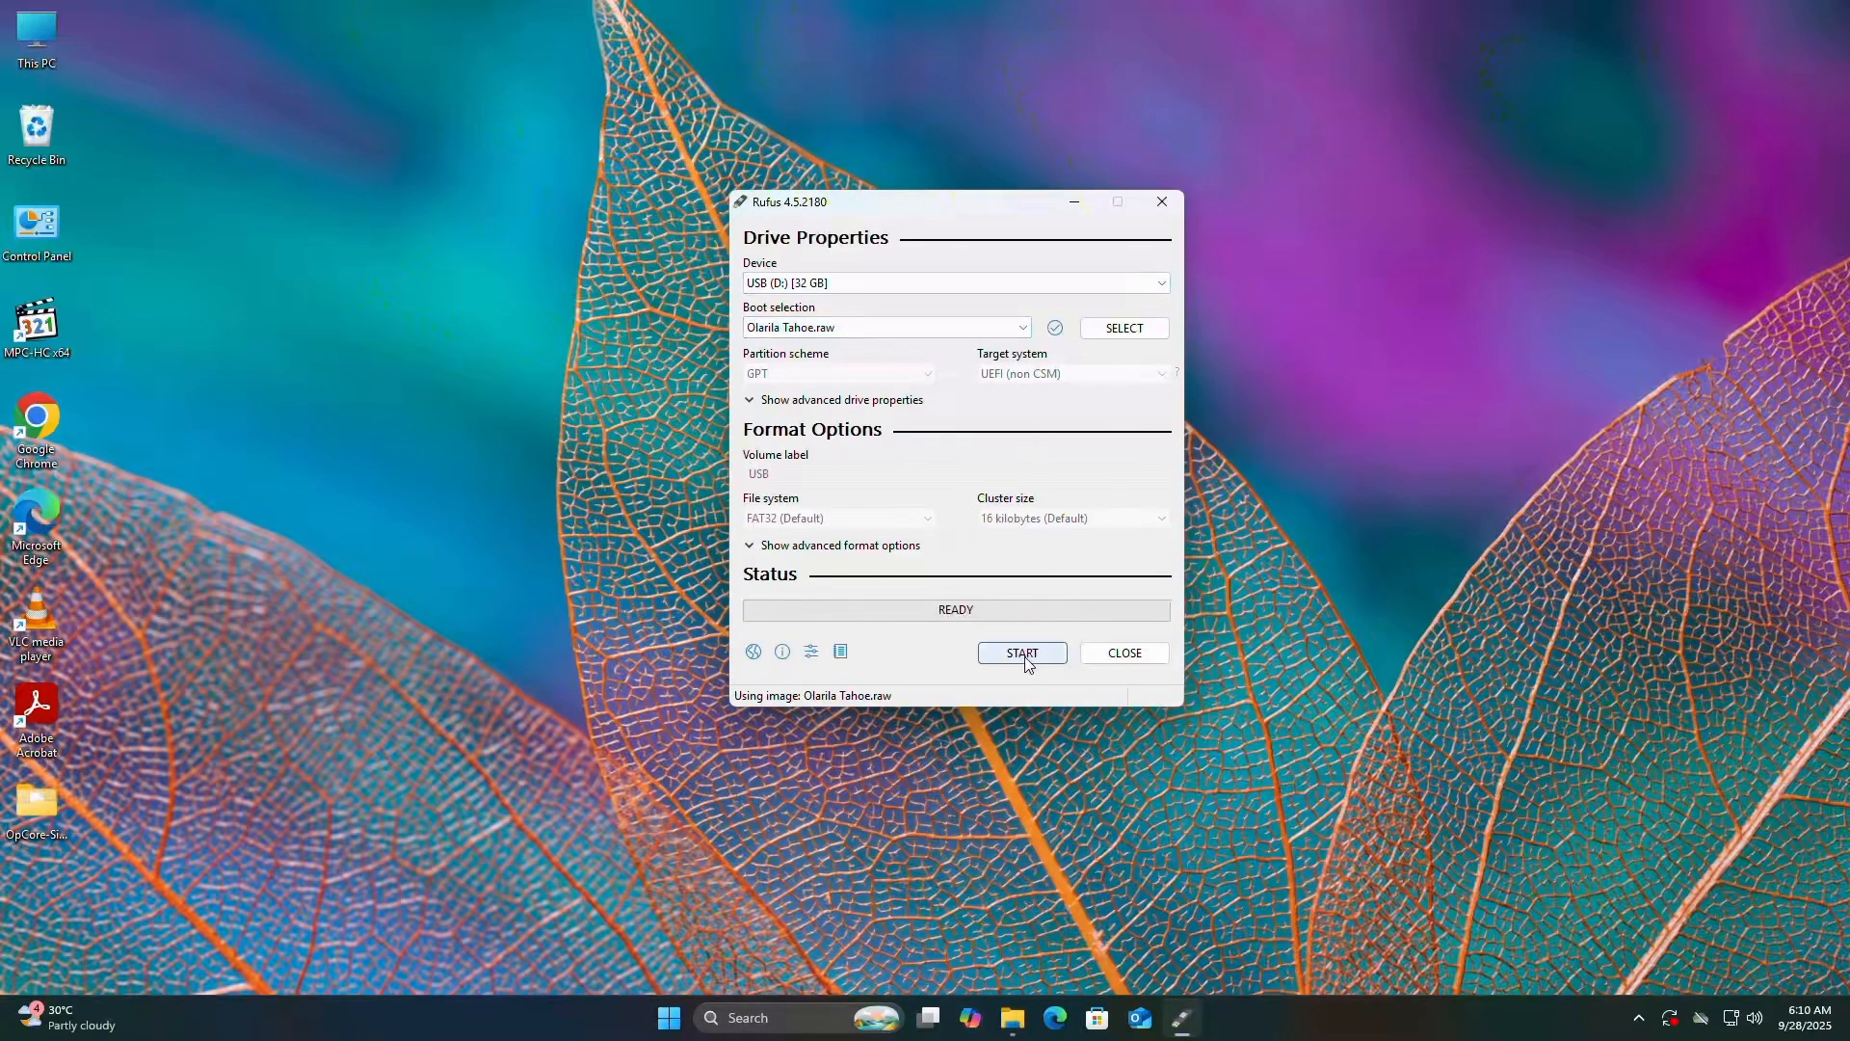
mouse_move(1021, 652)
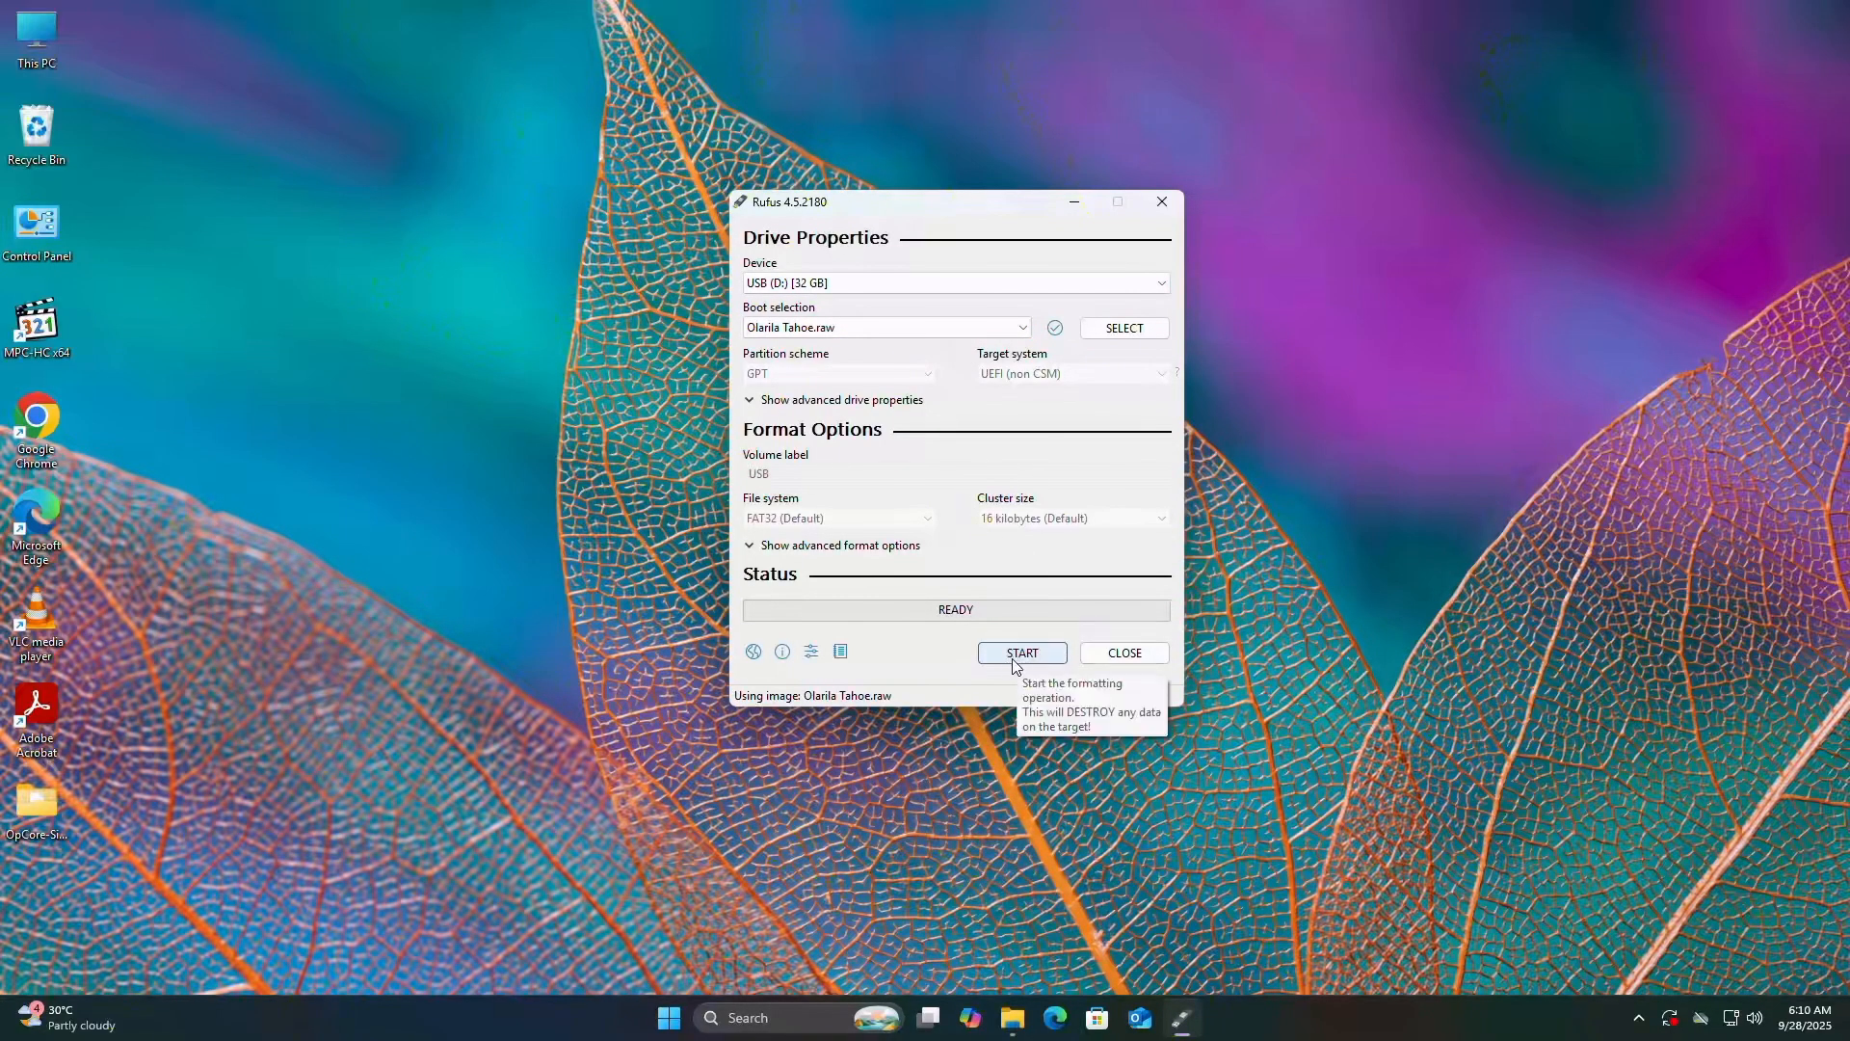
left_click(1020, 653)
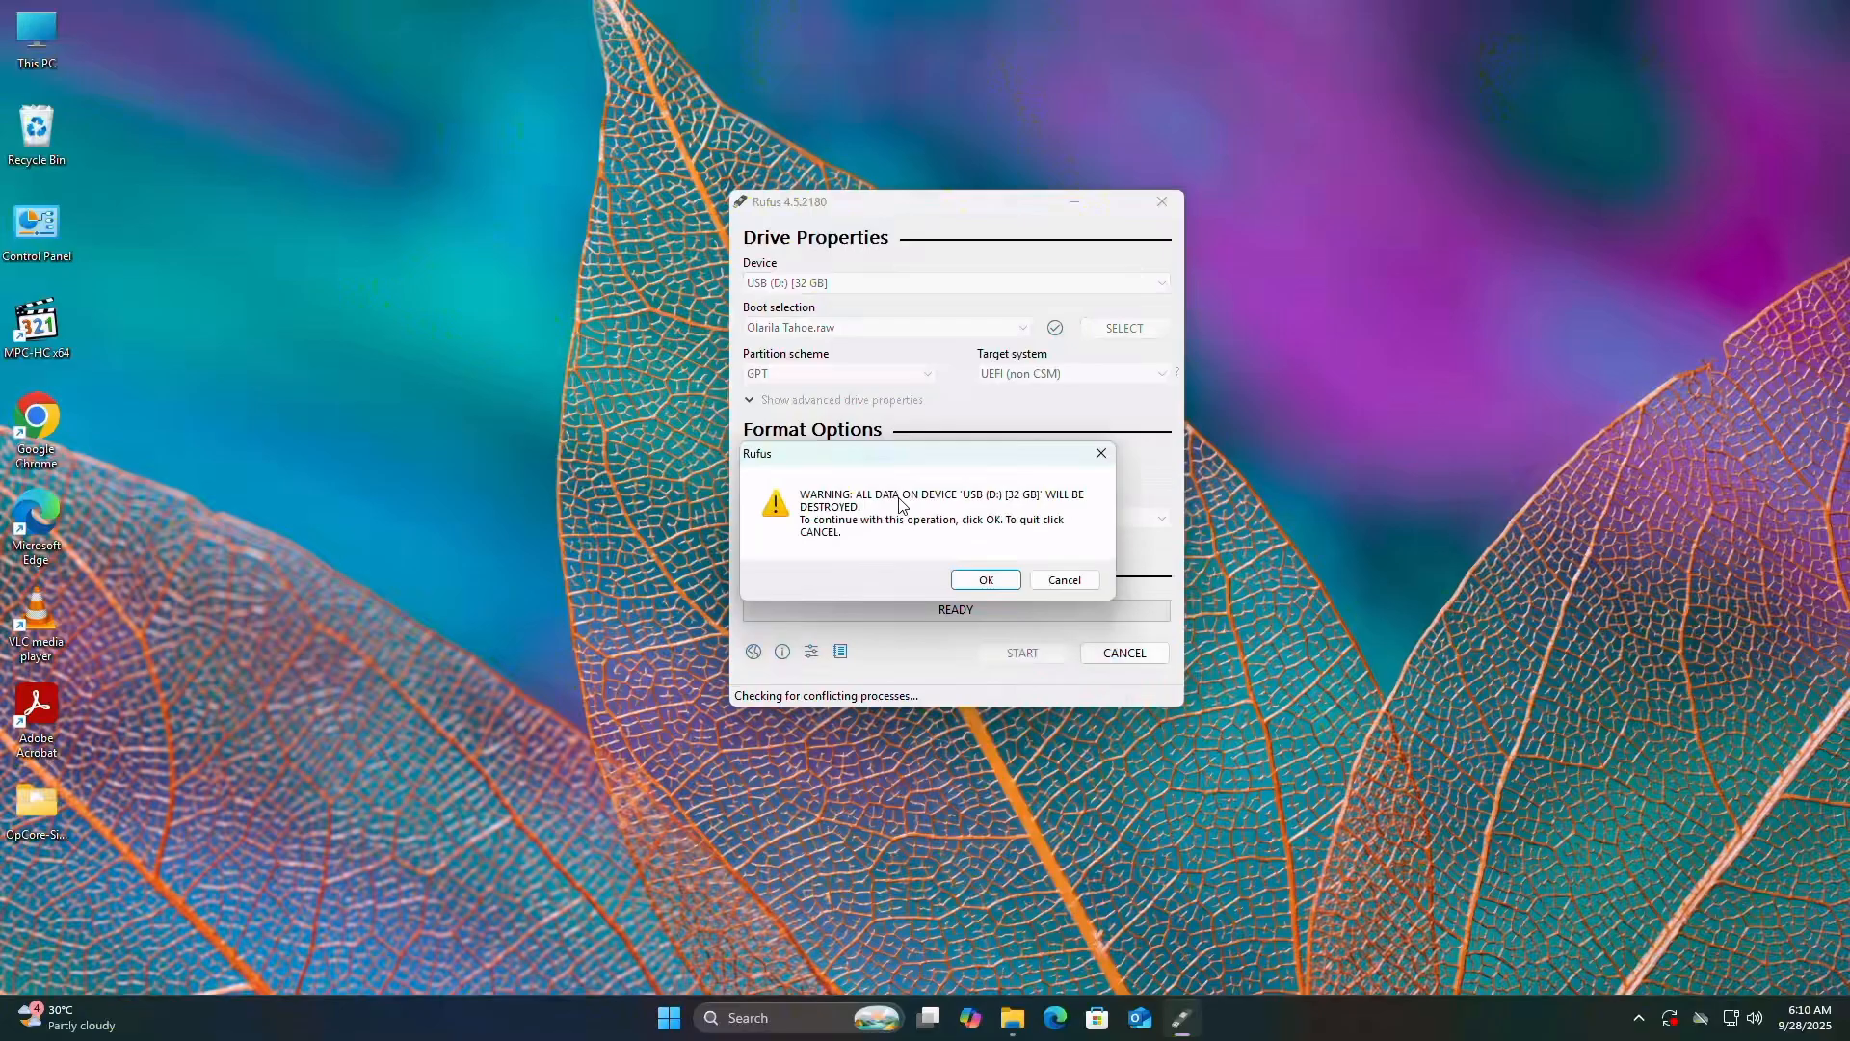
left_click(984, 579)
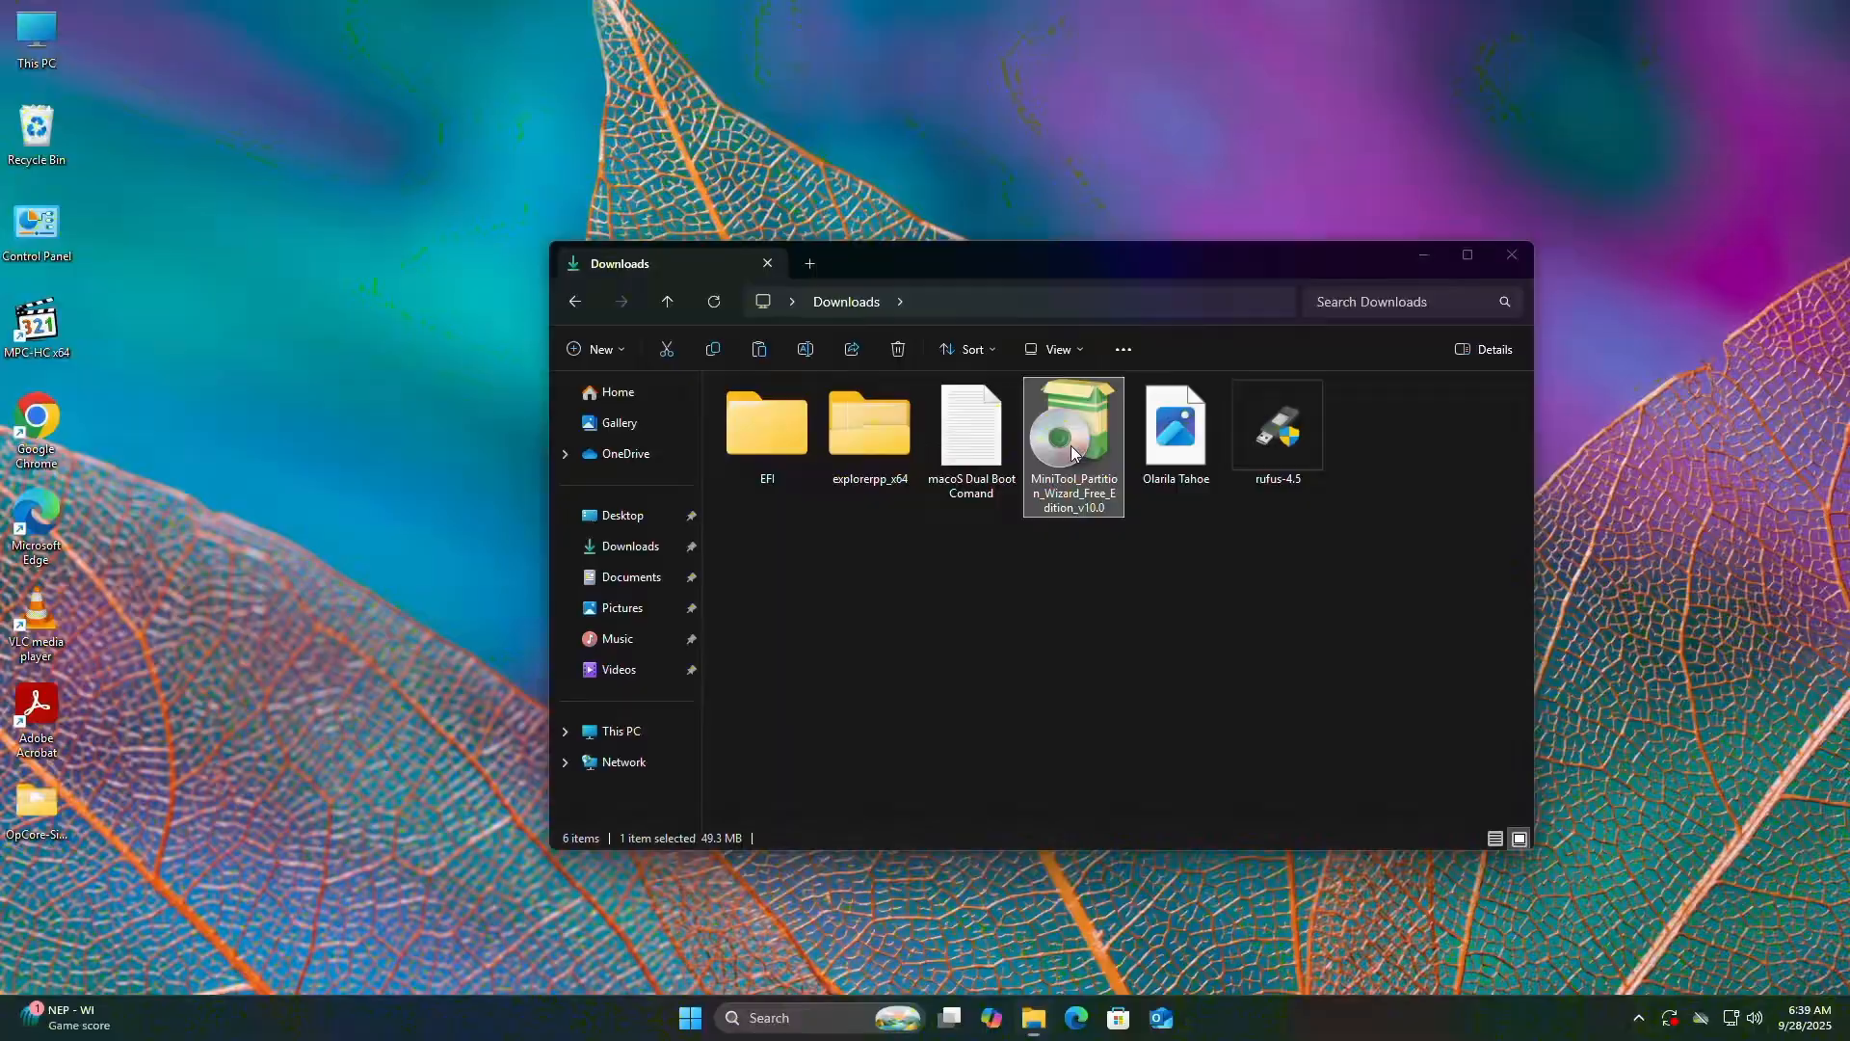
Launch MiniTool Partition Wizard and bring up the actions for Disk 2's 200 MB FAT32 EFI partition.
double_click(1072, 425)
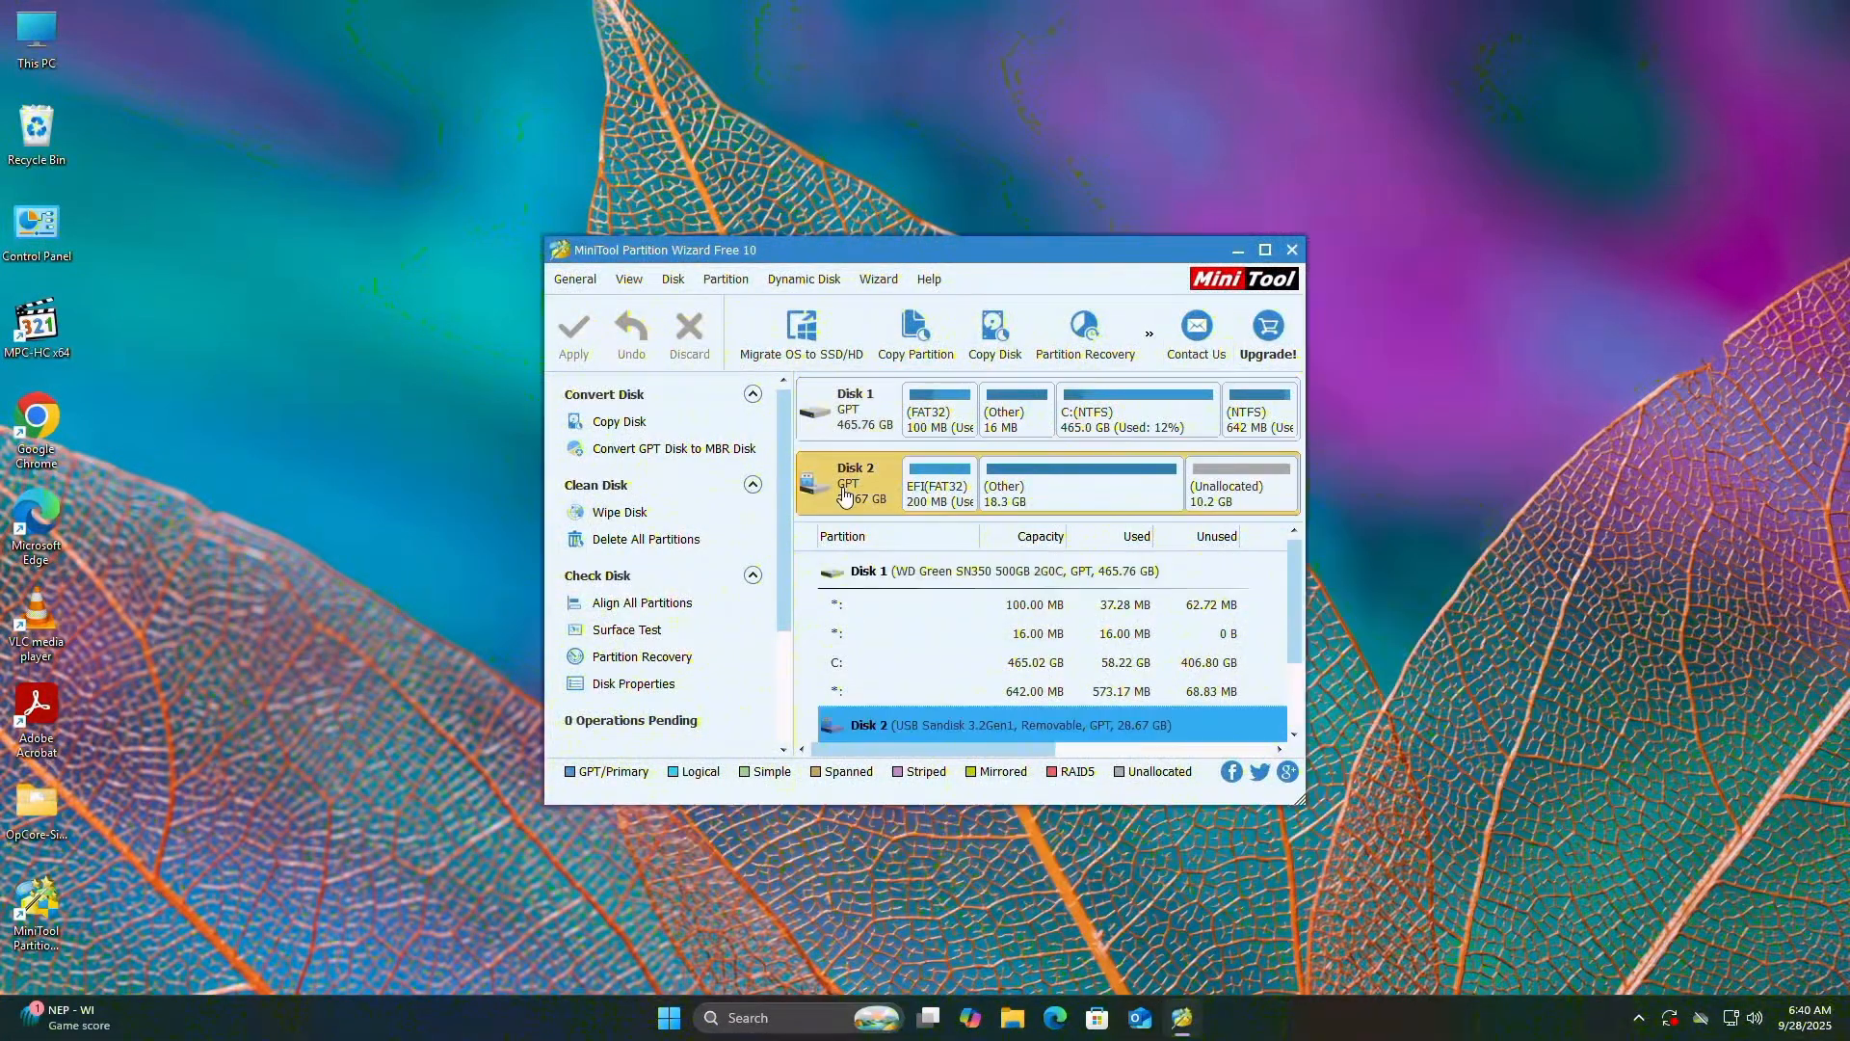
right_click(936, 484)
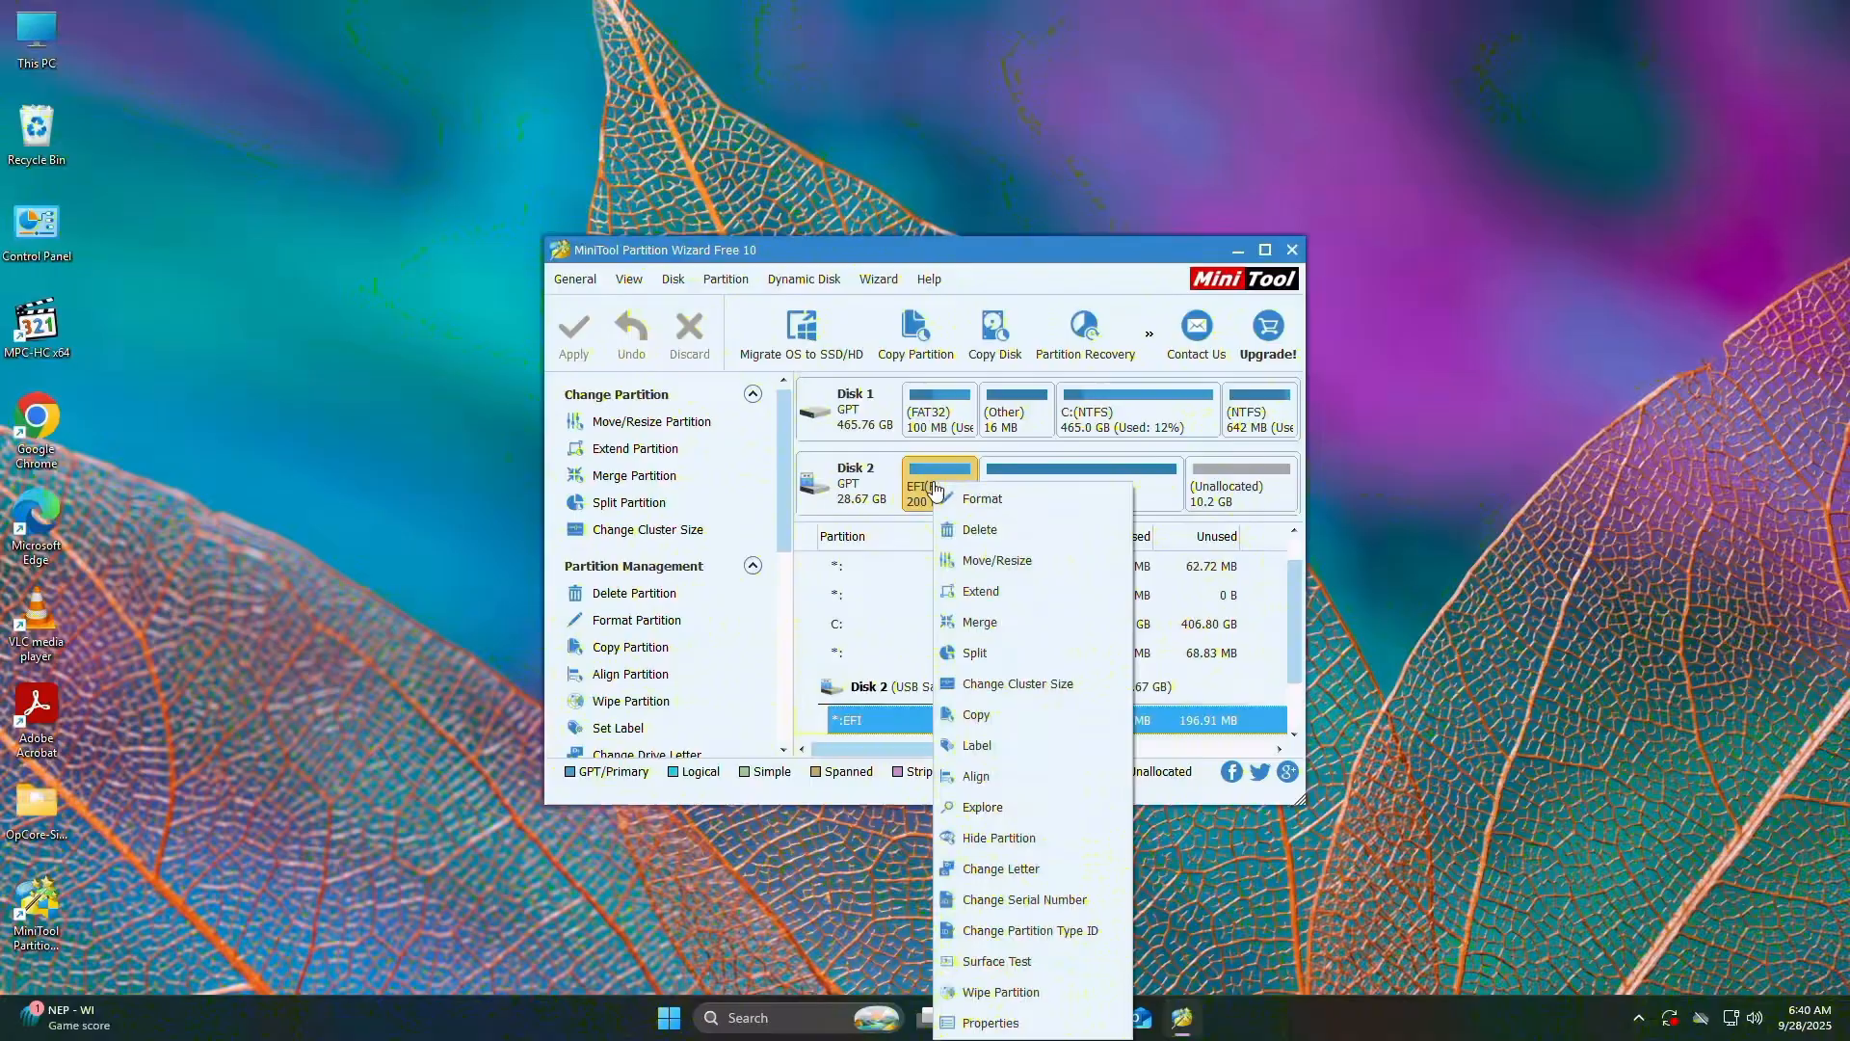
mouse_move(983, 805)
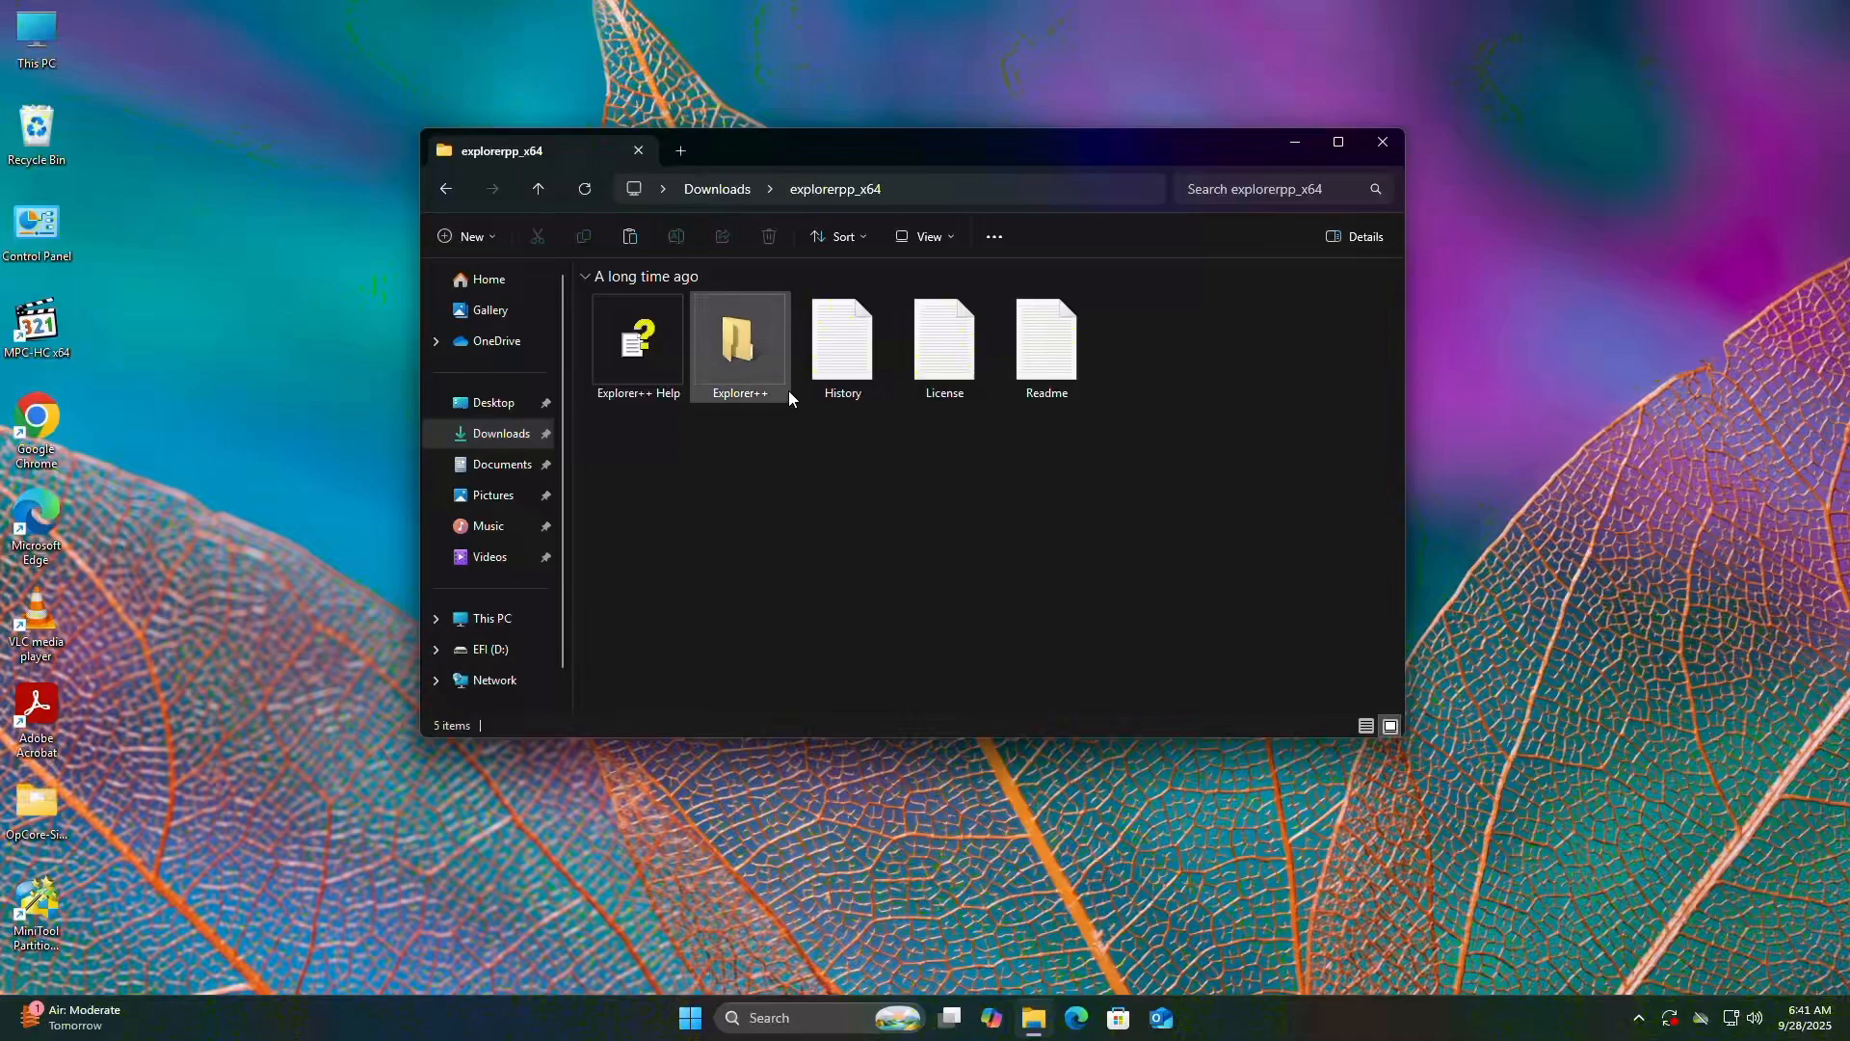
Copy the EFI folder from Downloads onto EFI (D:) in Explorer++, then open the Start quick-links menu.
right_click(740, 342)
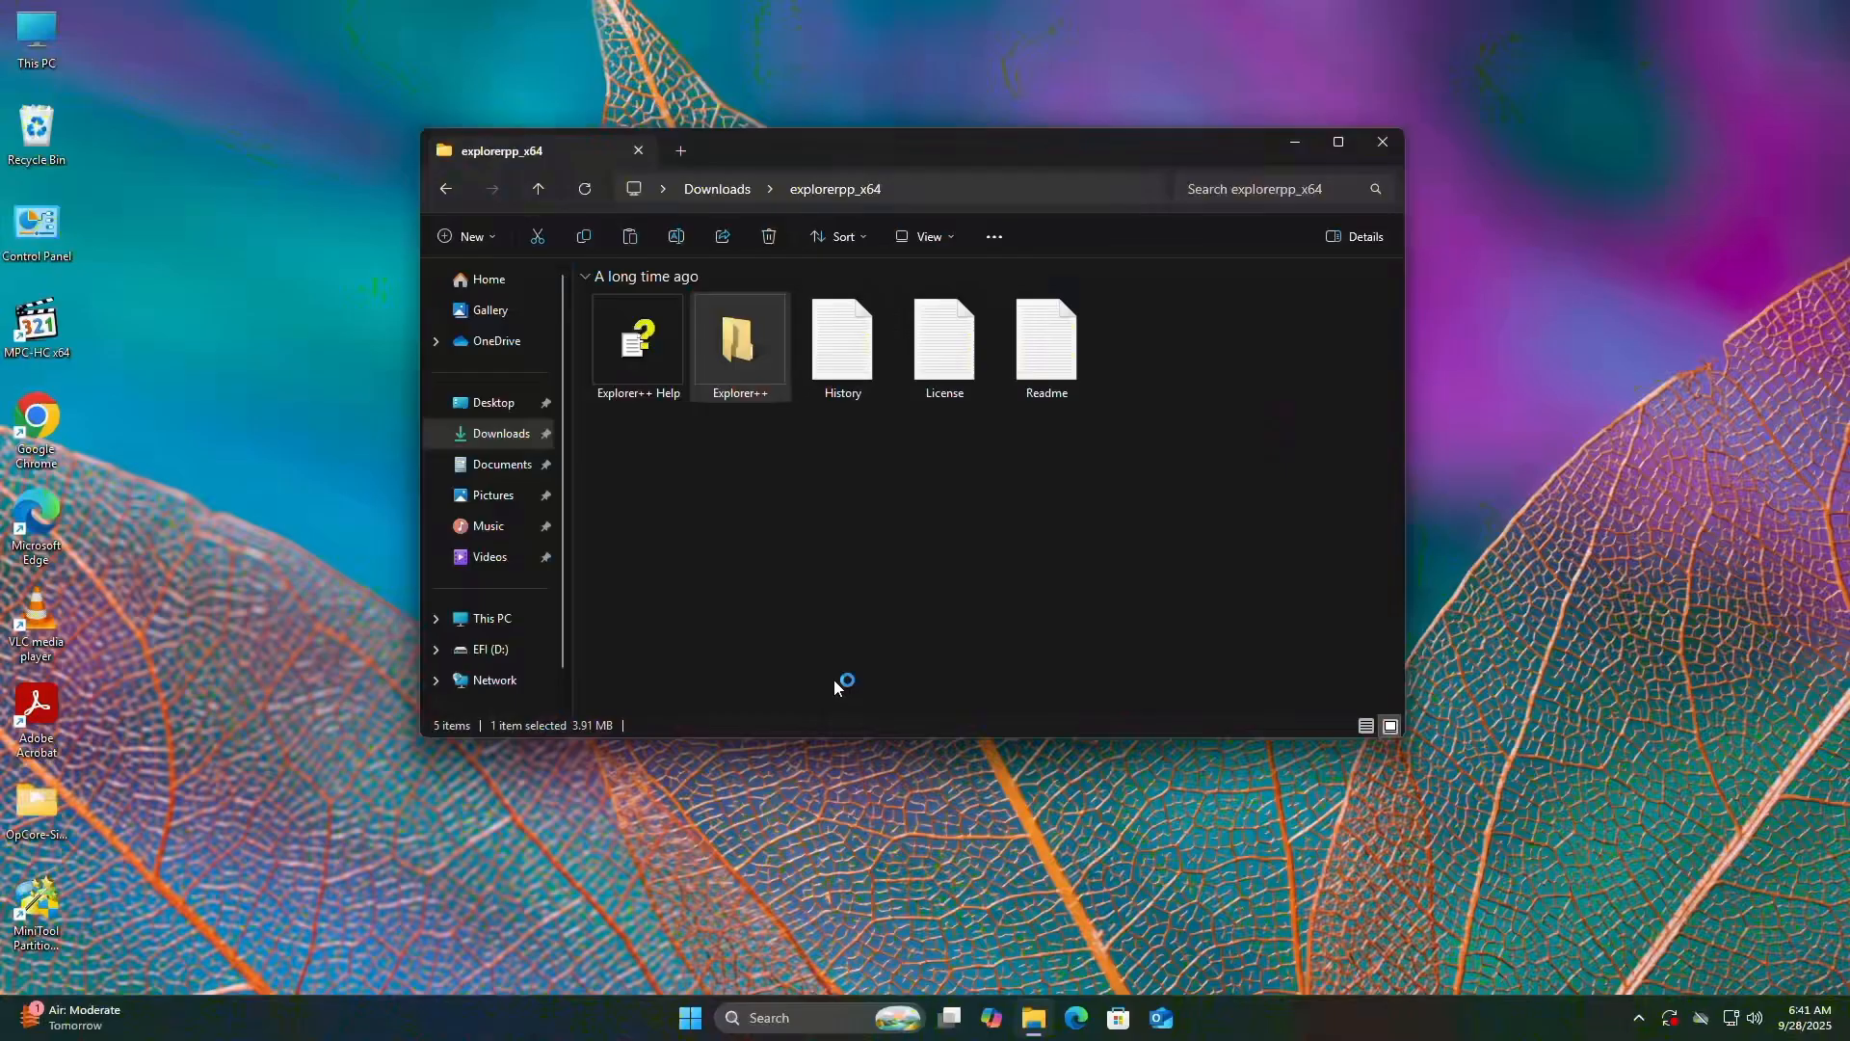
double_click(740, 342)
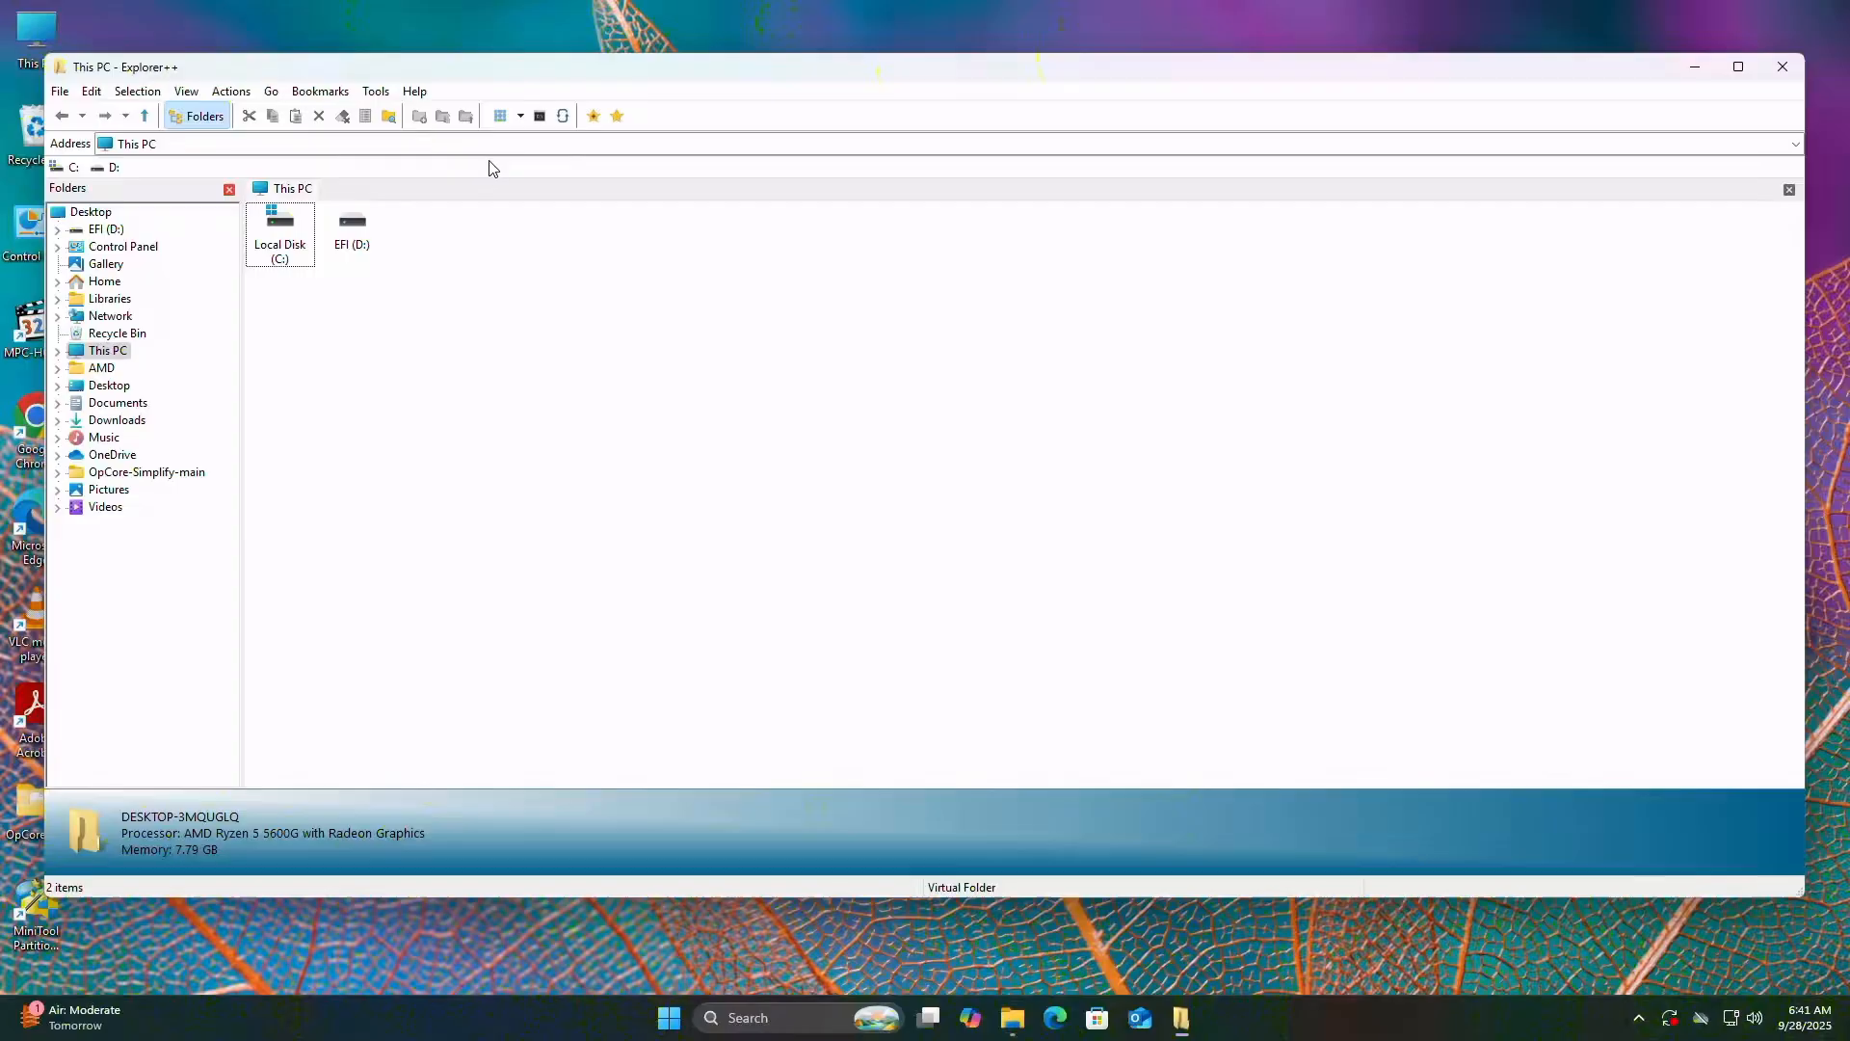
left_click(116, 420)
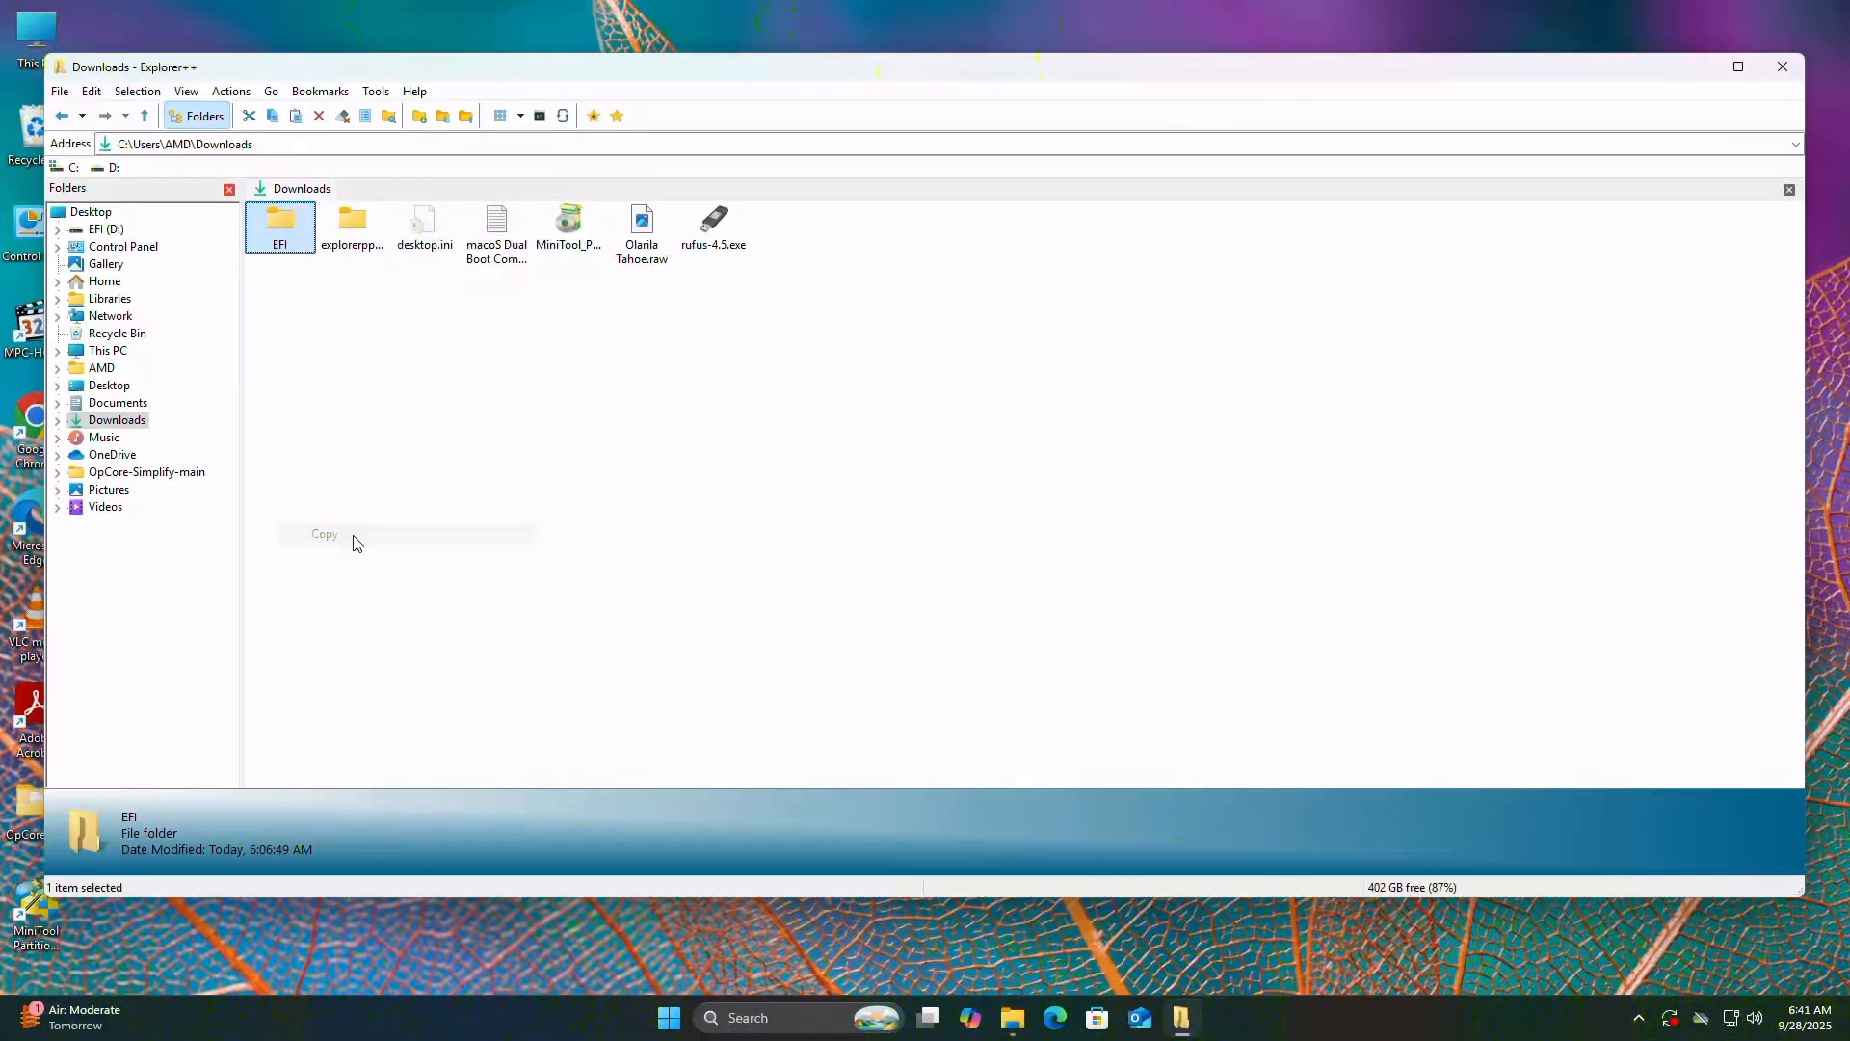
left_click(107, 350)
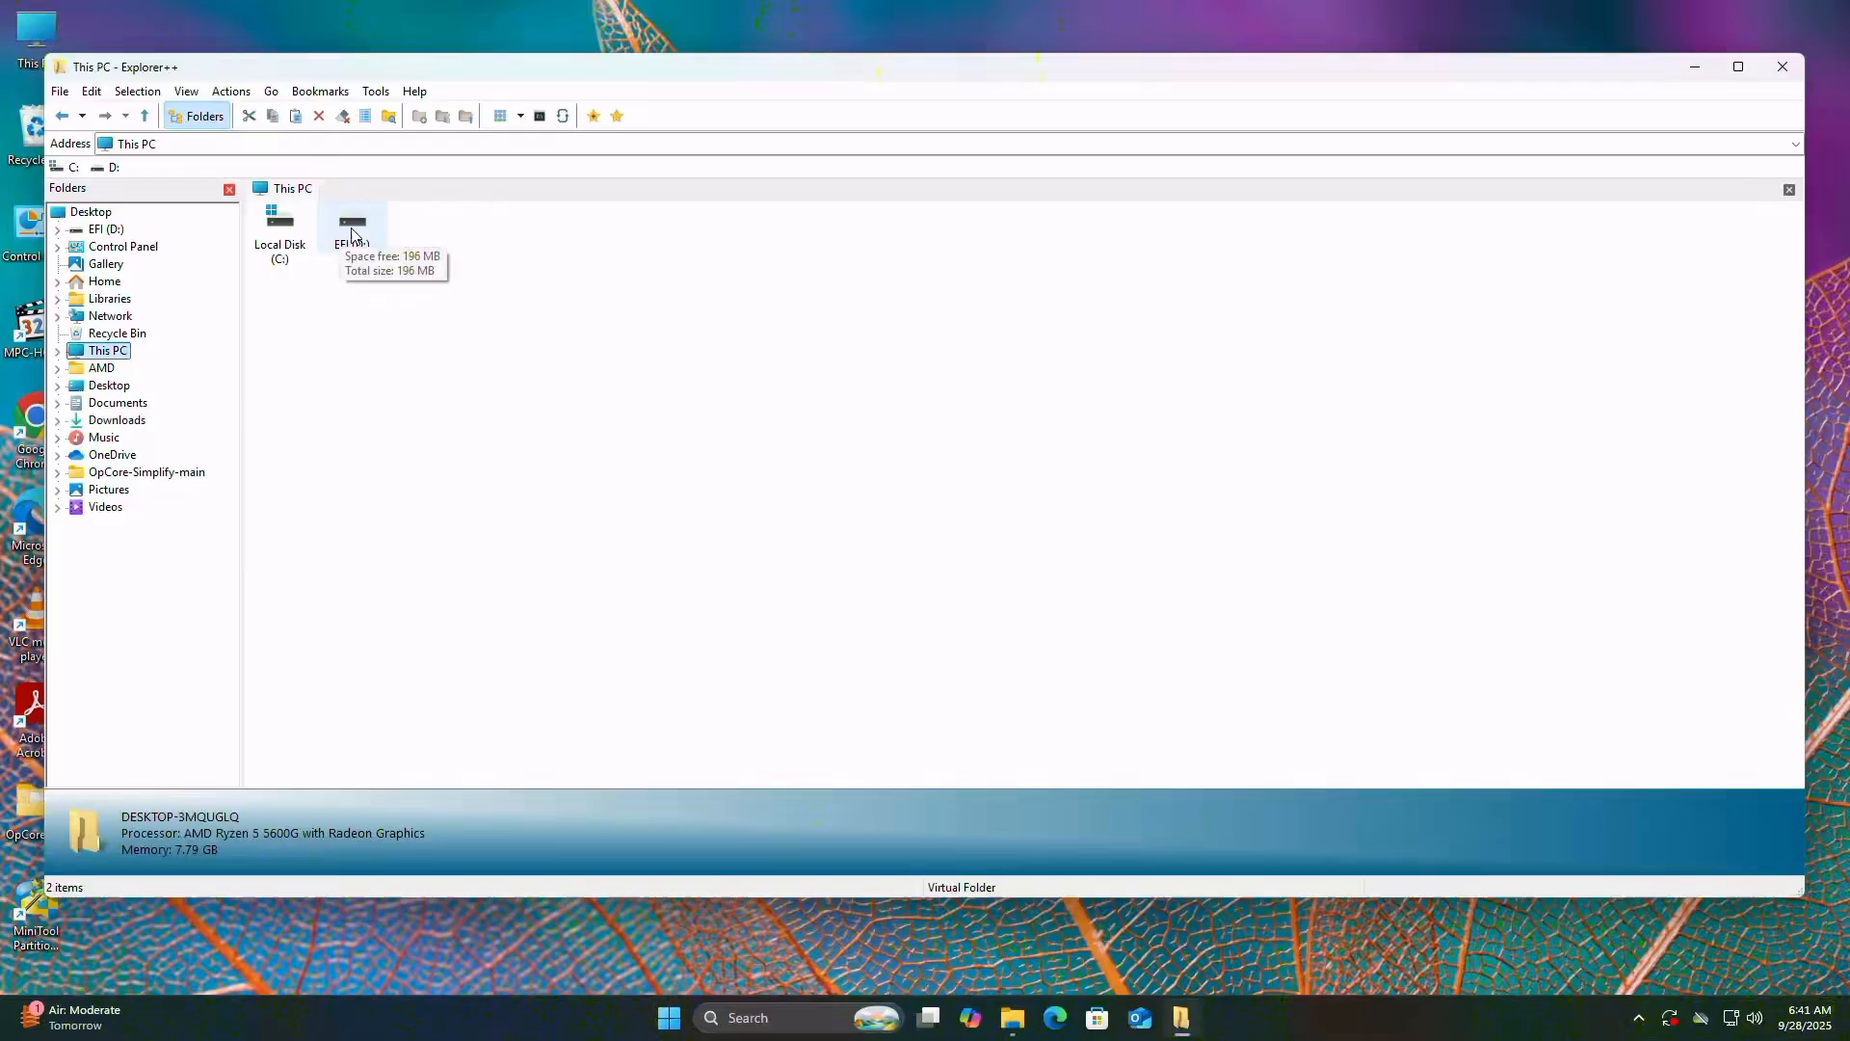
double_click(351, 225)
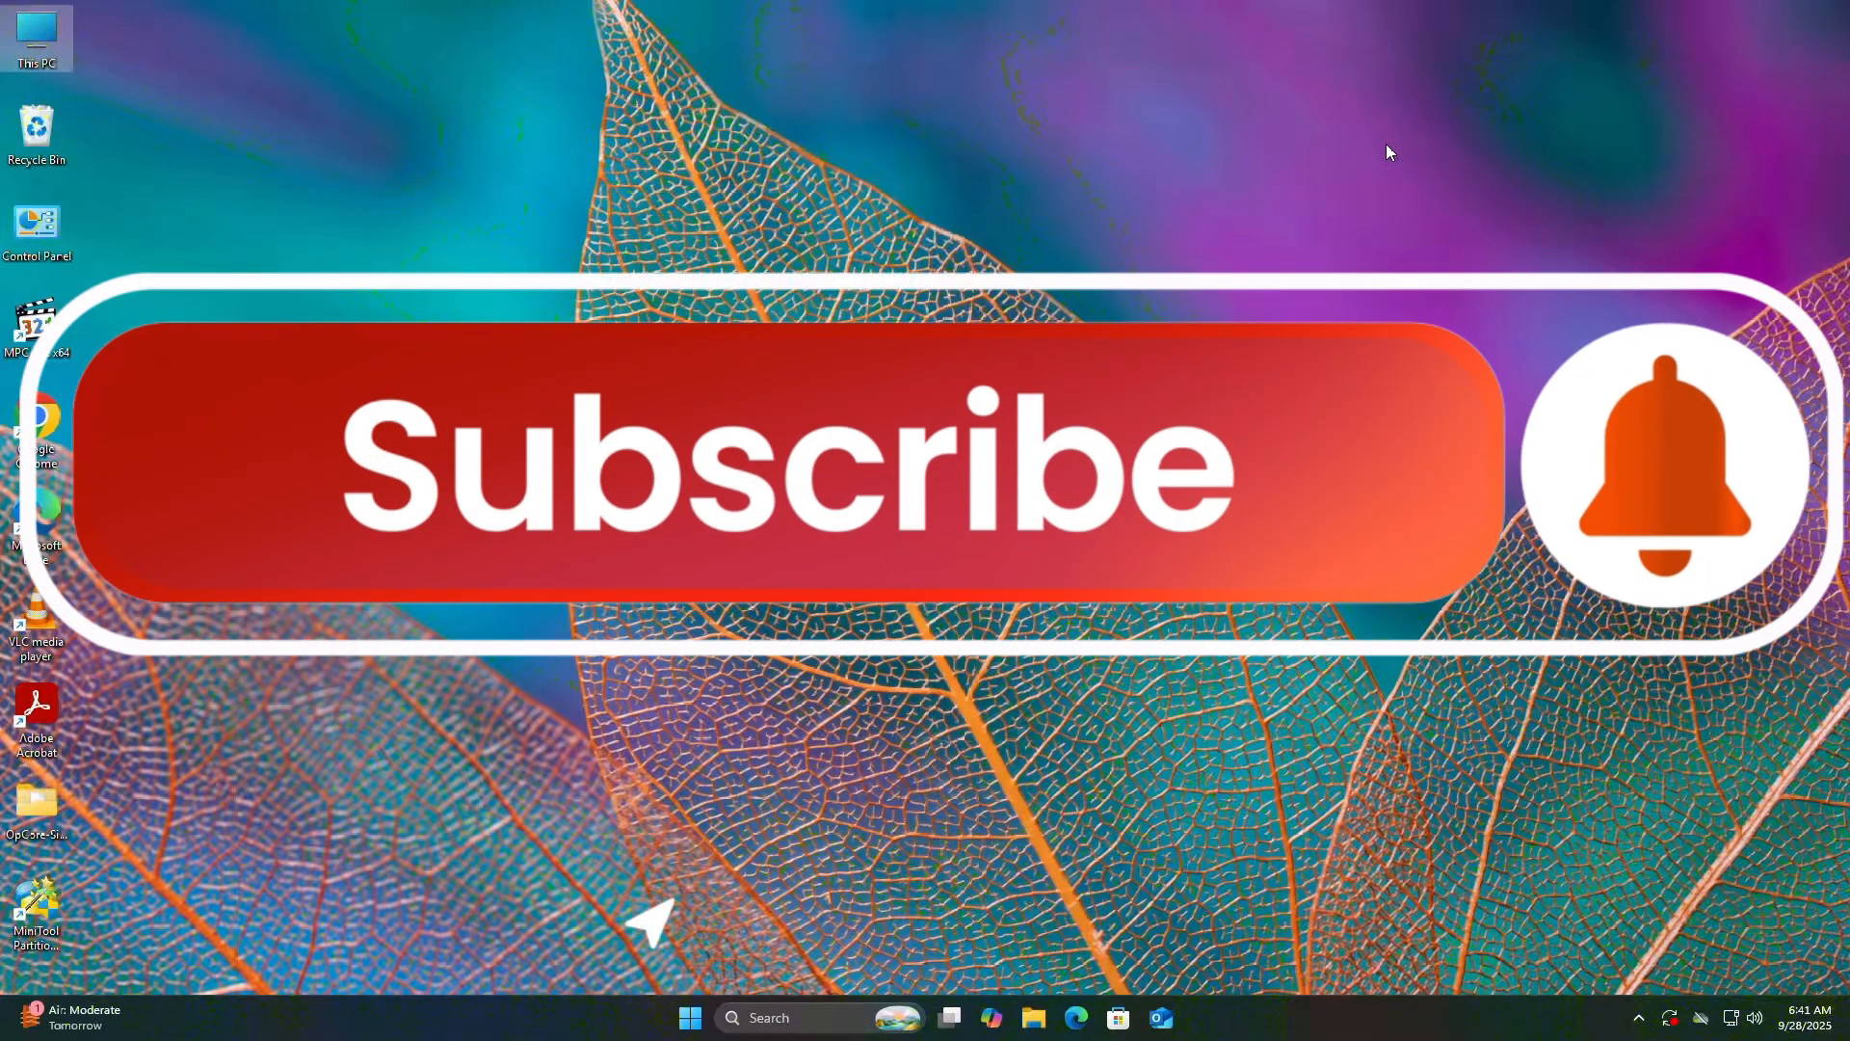
left_click(779, 473)
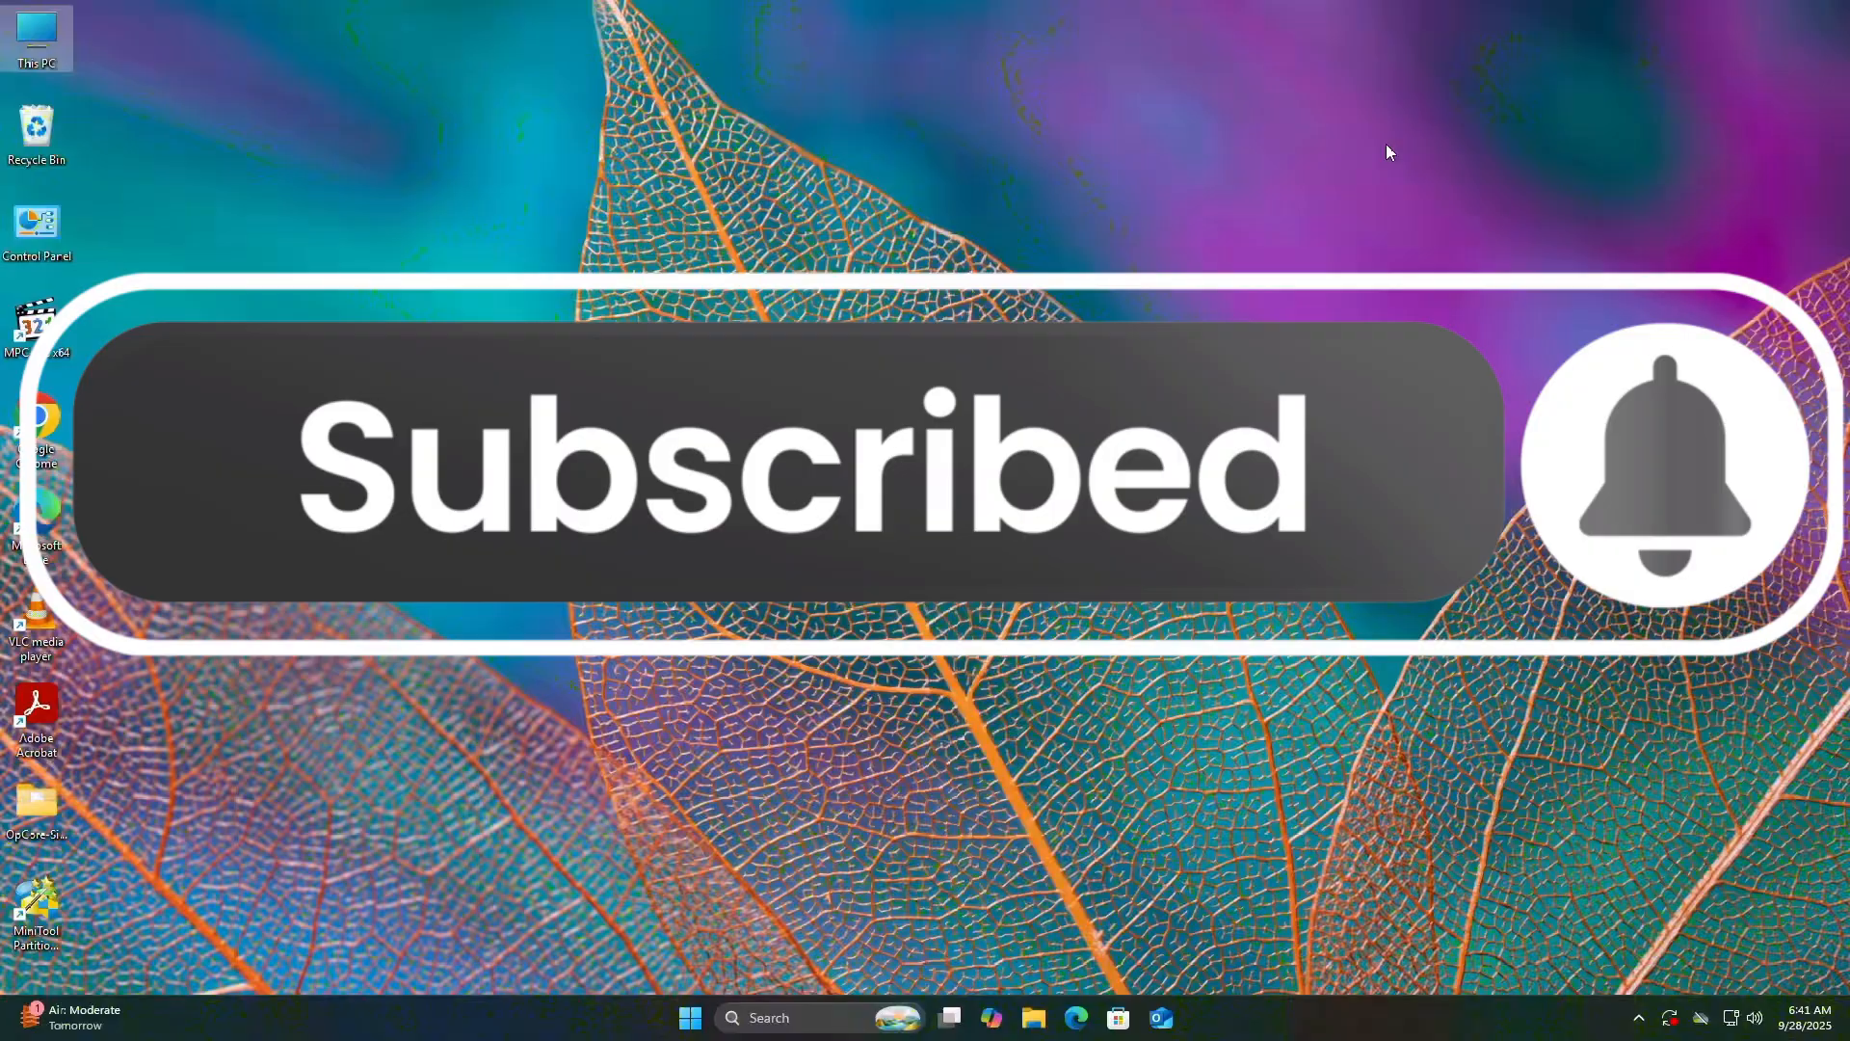
right_click(690, 1018)
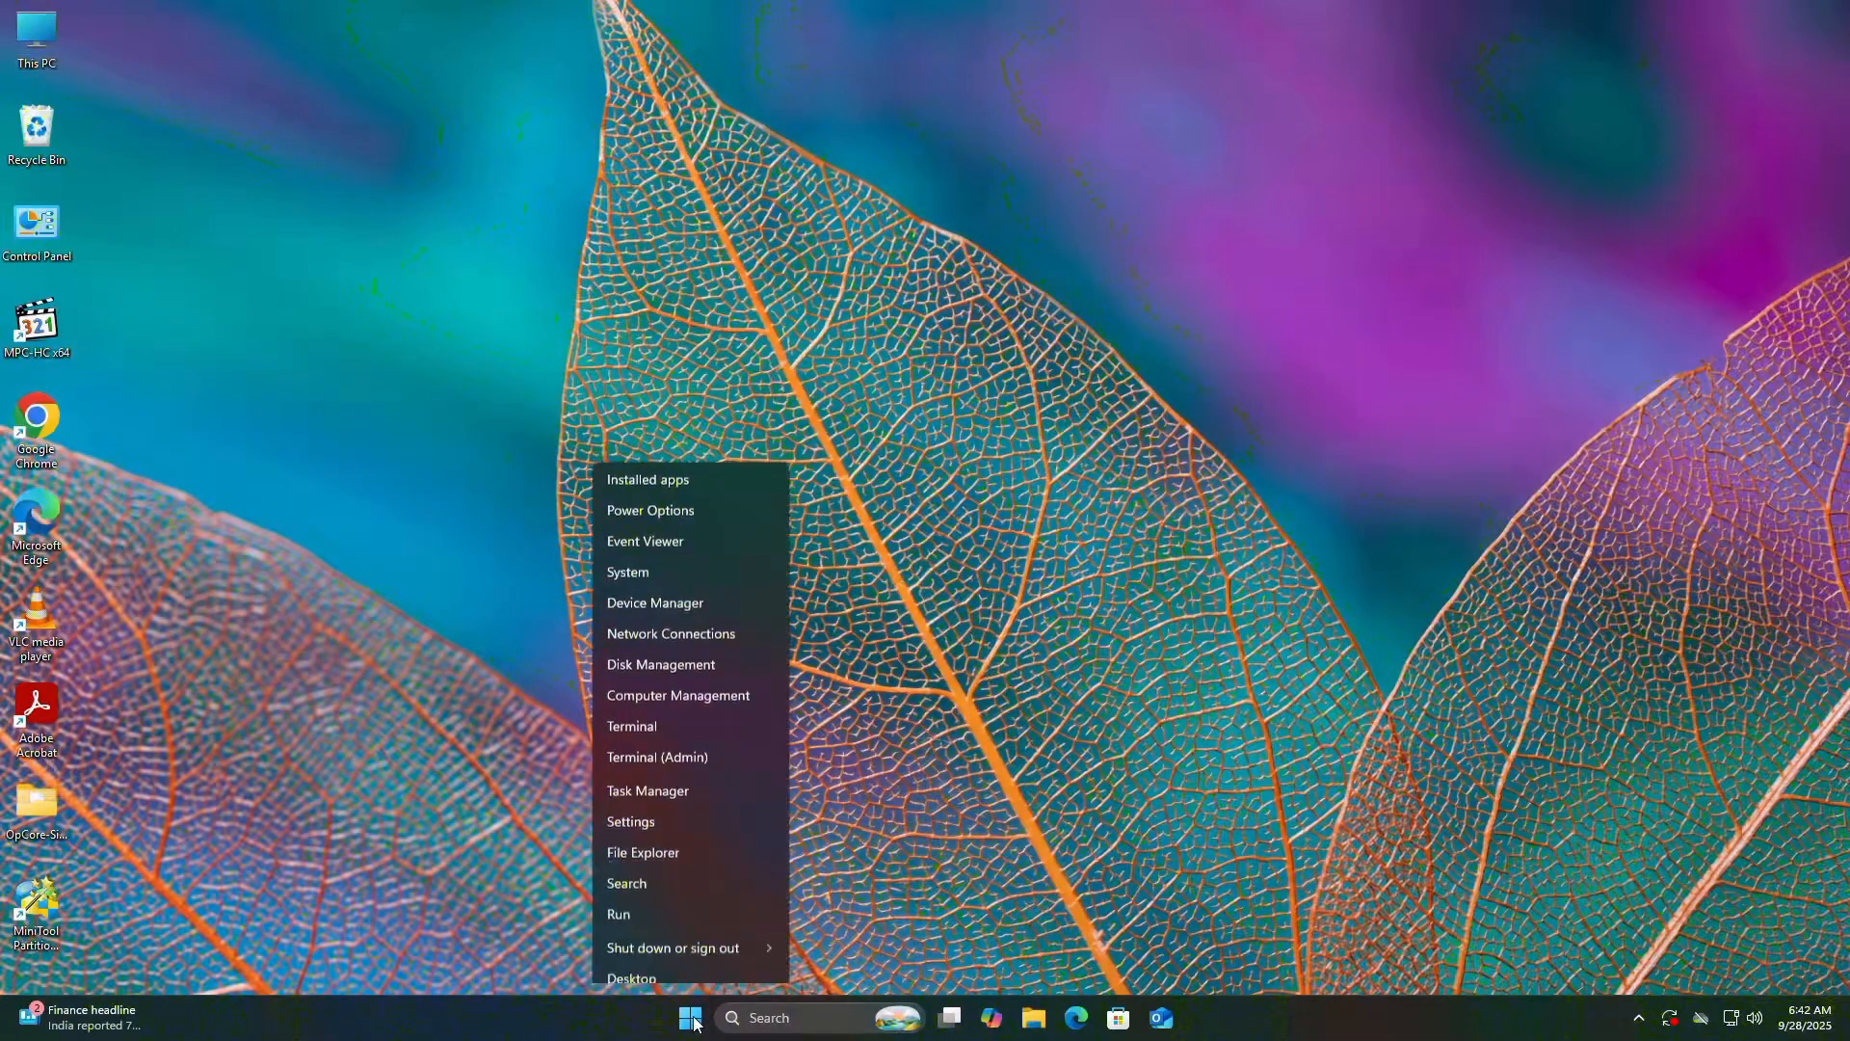
mouse_move(661, 651)
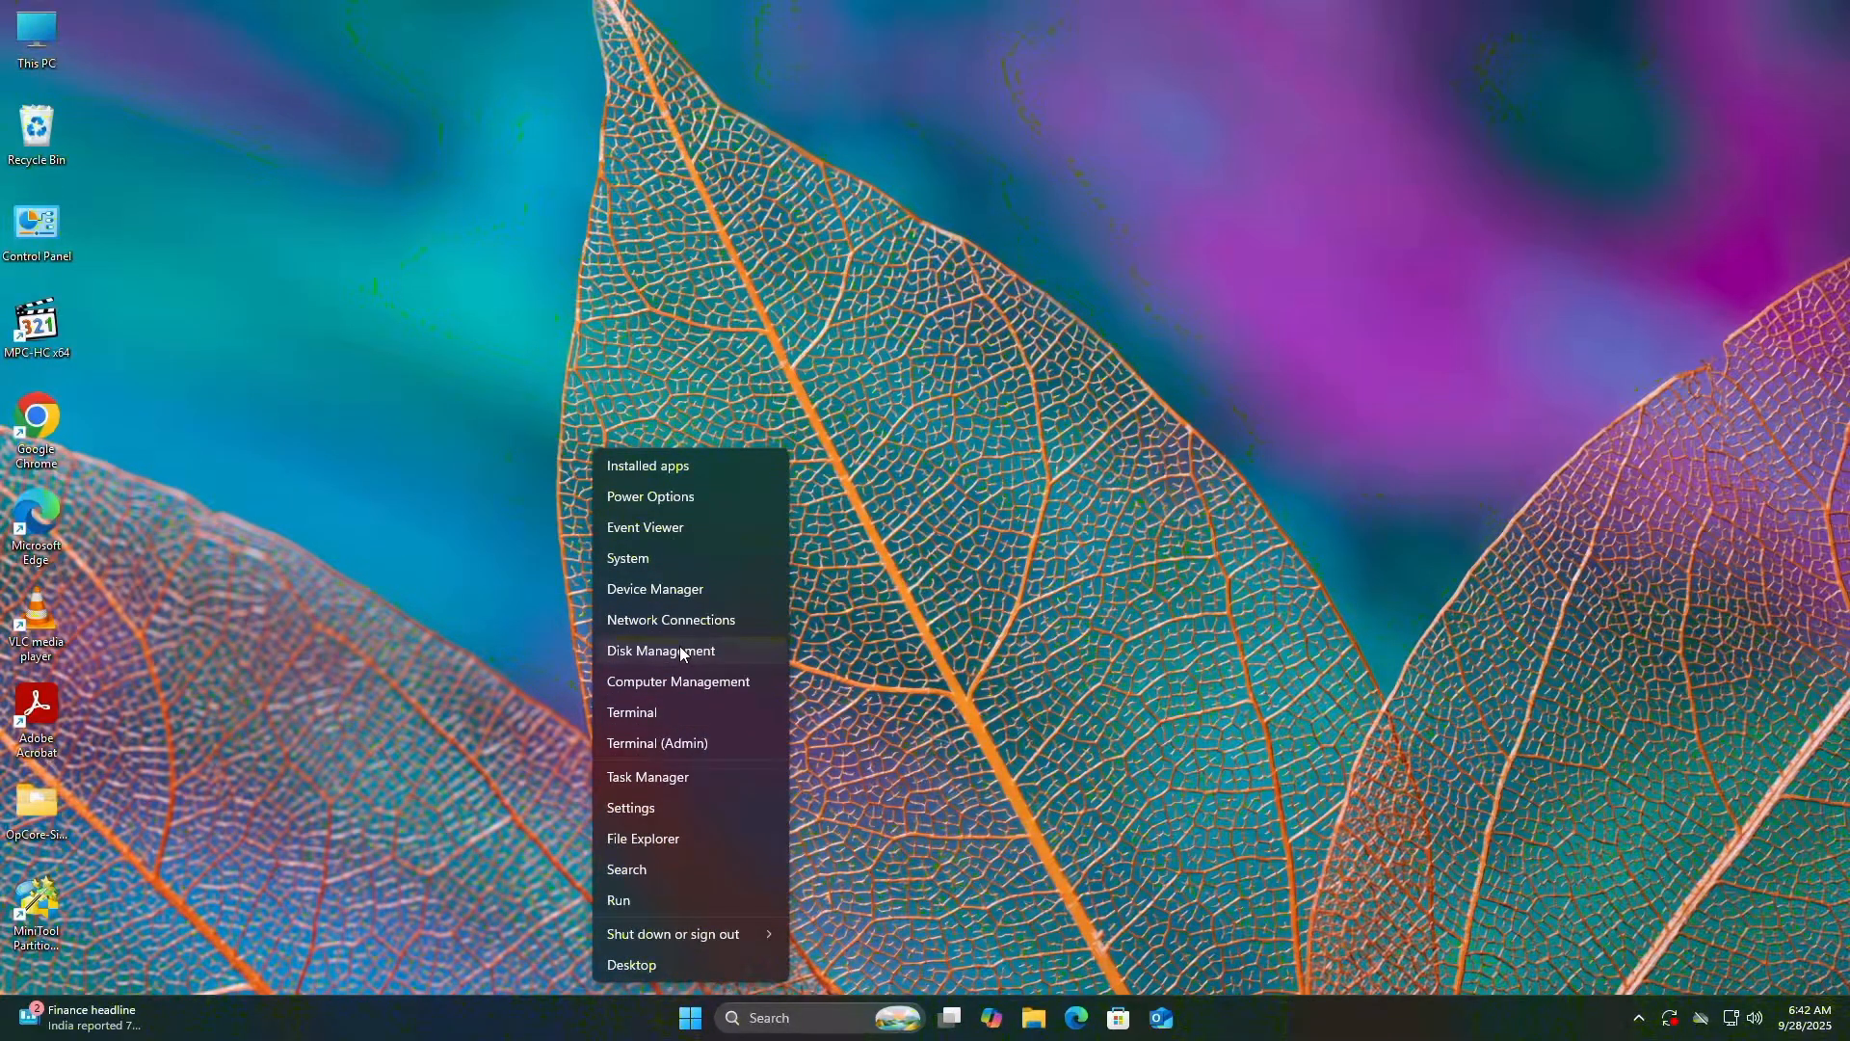
Shrink C: and create a ~160 GB NTFS volume labelled Tahoe as drive E:.
left_click(661, 651)
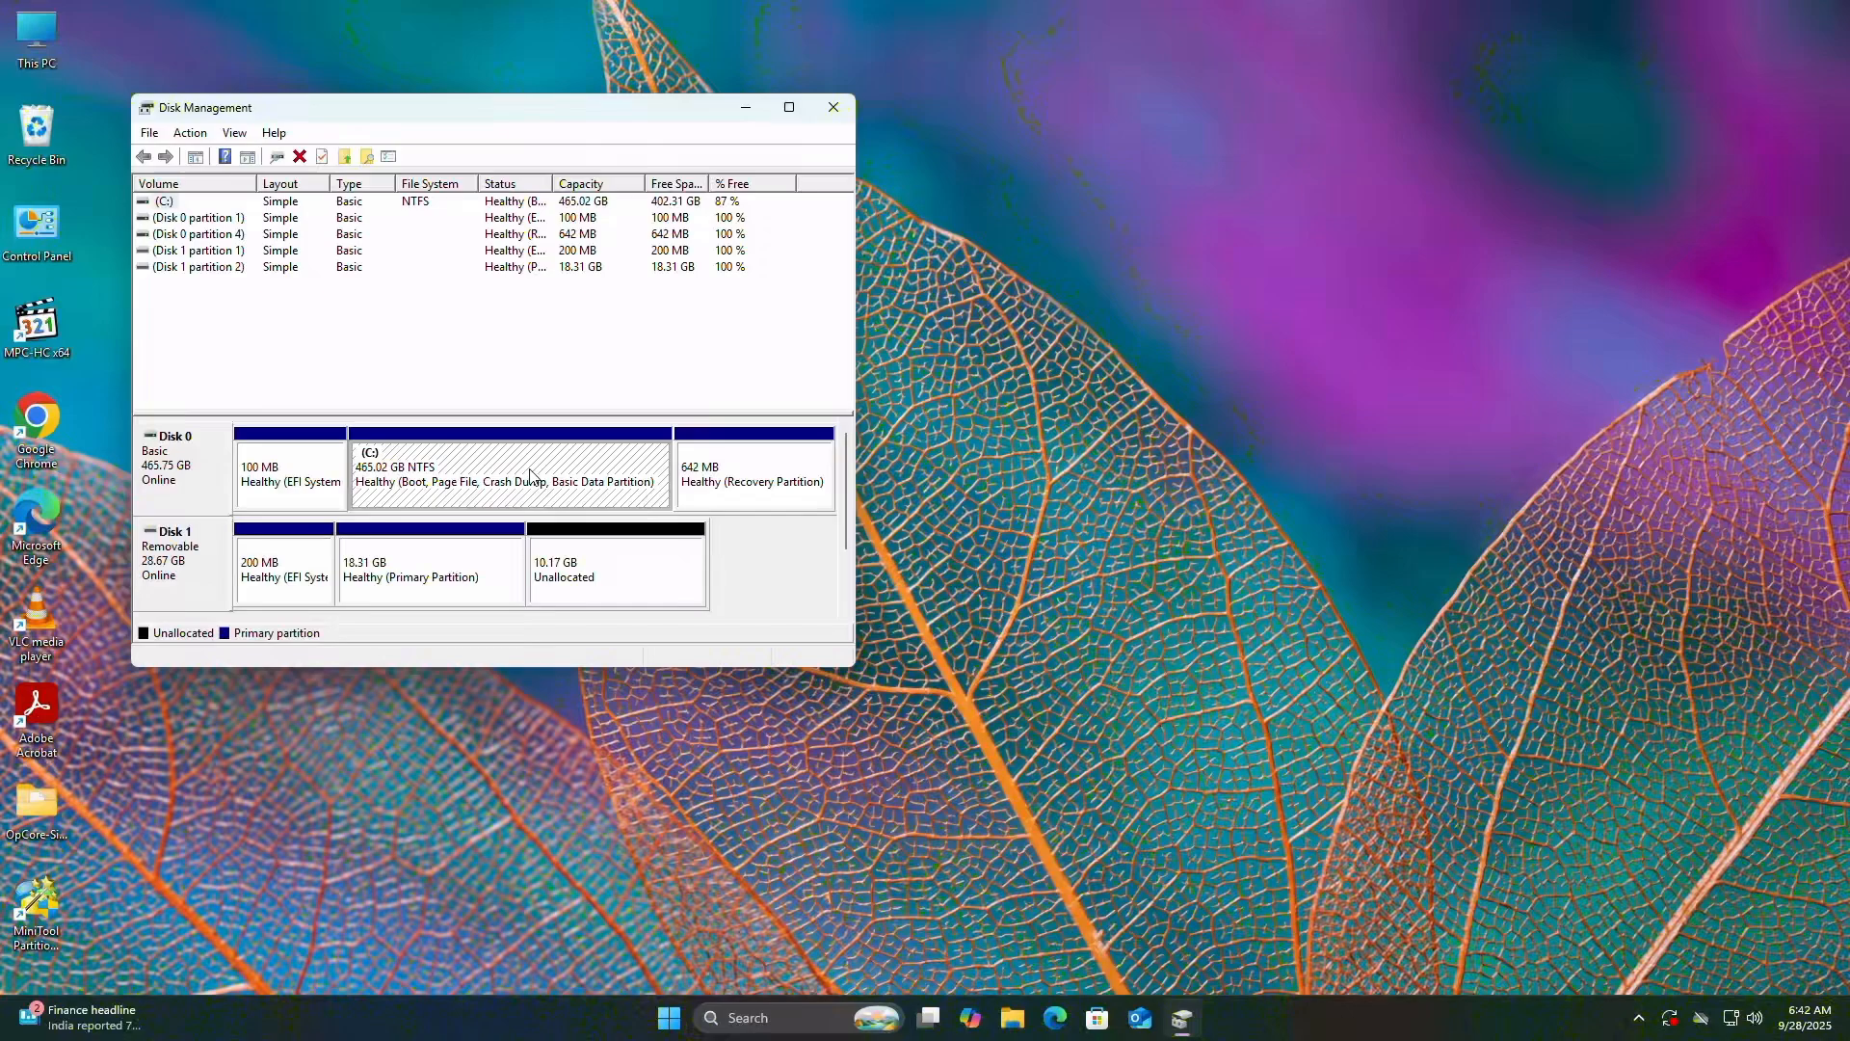
right_click(510, 473)
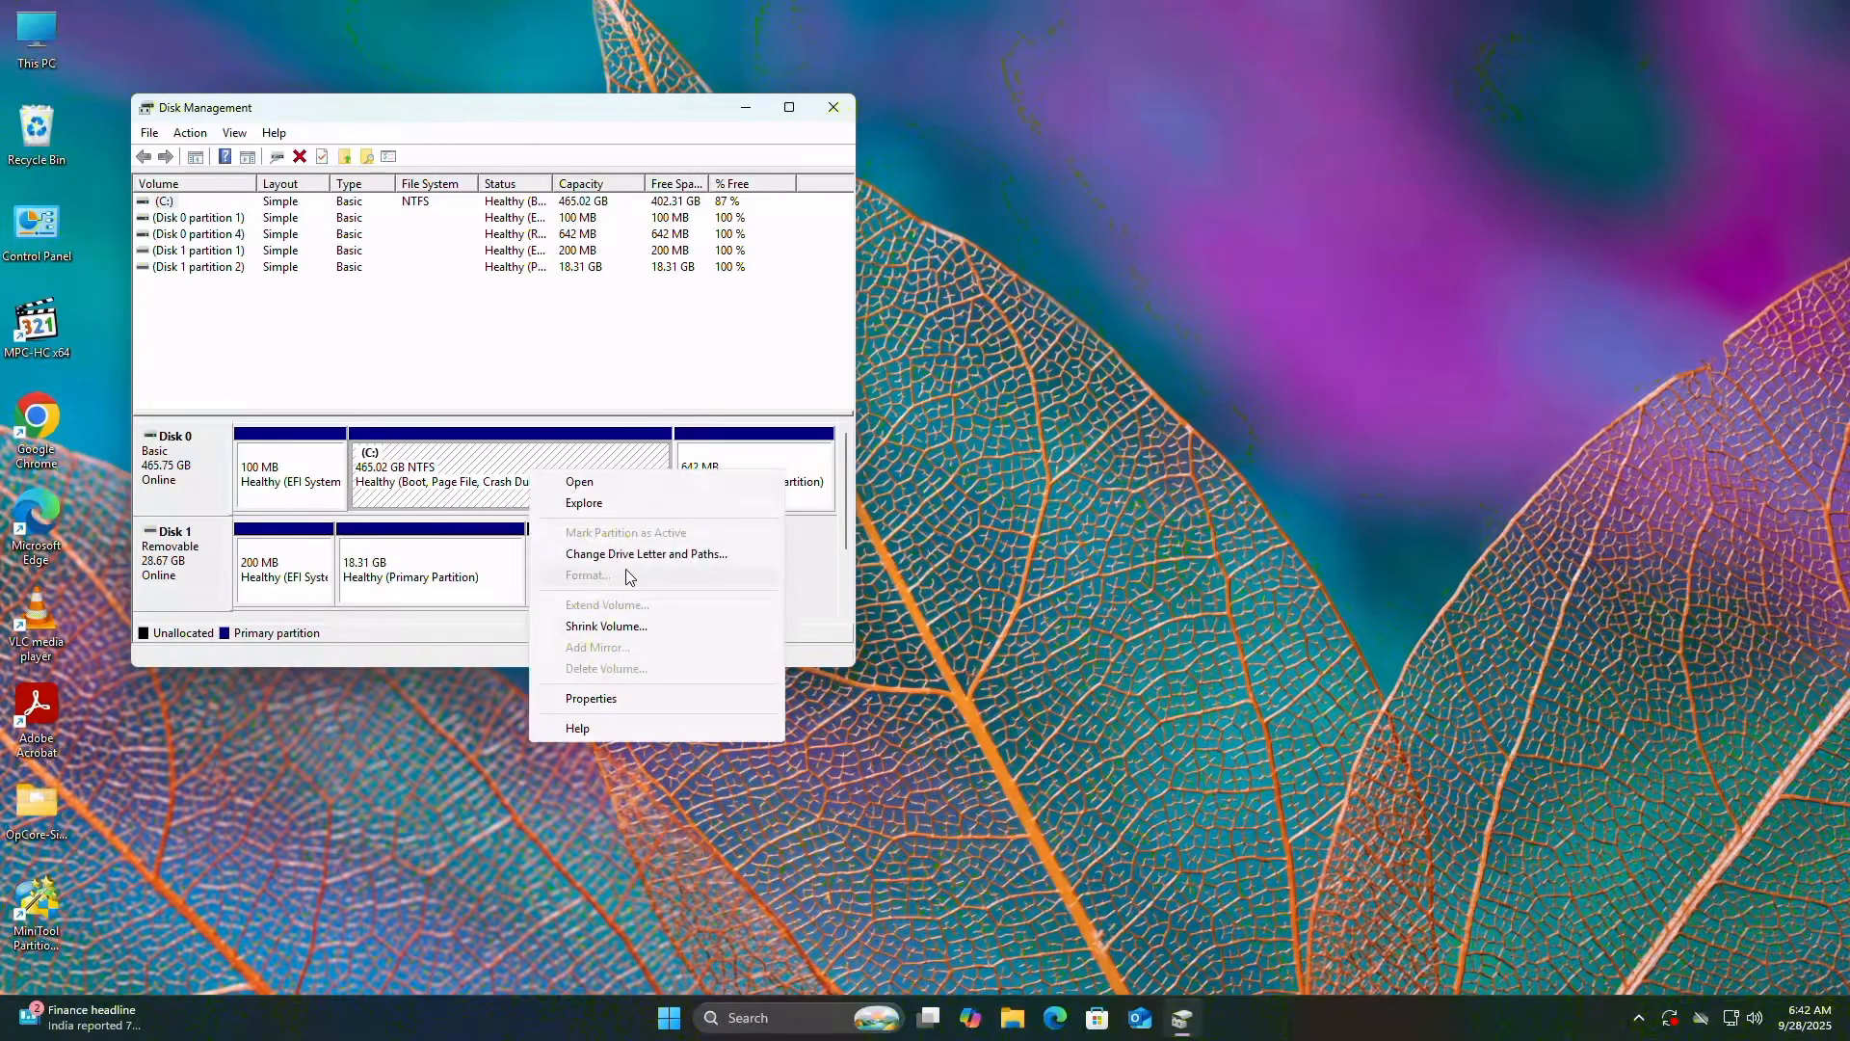
left_click(607, 626)
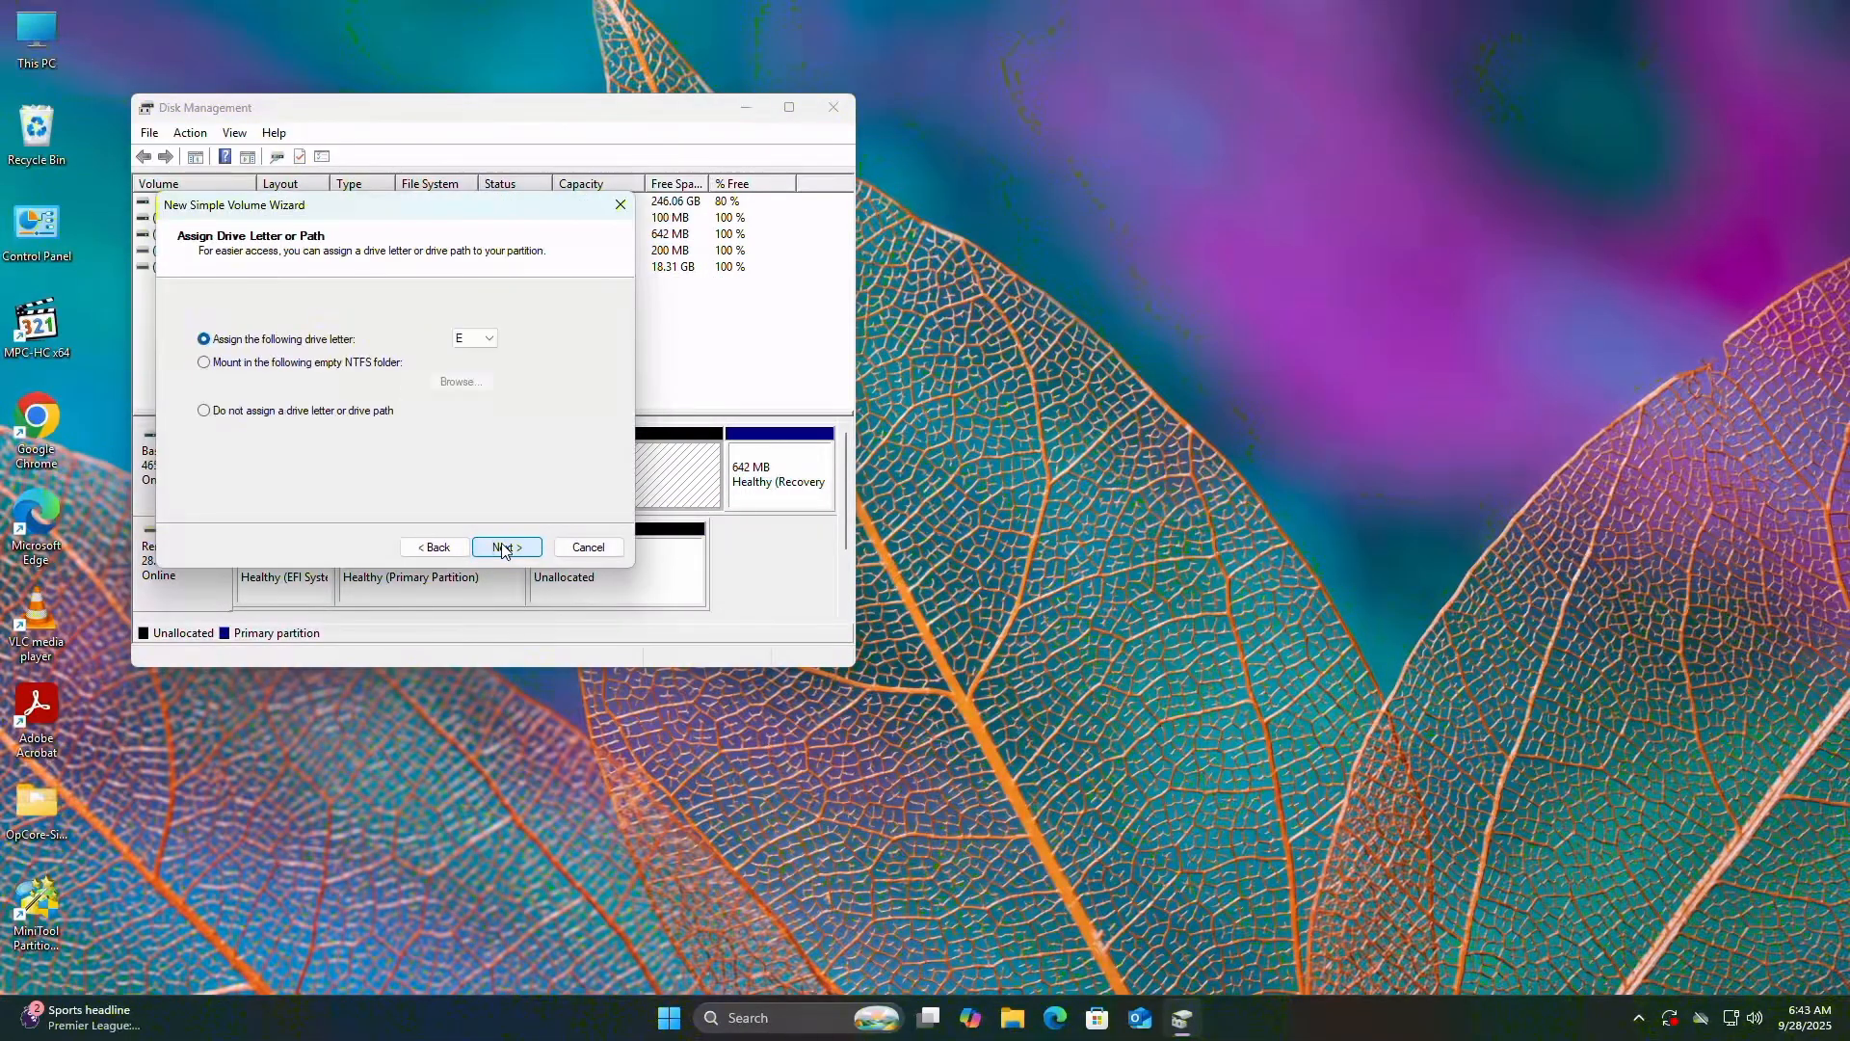
left_click(504, 547)
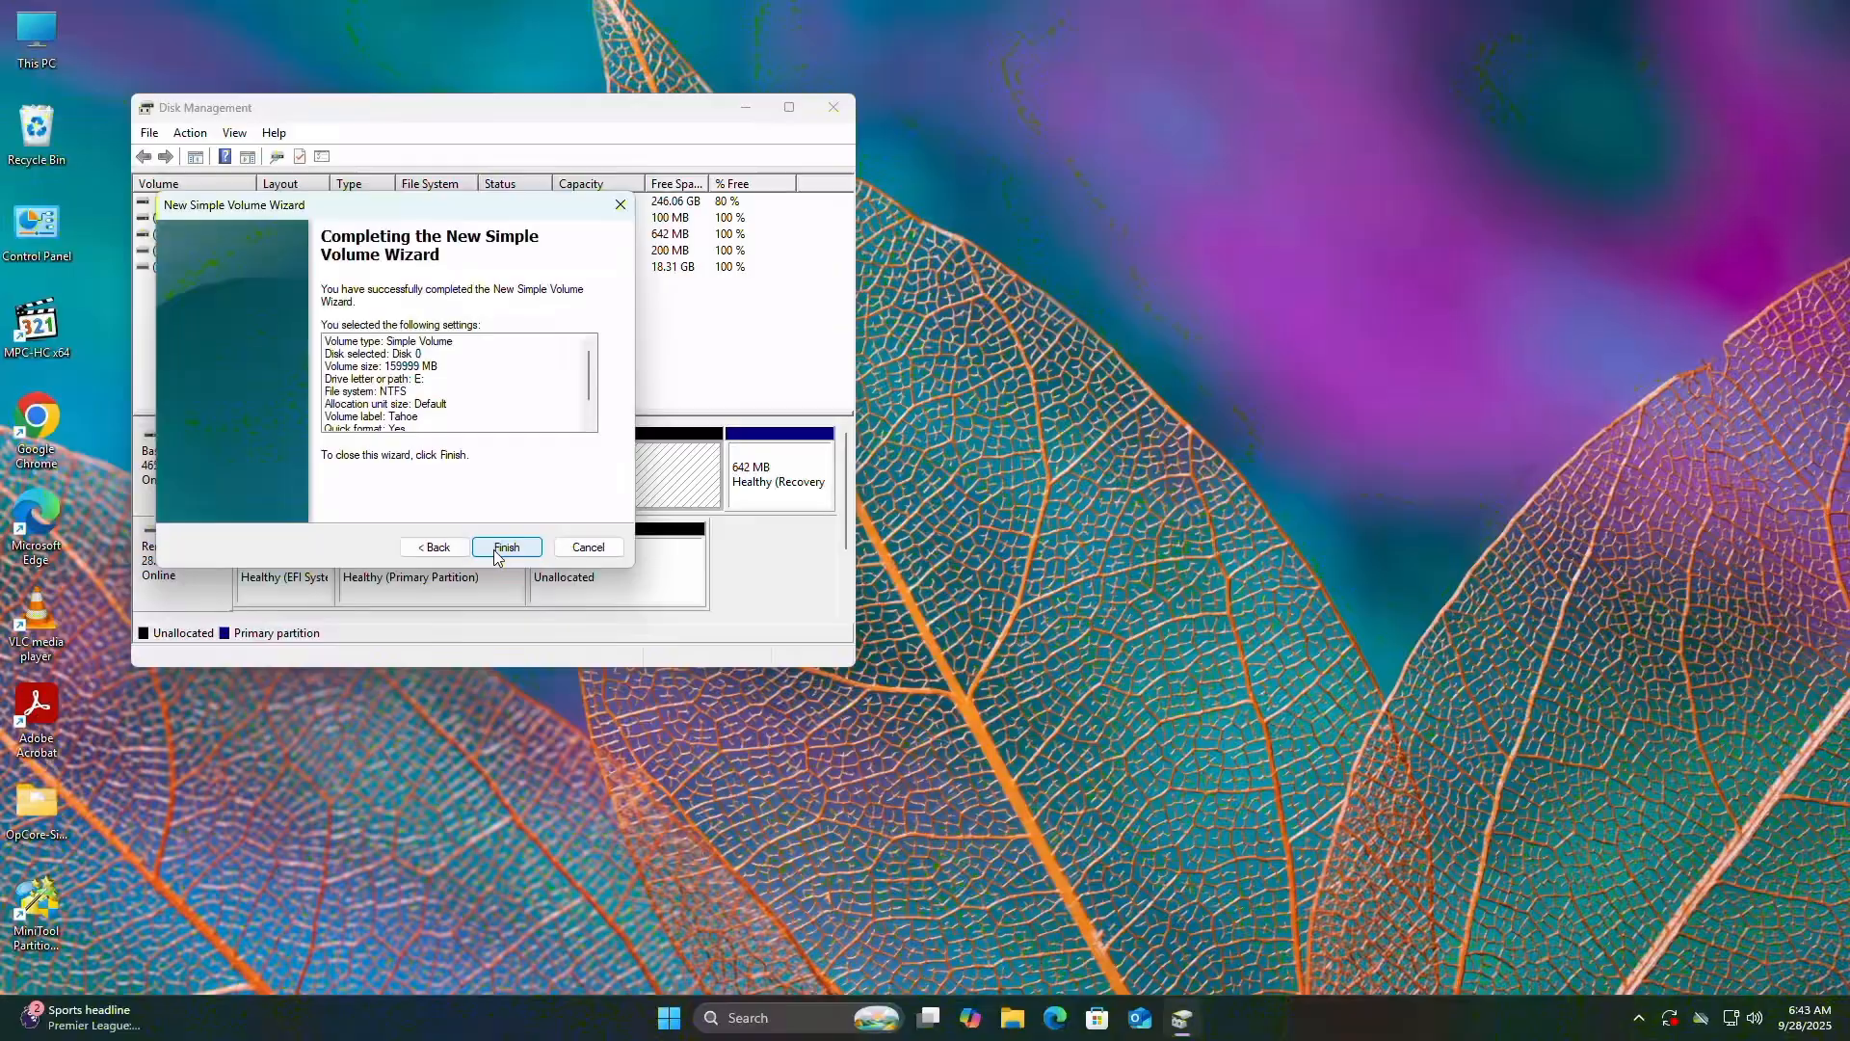
left_click(505, 547)
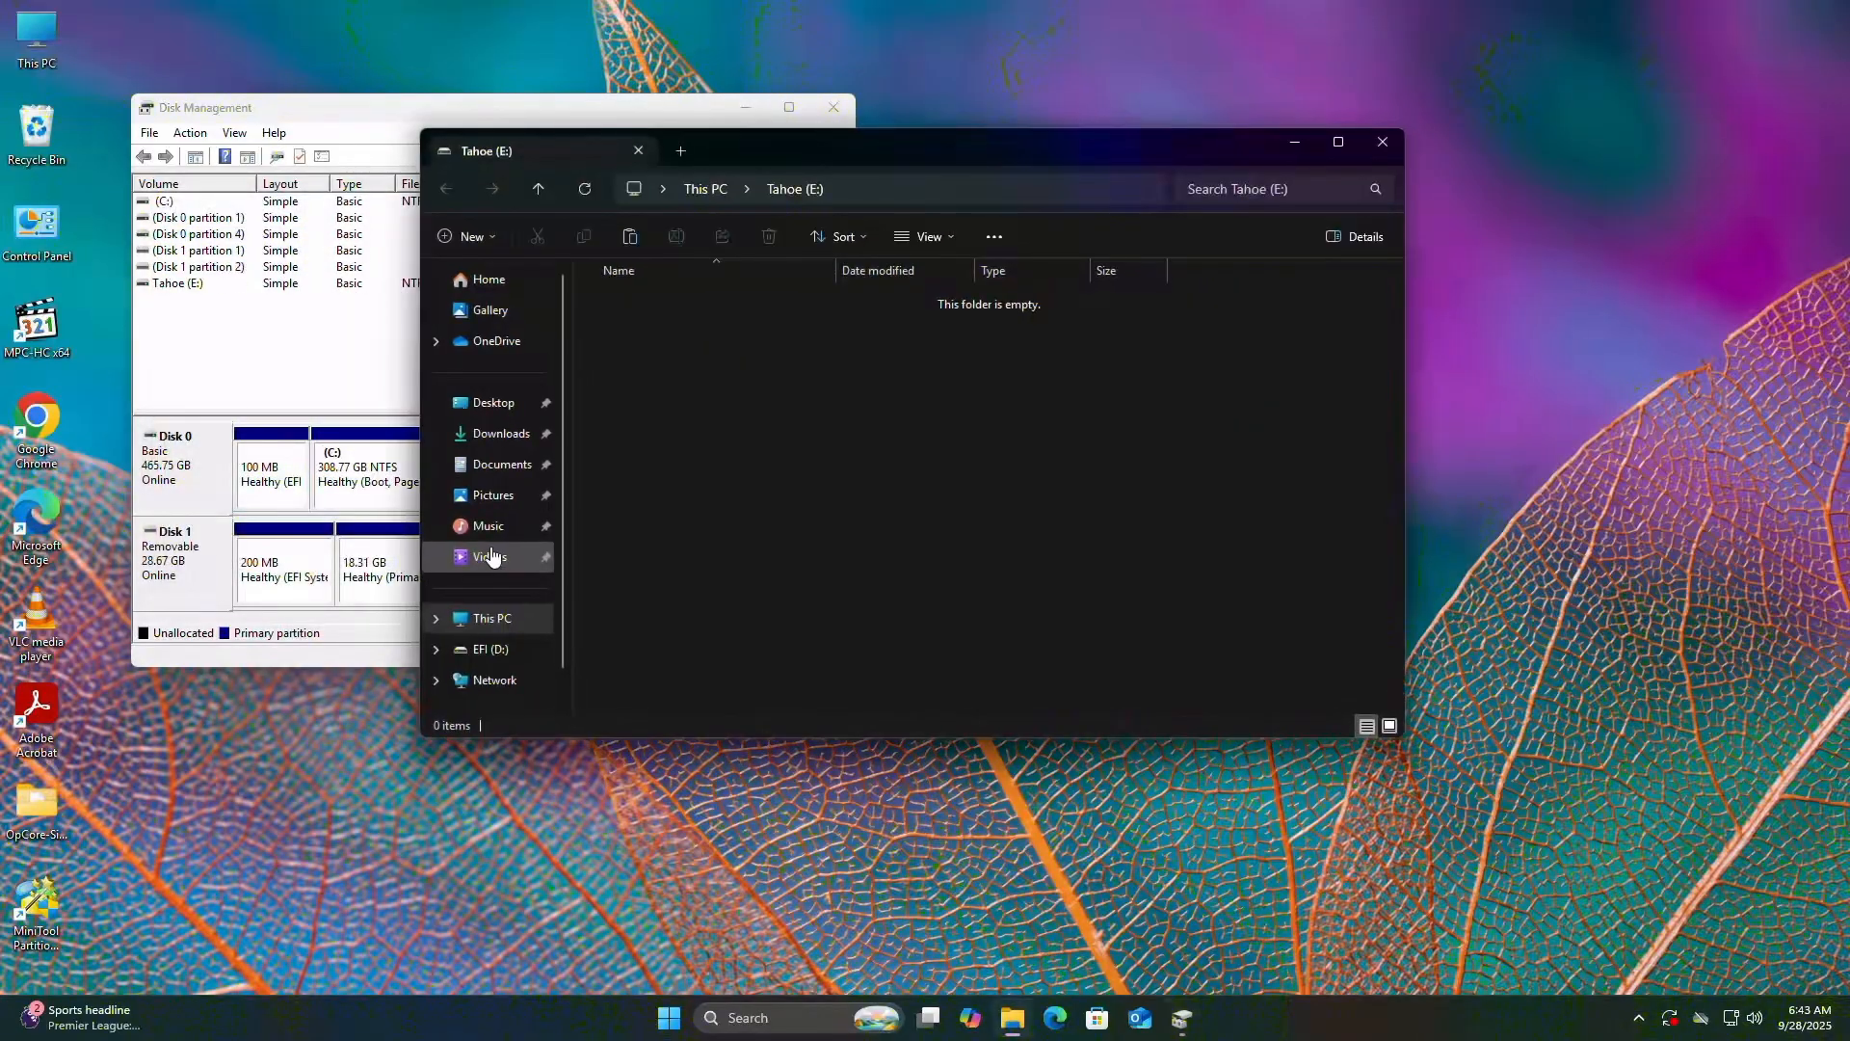
Restart the PC from the Start menu's Power options.
left_click(667, 1017)
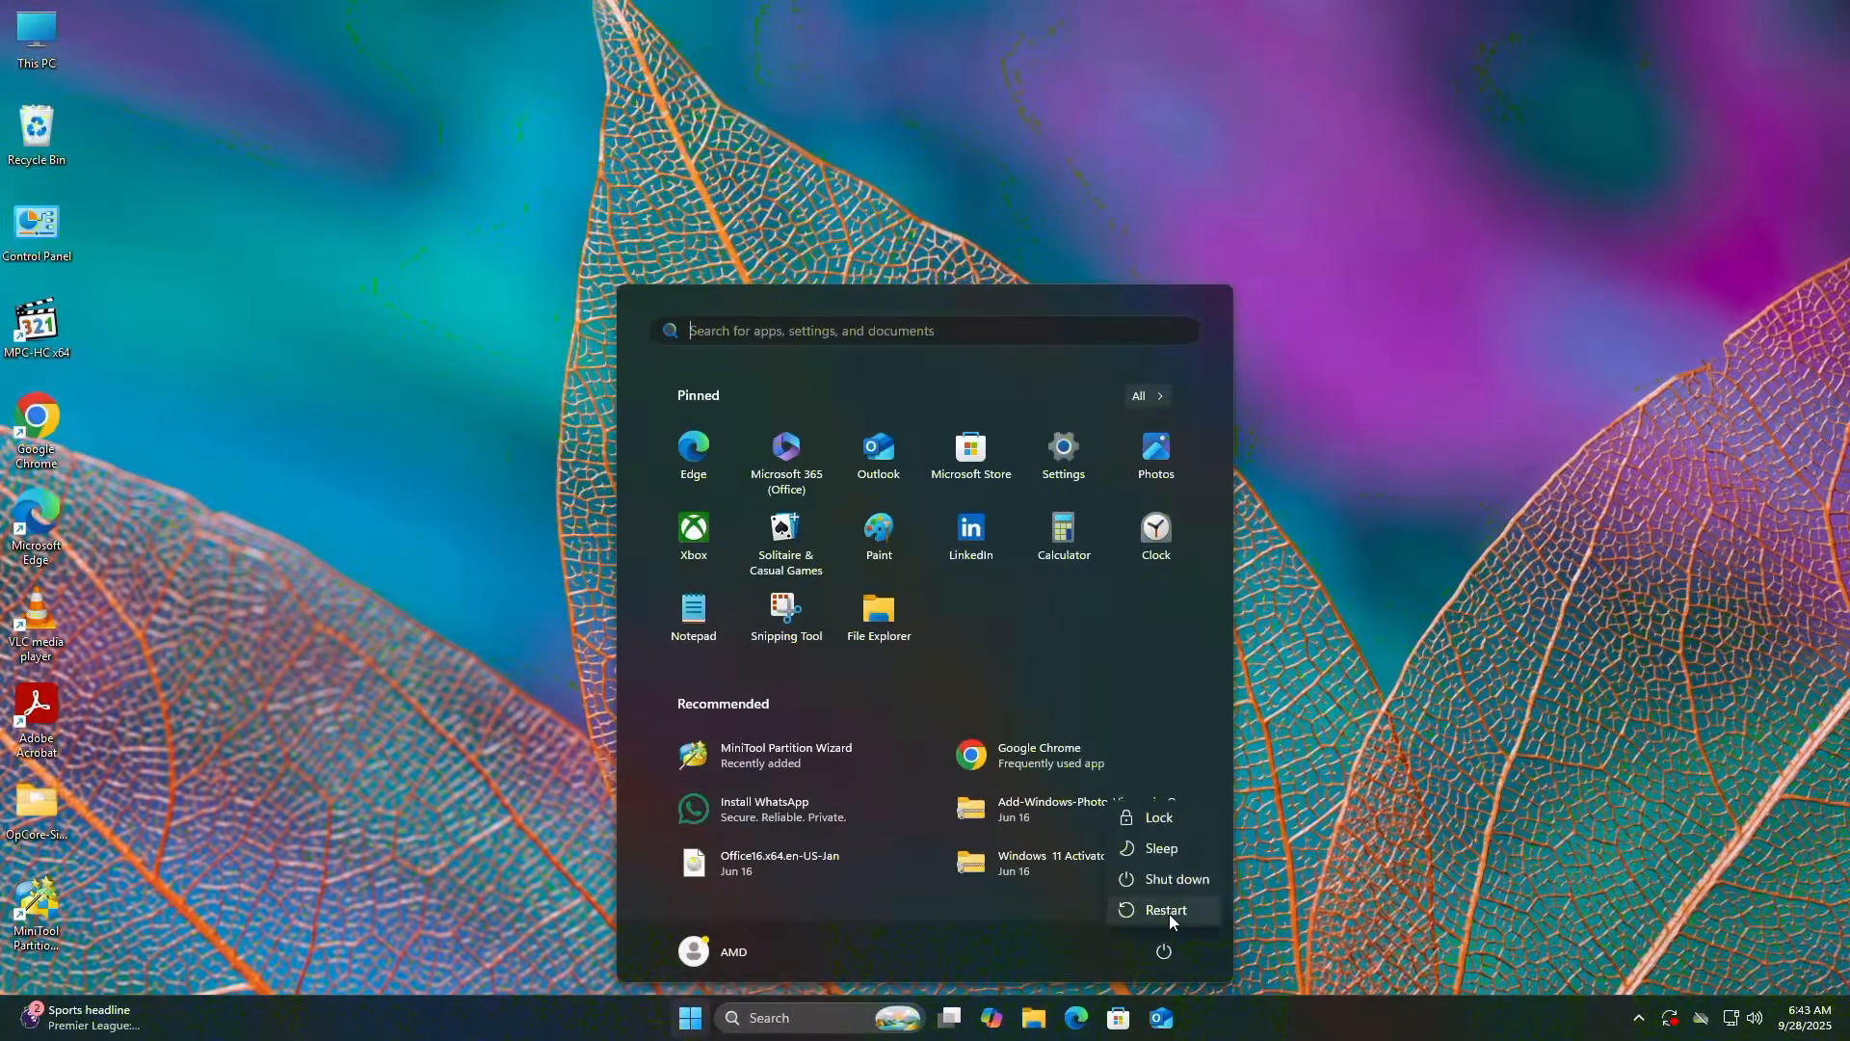
left_click(1165, 910)
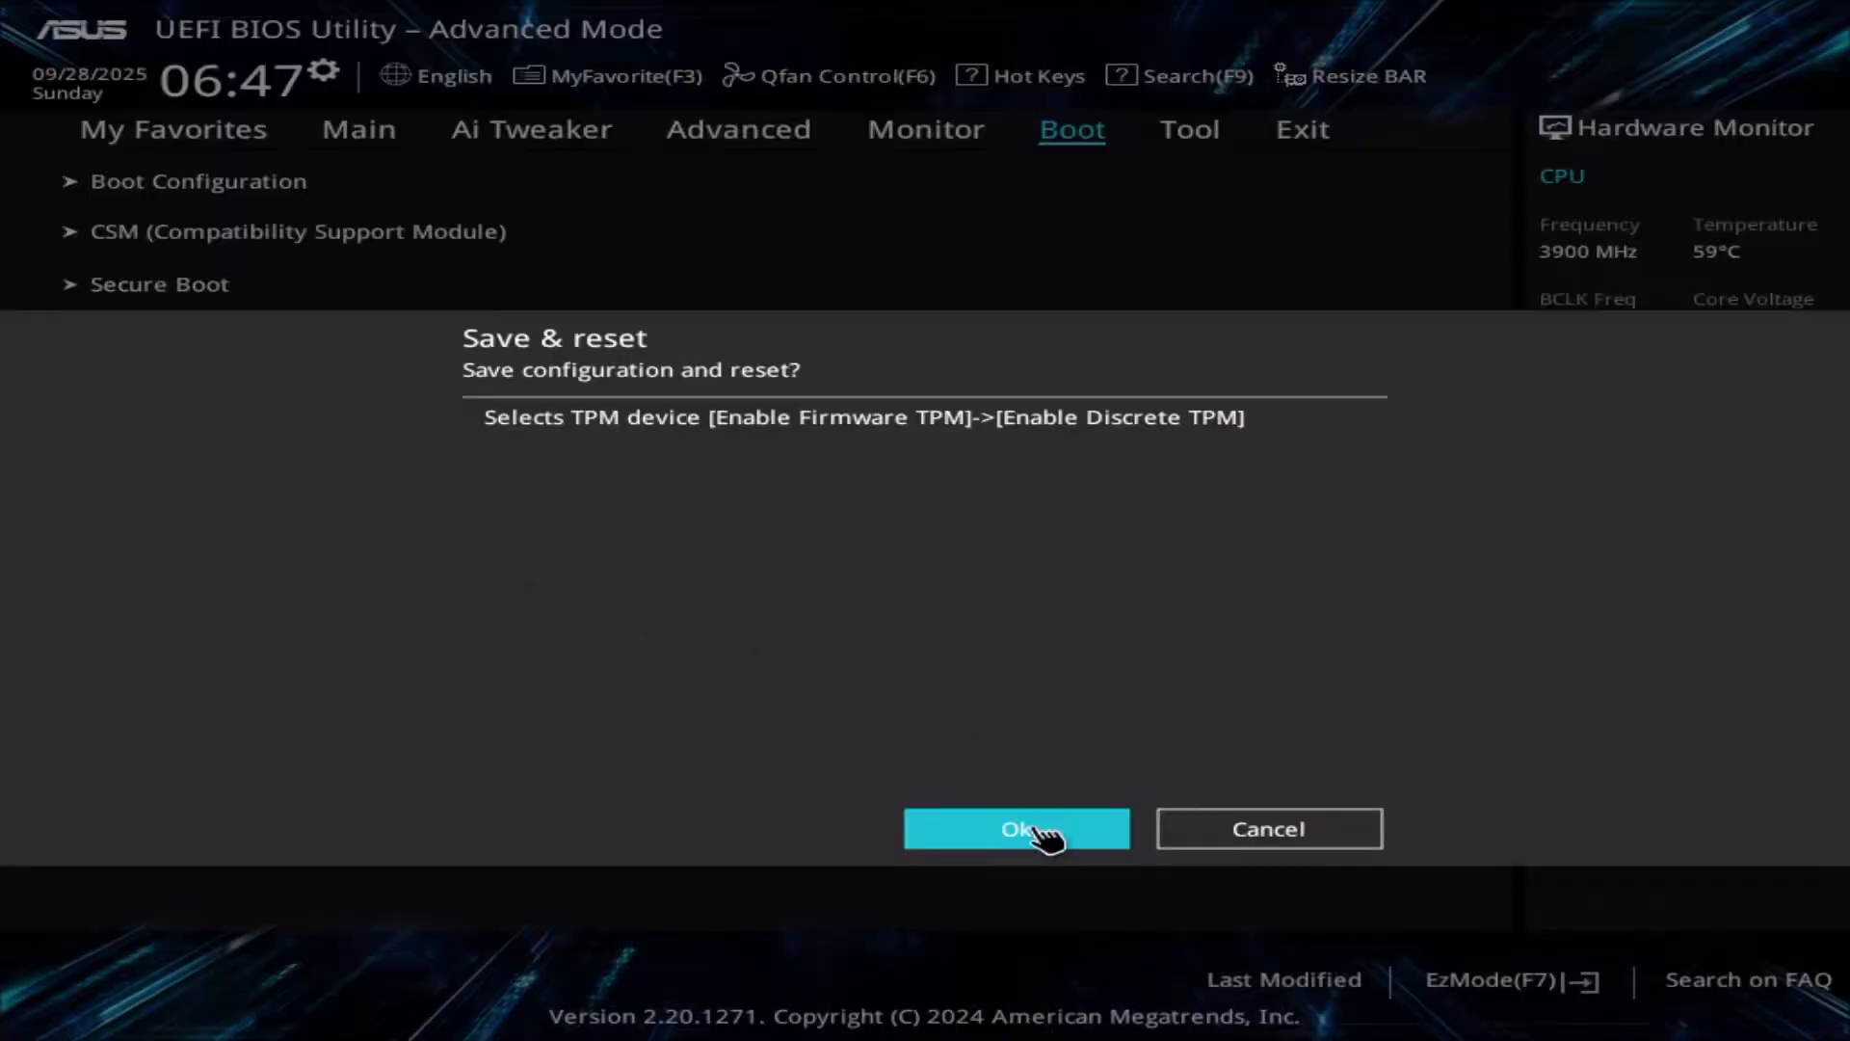
Save the discrete TPM setting and reset the machine.
left_click(1015, 827)
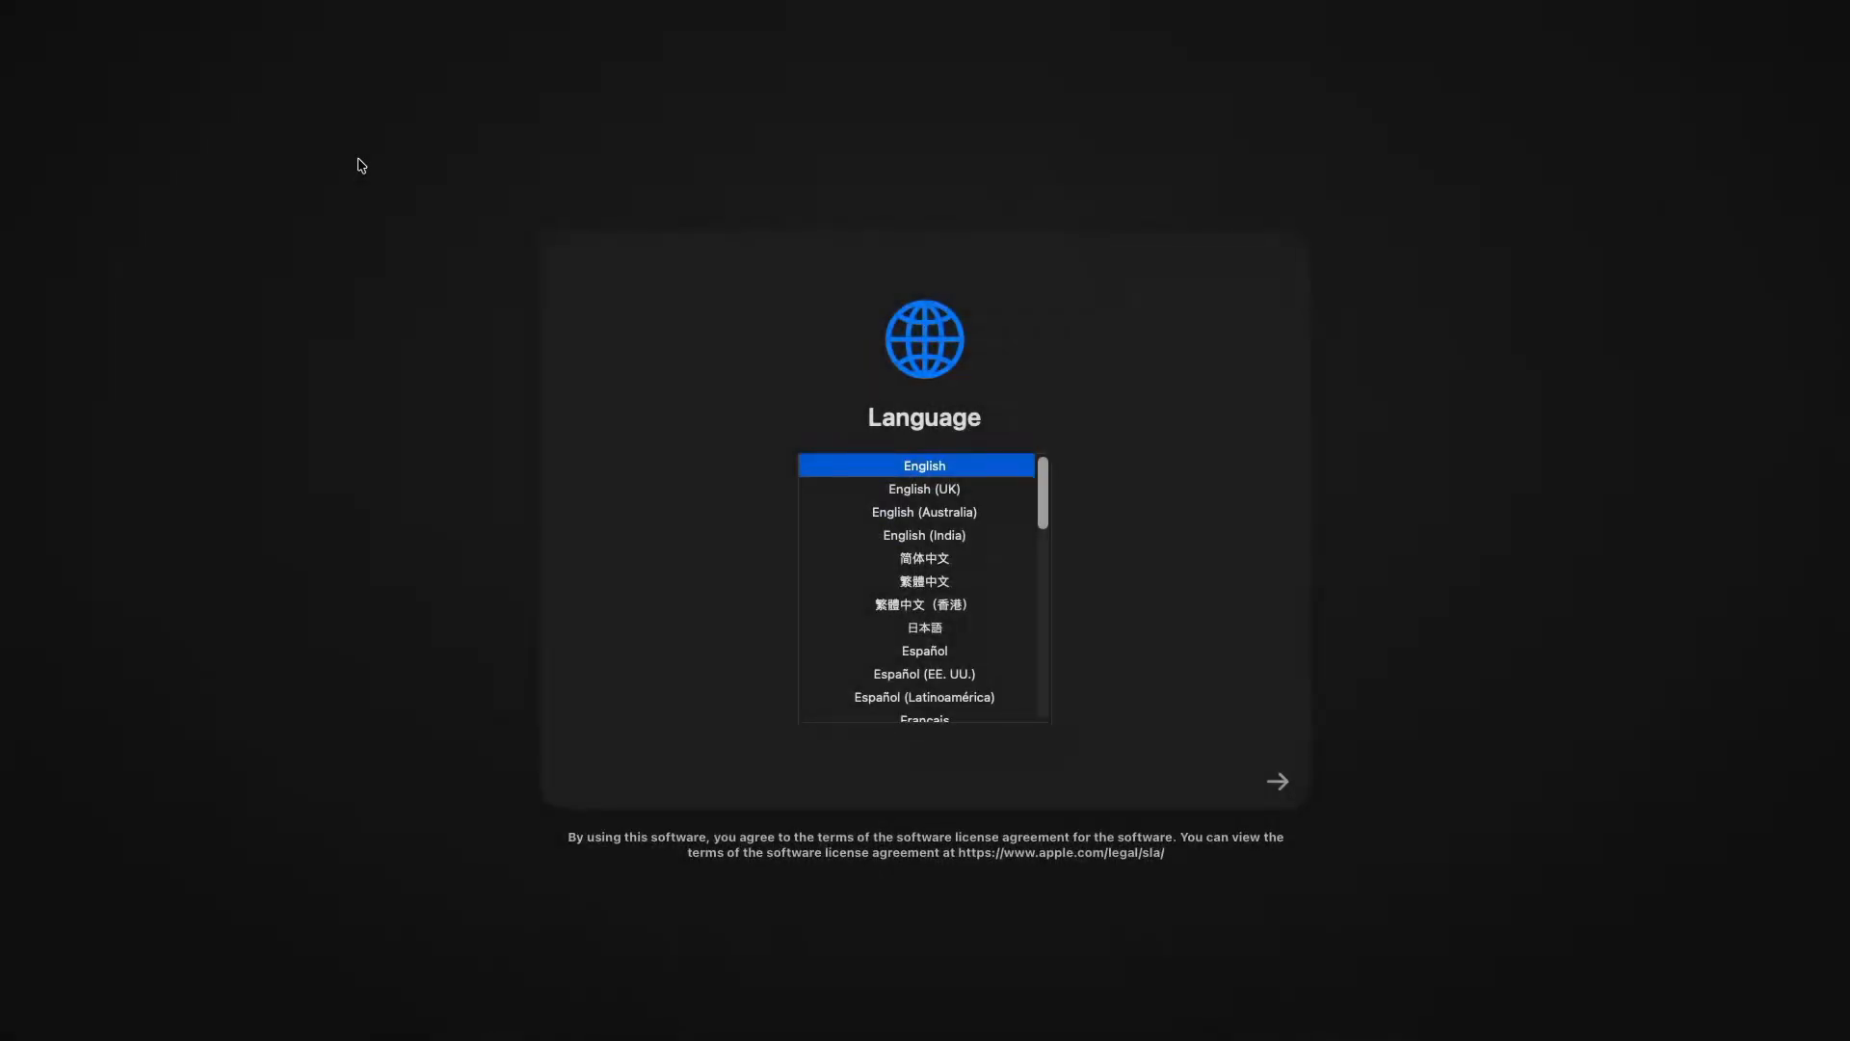
Continue in English and open Disk Utility with all devices shown.
left_click(1276, 782)
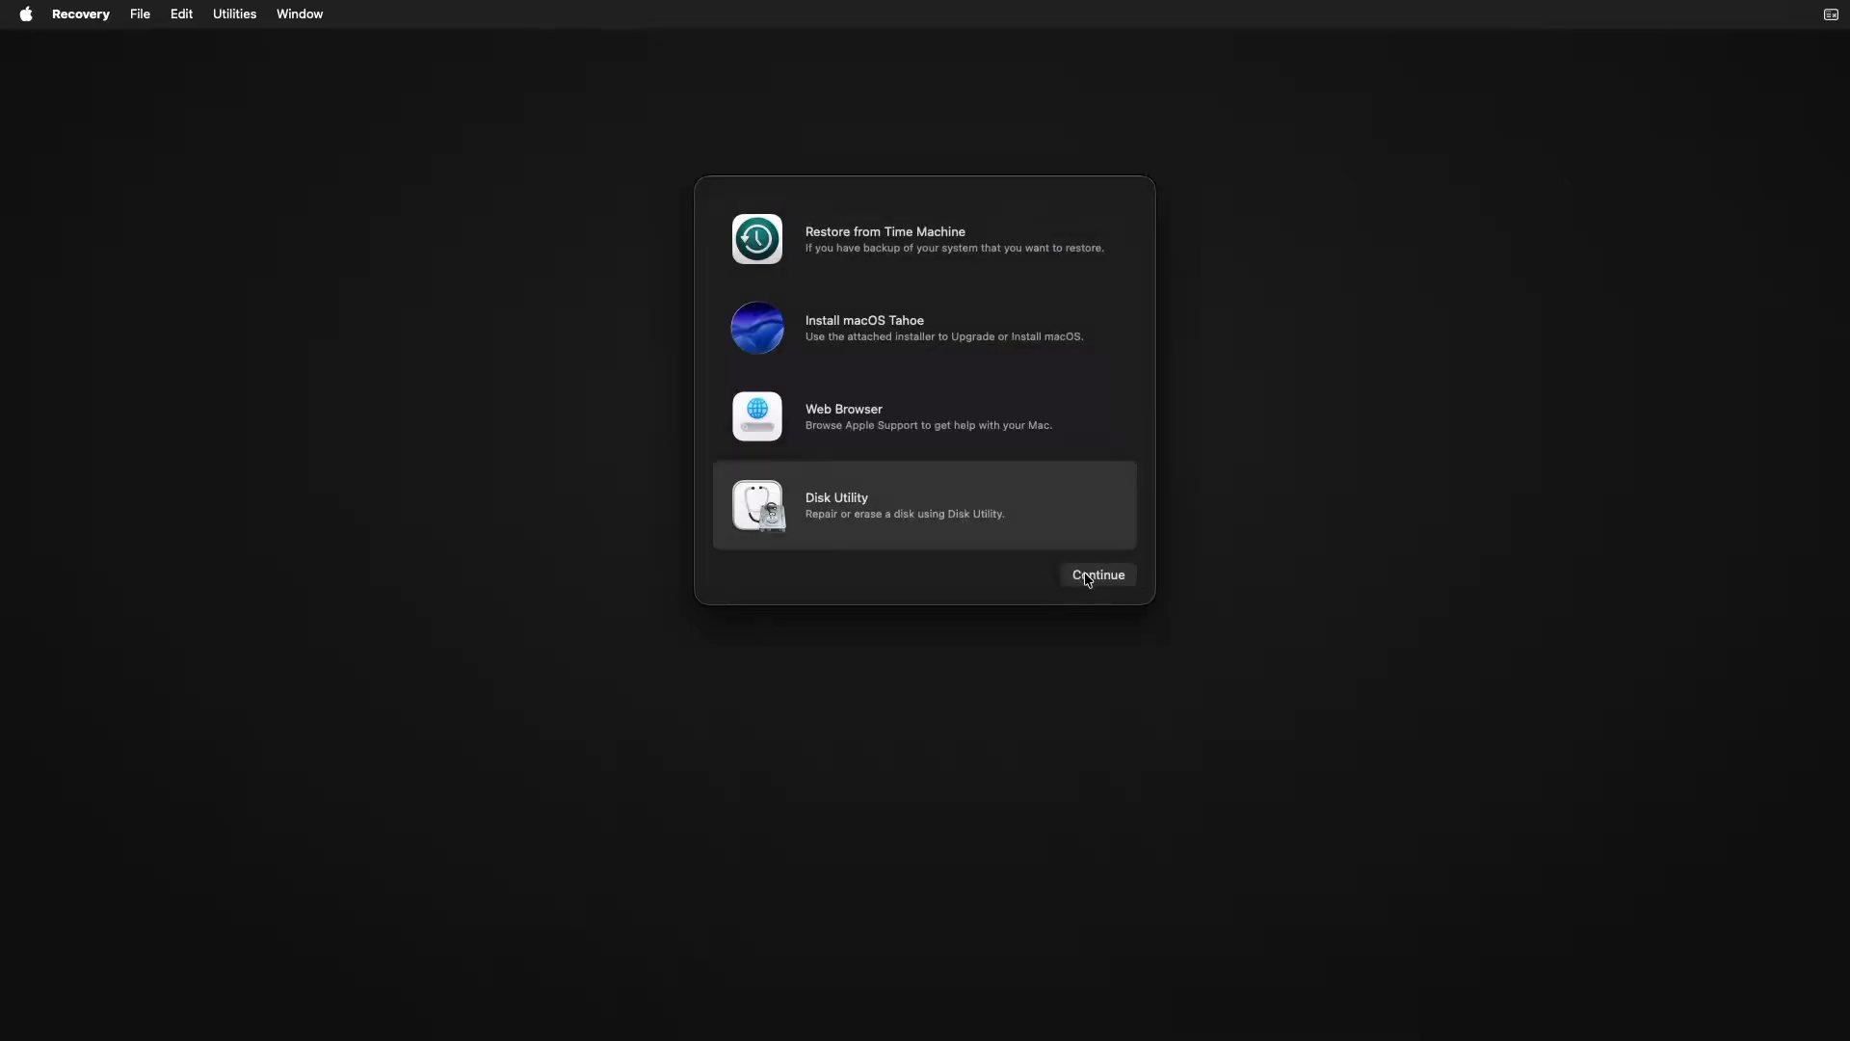
left_click(1096, 574)
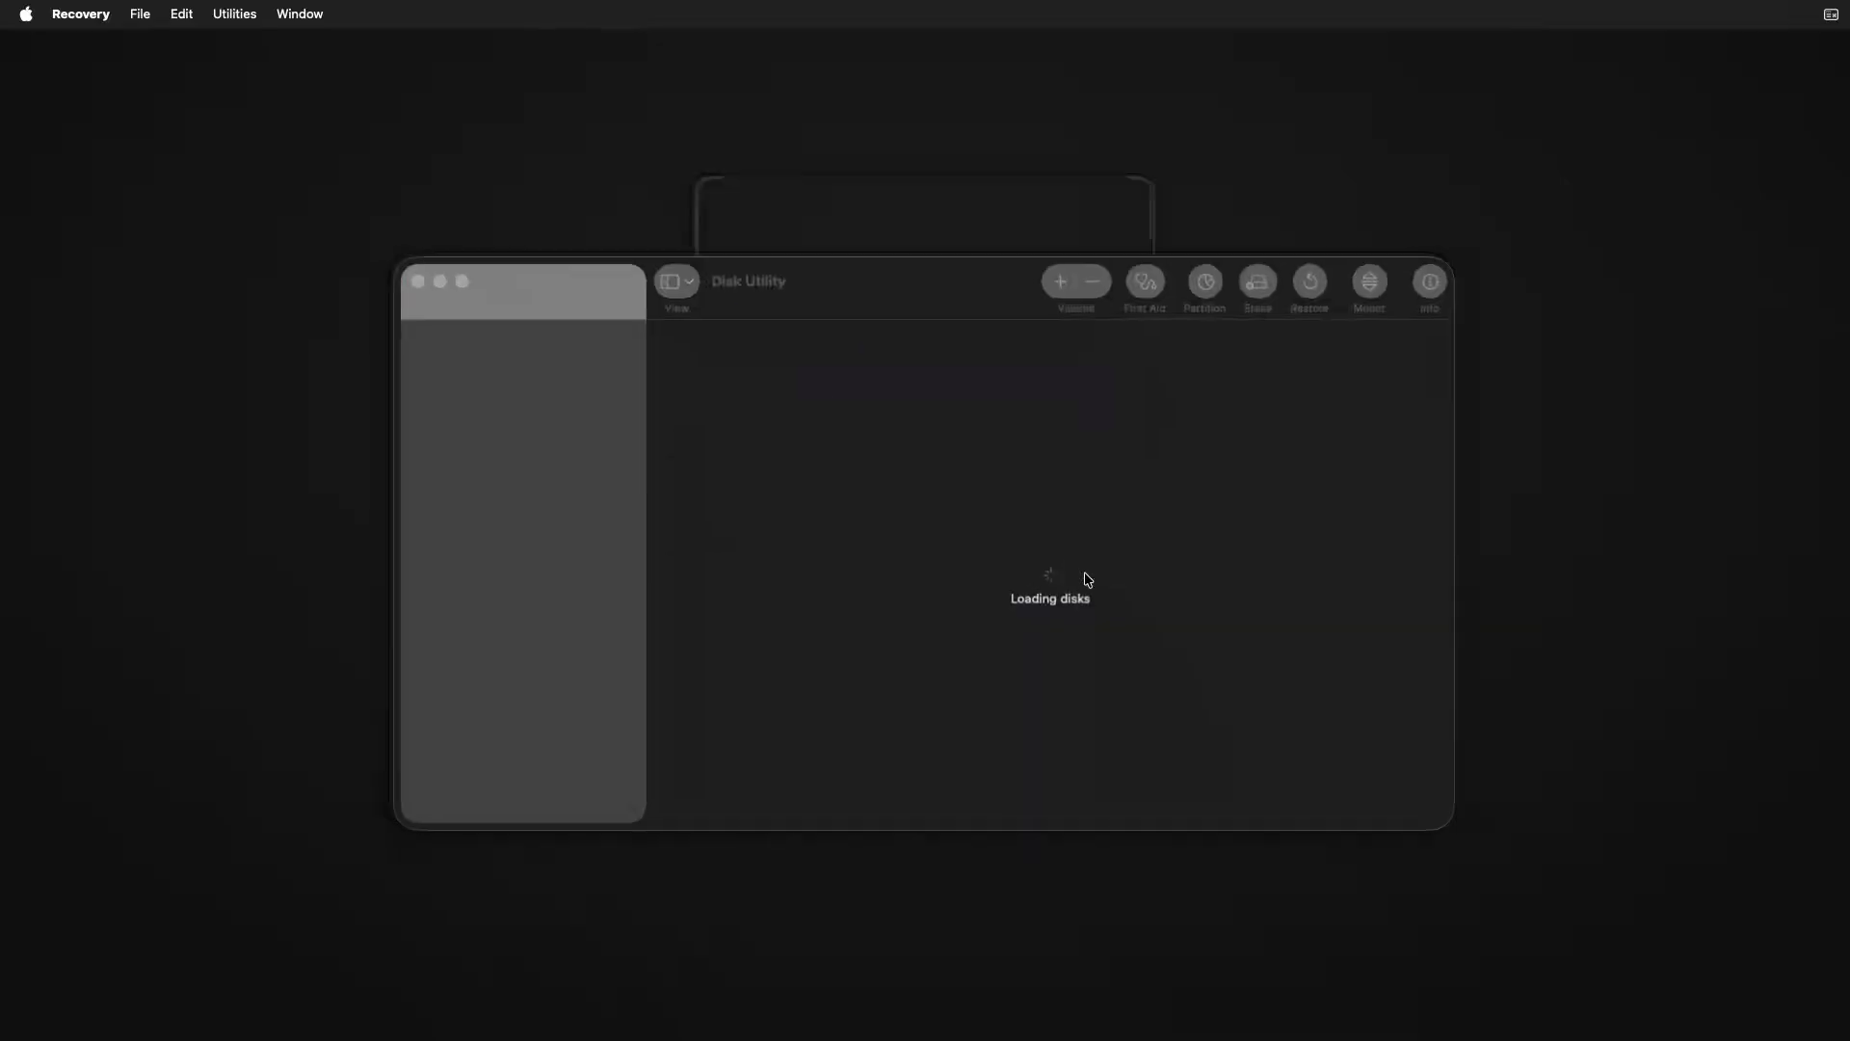
left_click(675, 284)
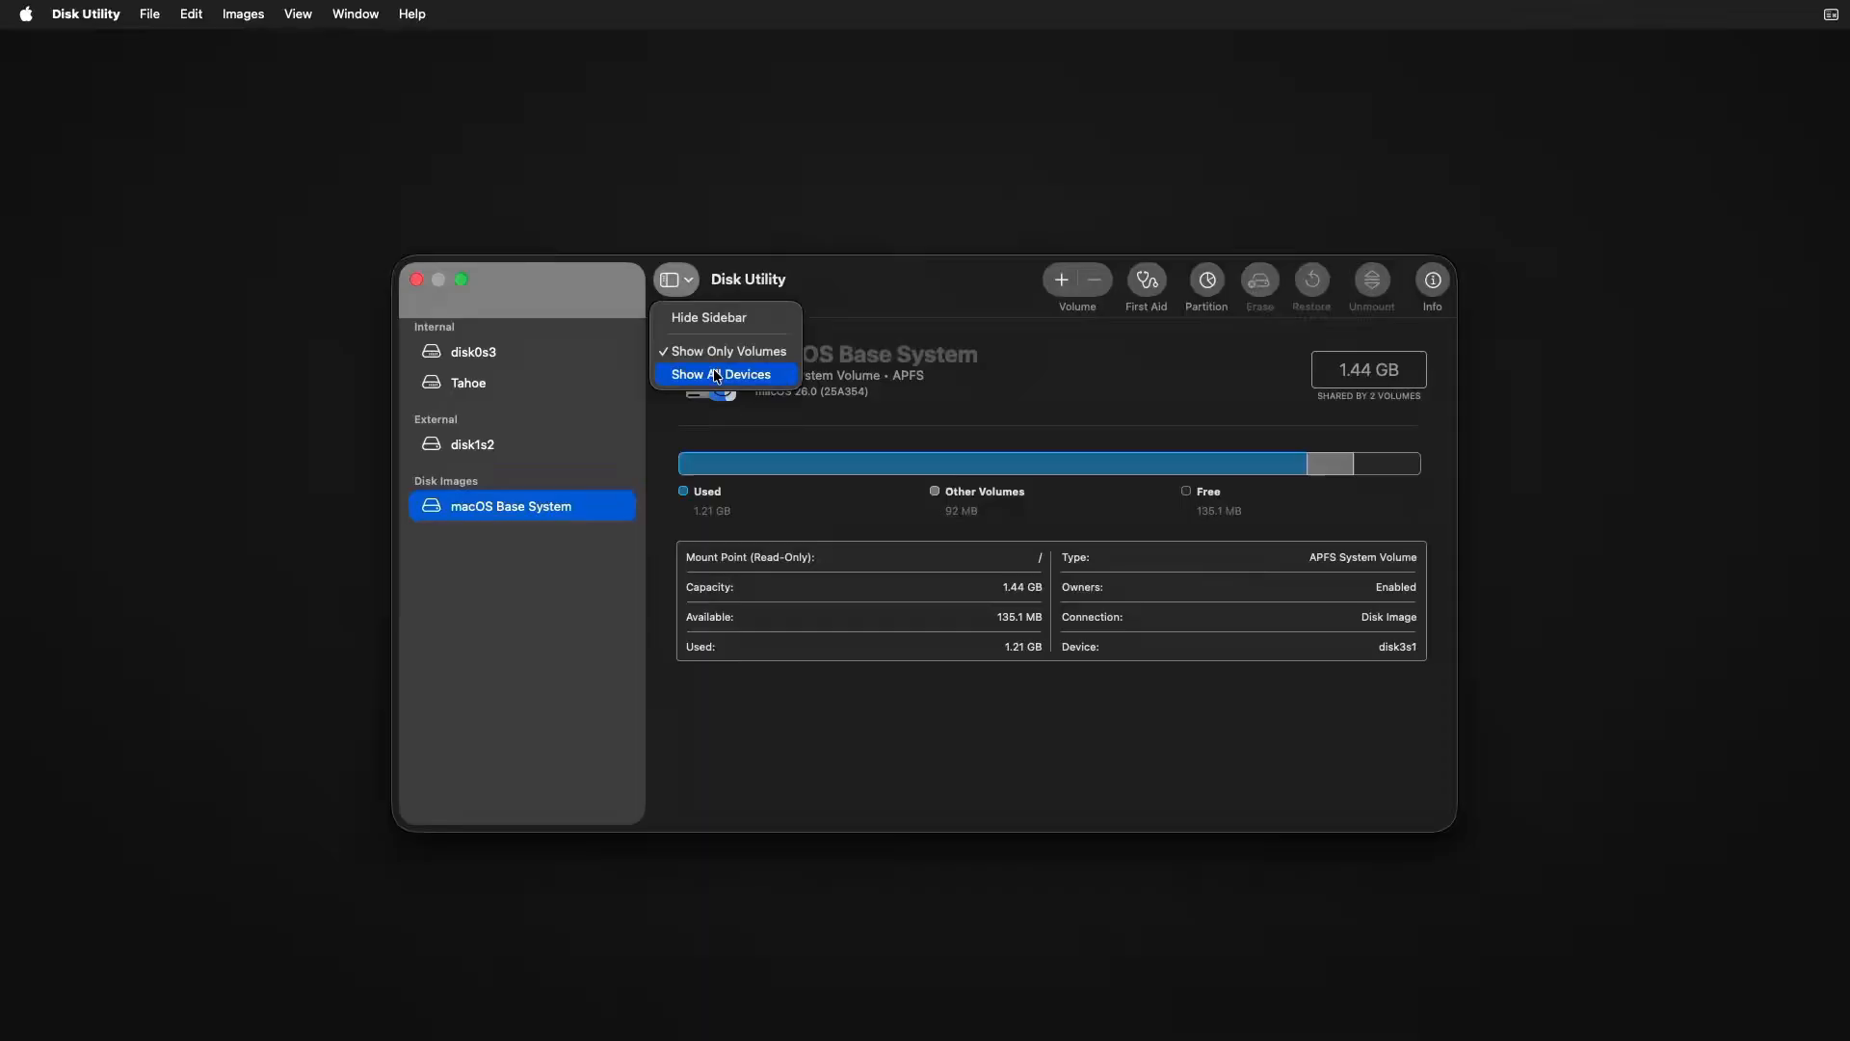
left_click(724, 374)
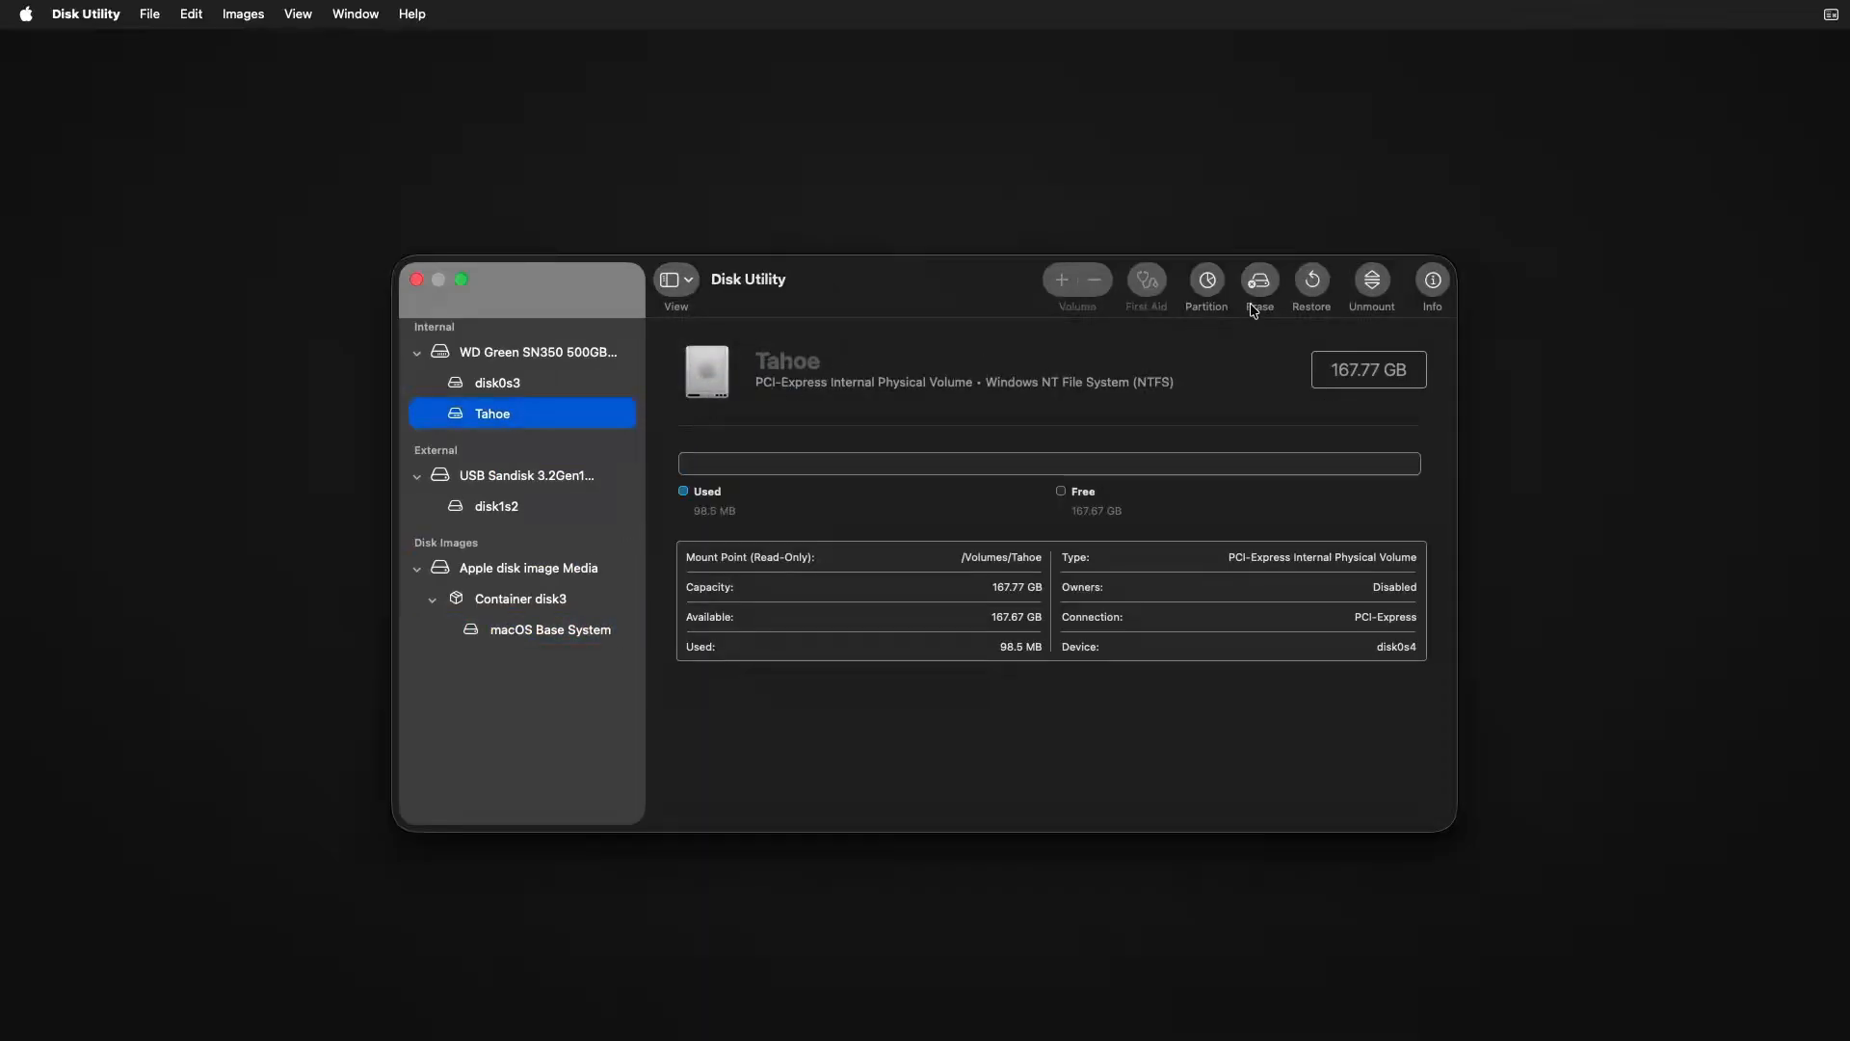
Erase the Tahoe partition with APFS format.
left_click(1258, 285)
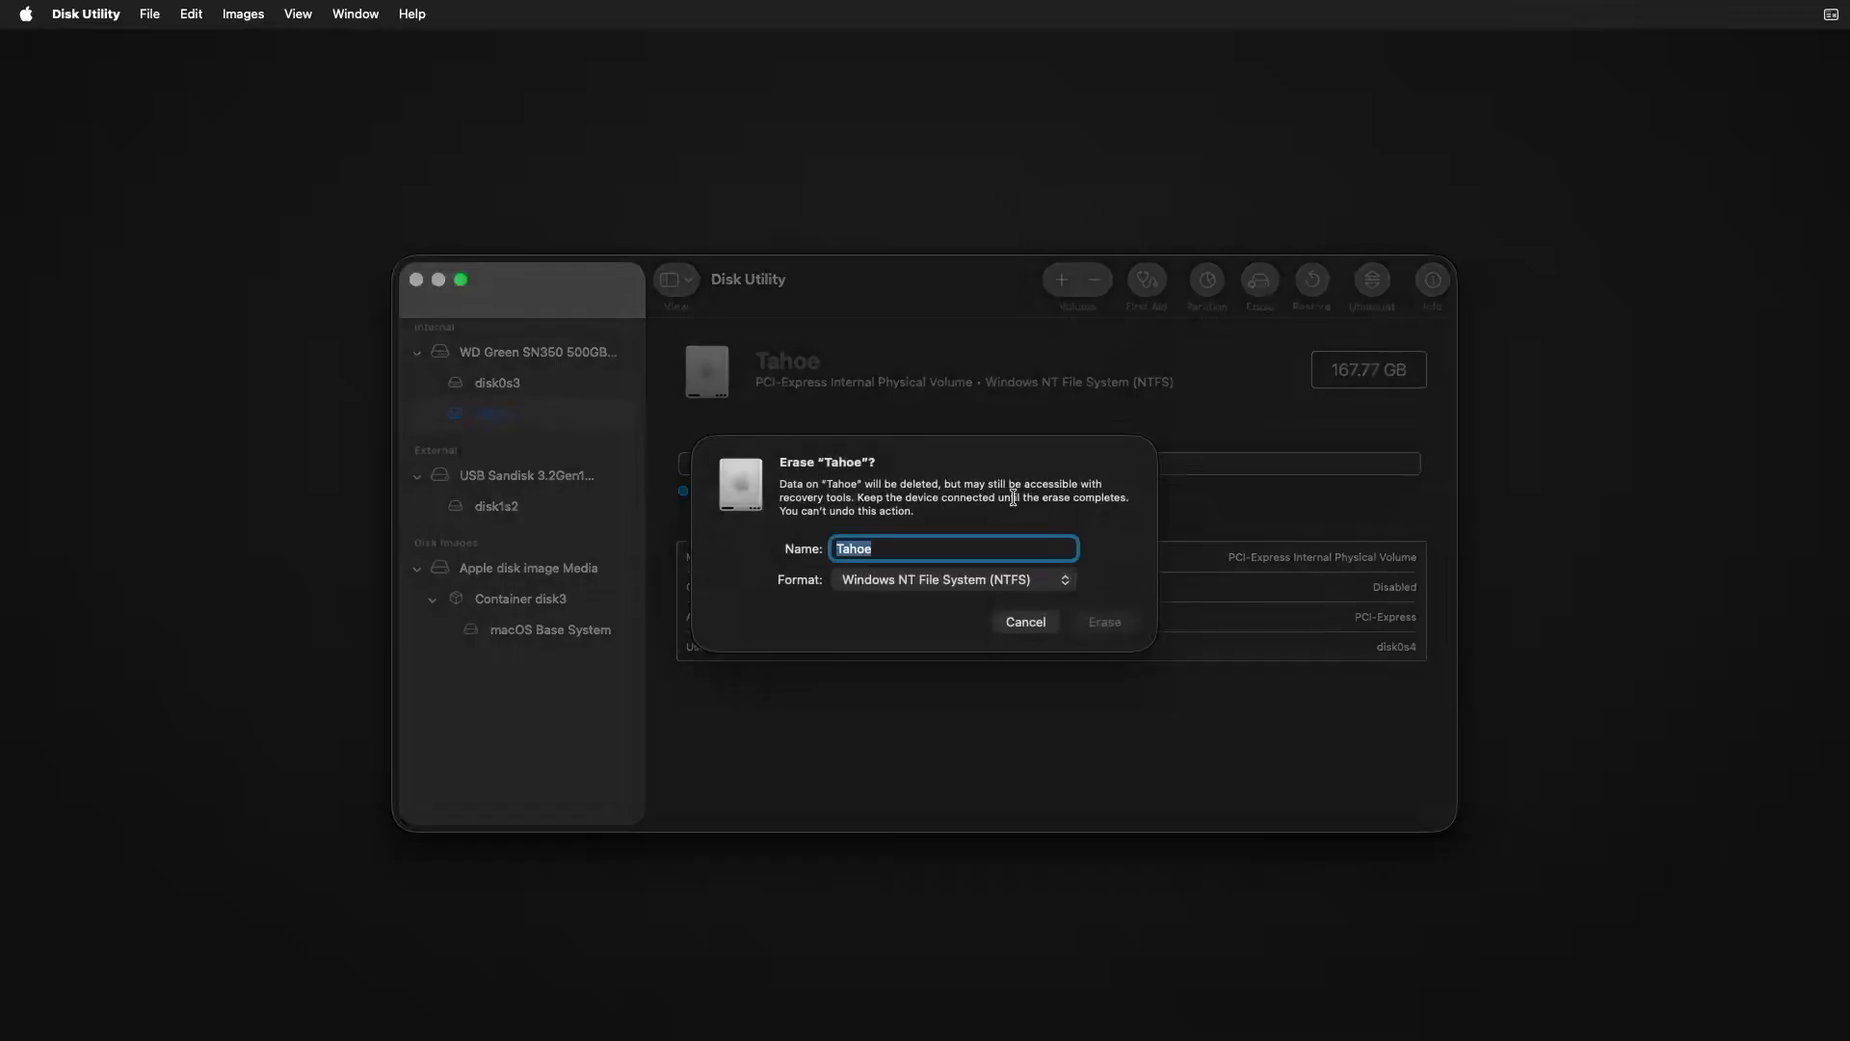
left_click(951, 579)
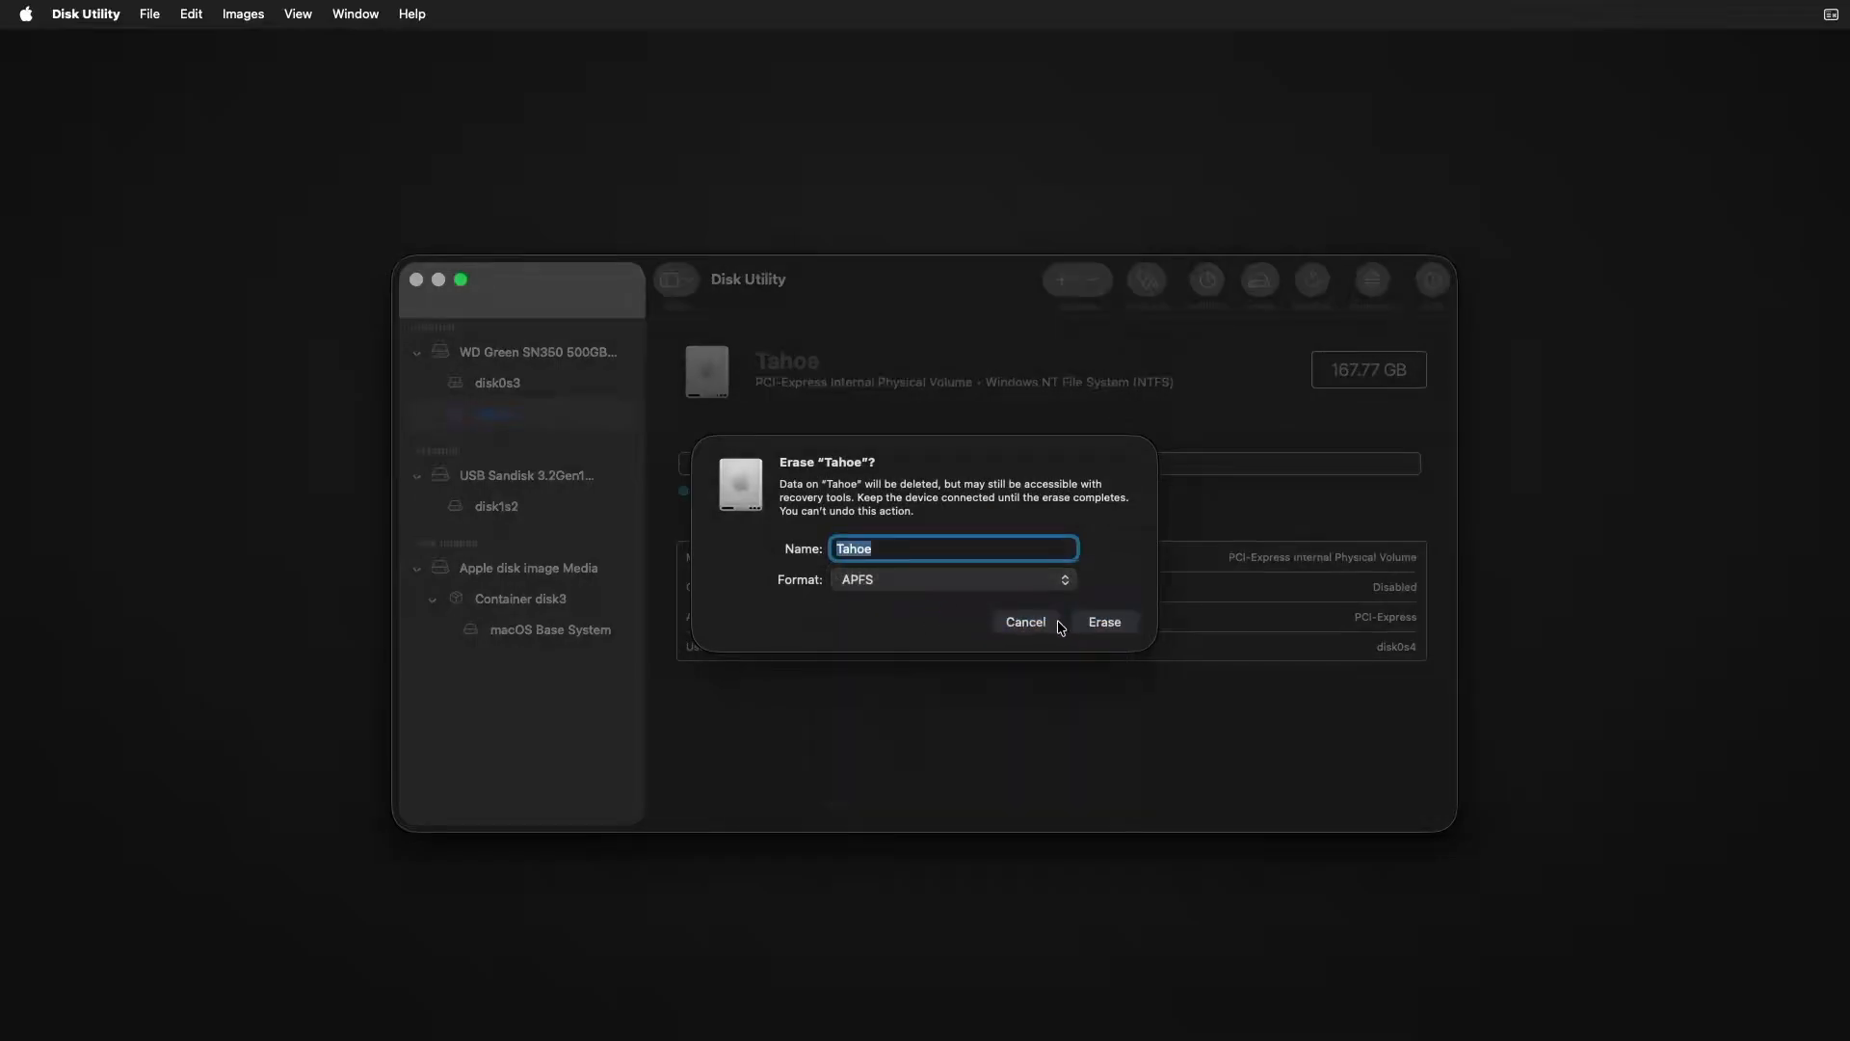
left_click(1103, 622)
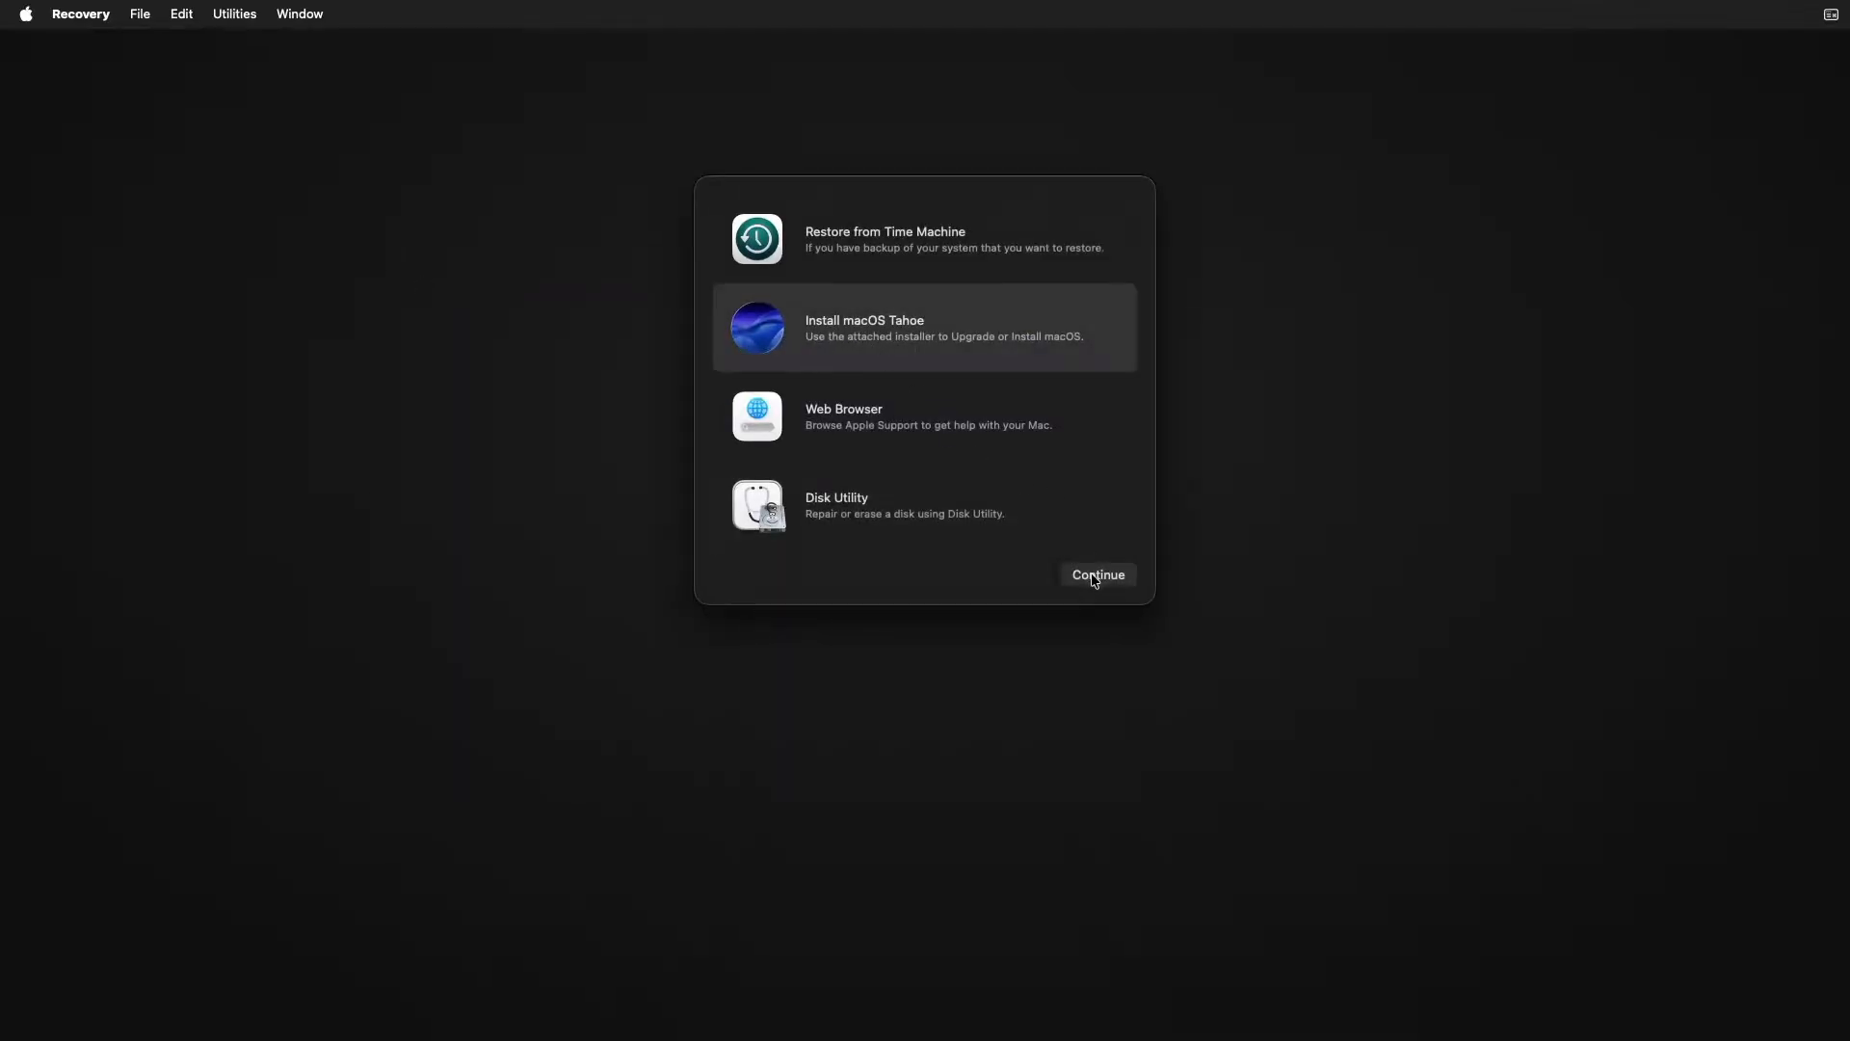
Run Install macOS Tahoe, agree to the license, and install onto the Tahoe disk.
left_click(1097, 574)
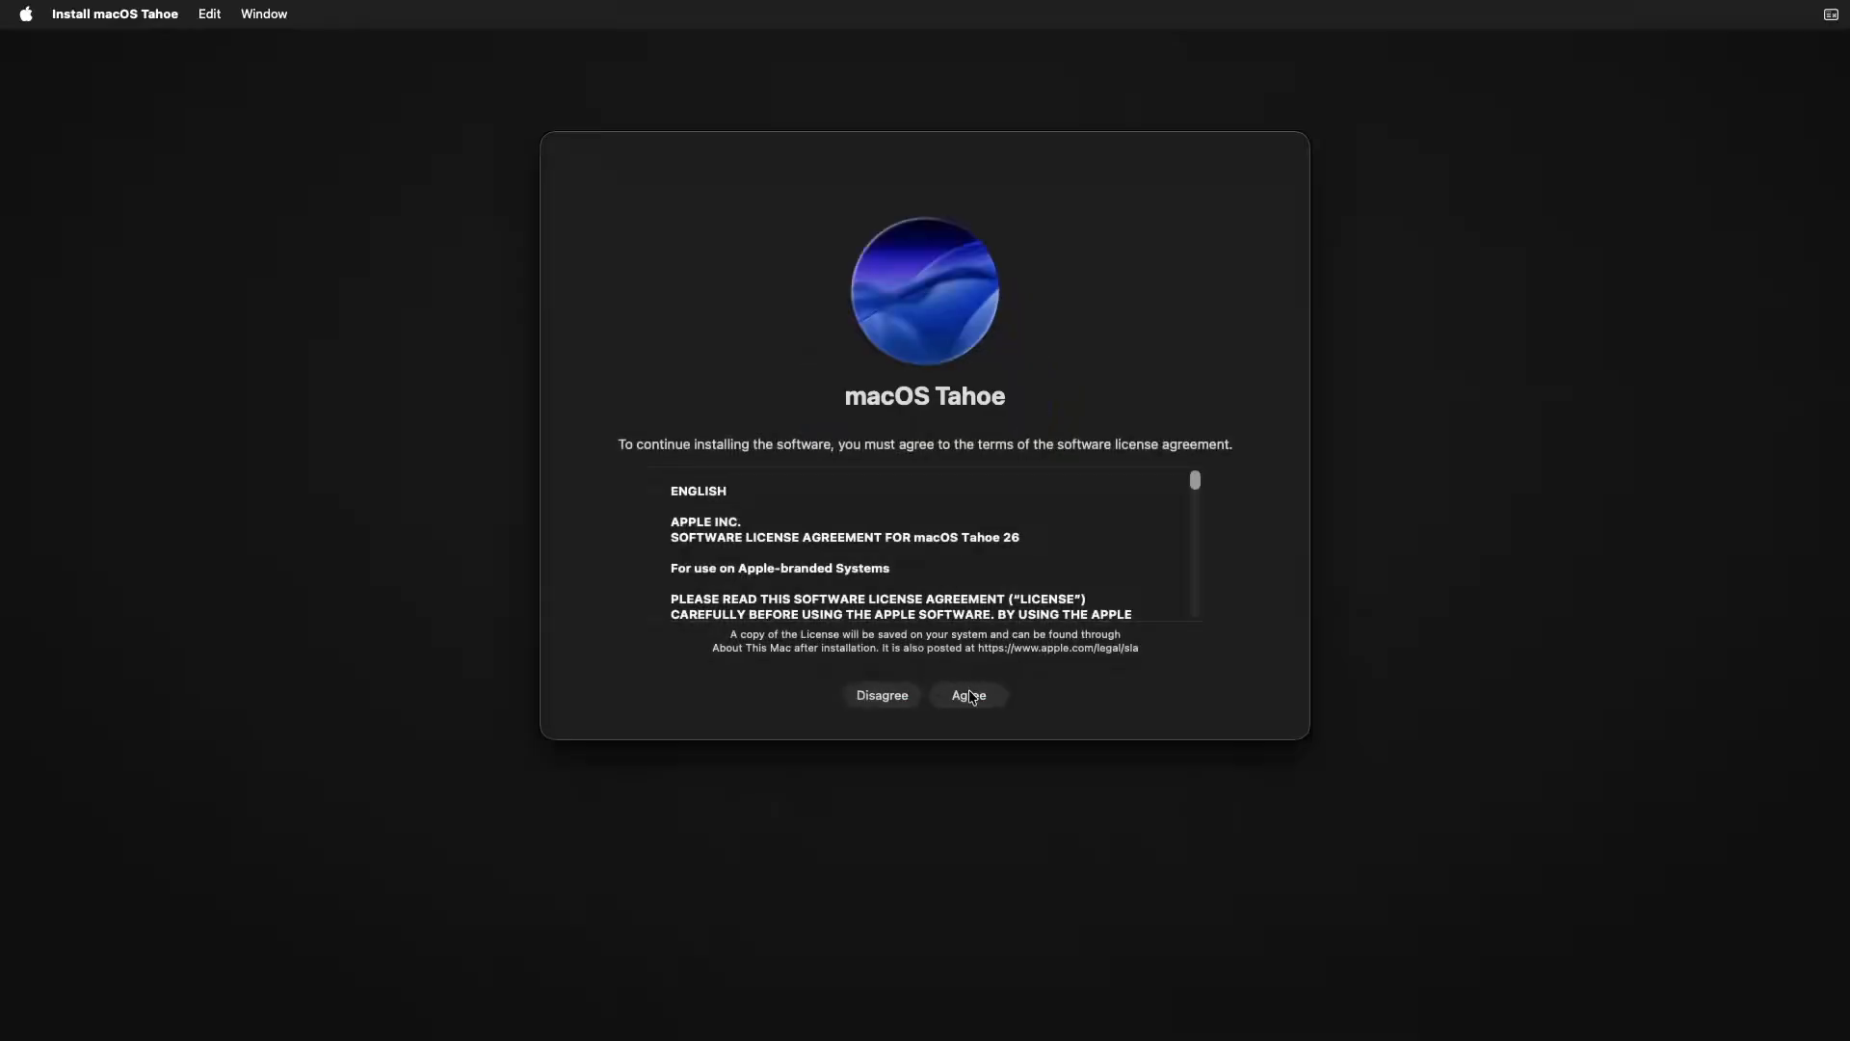
left_click(968, 695)
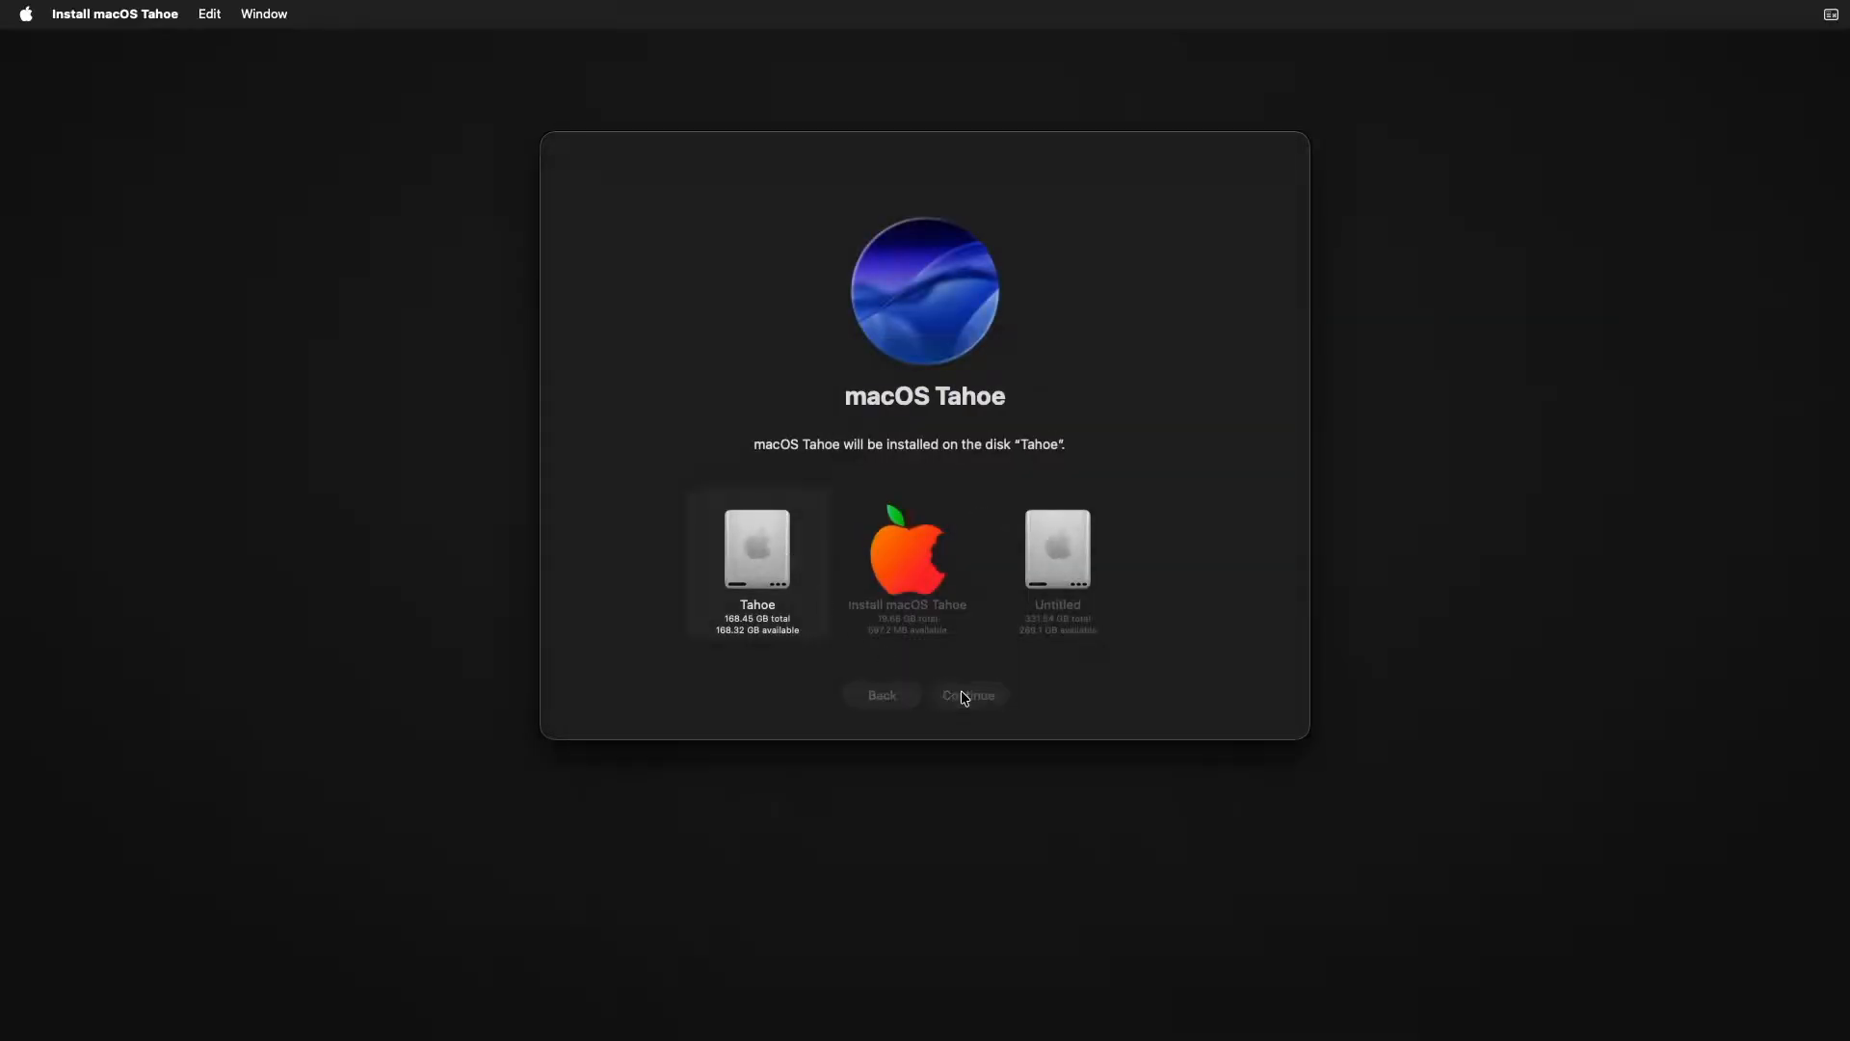
left_click(966, 695)
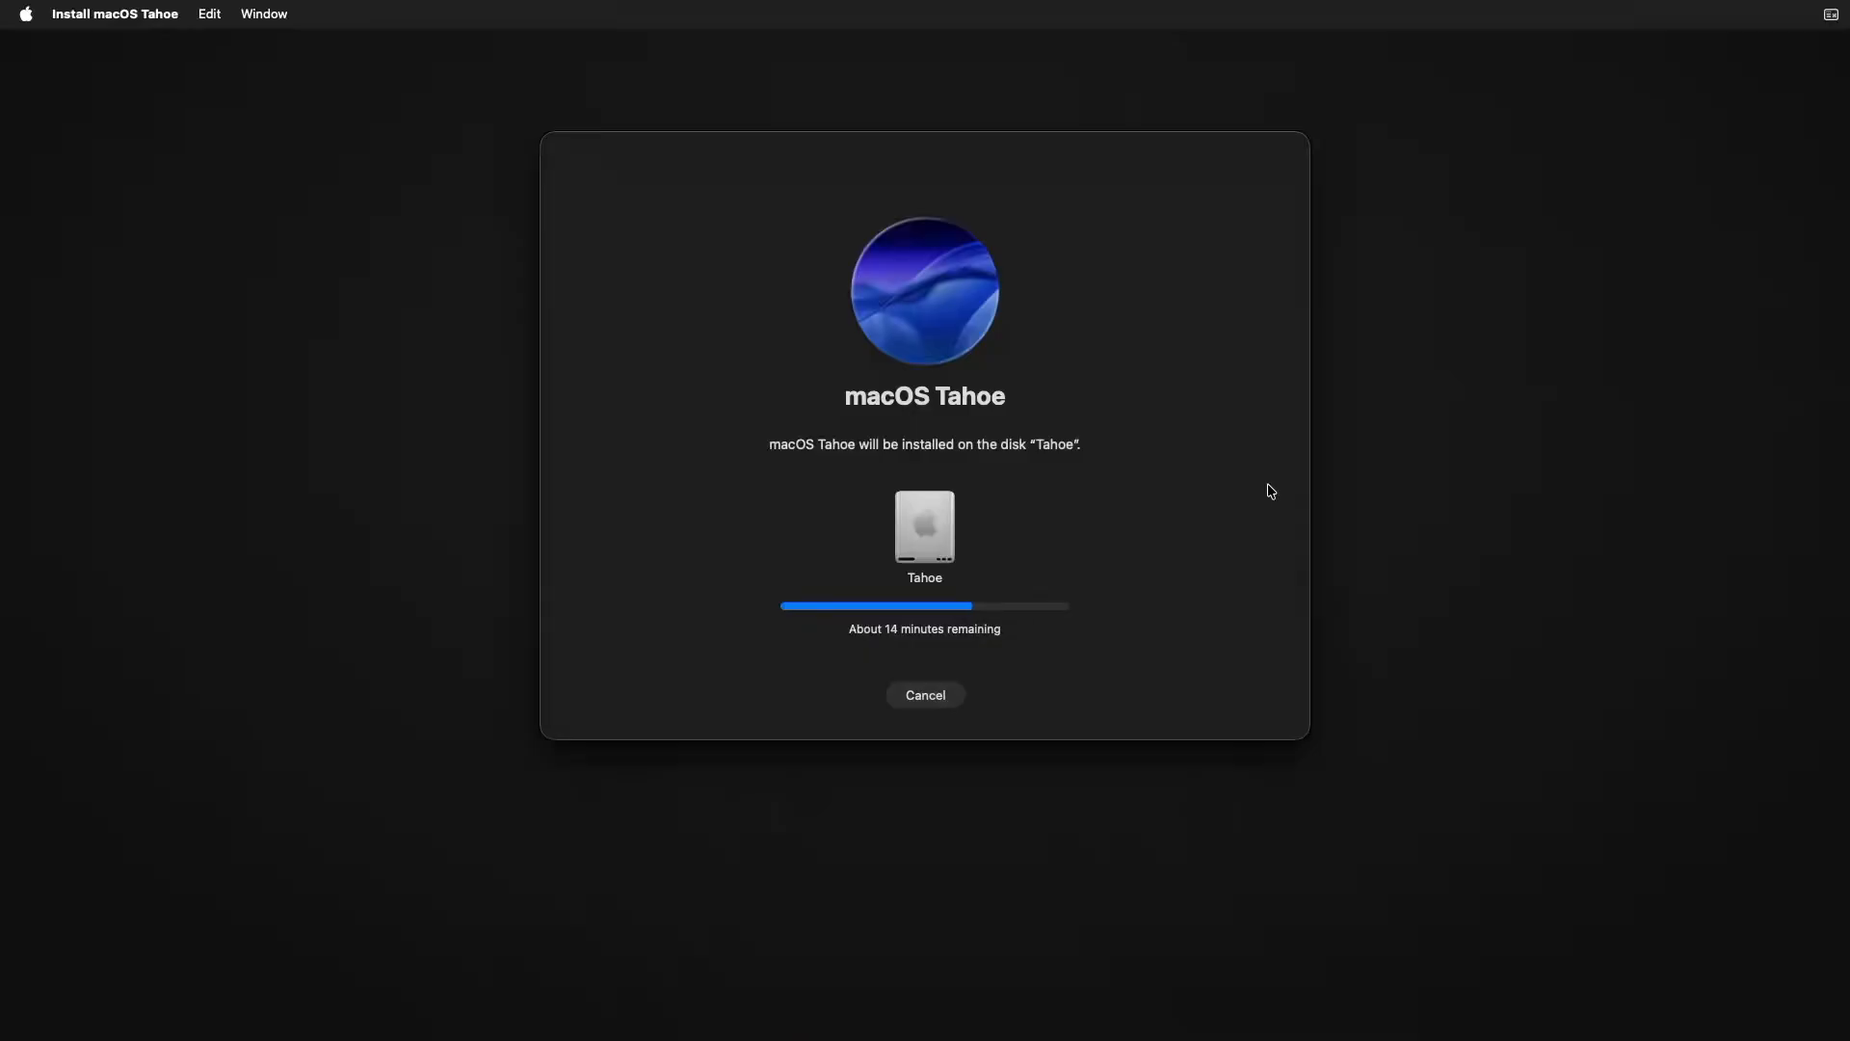
mouse_move(1061, 282)
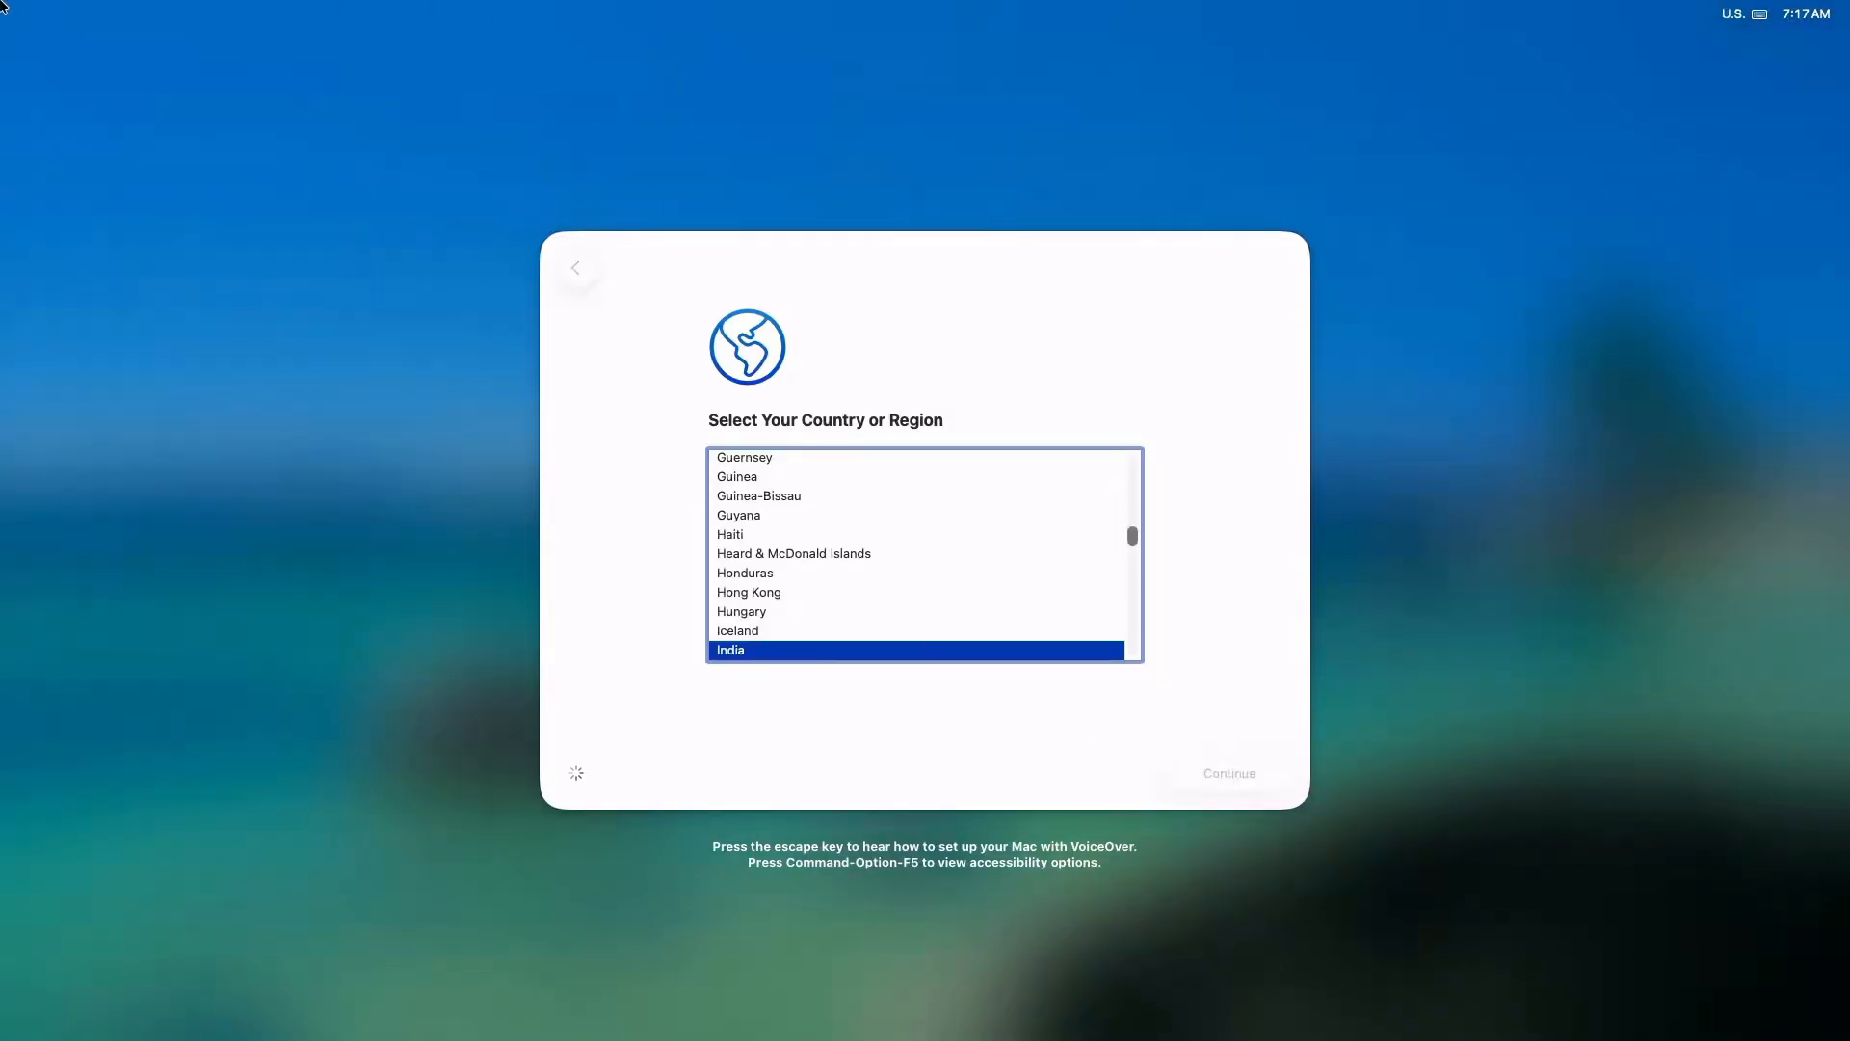
Choose India, set up as a new Mac without transferring data, and keep default languages.
left_click(1227, 773)
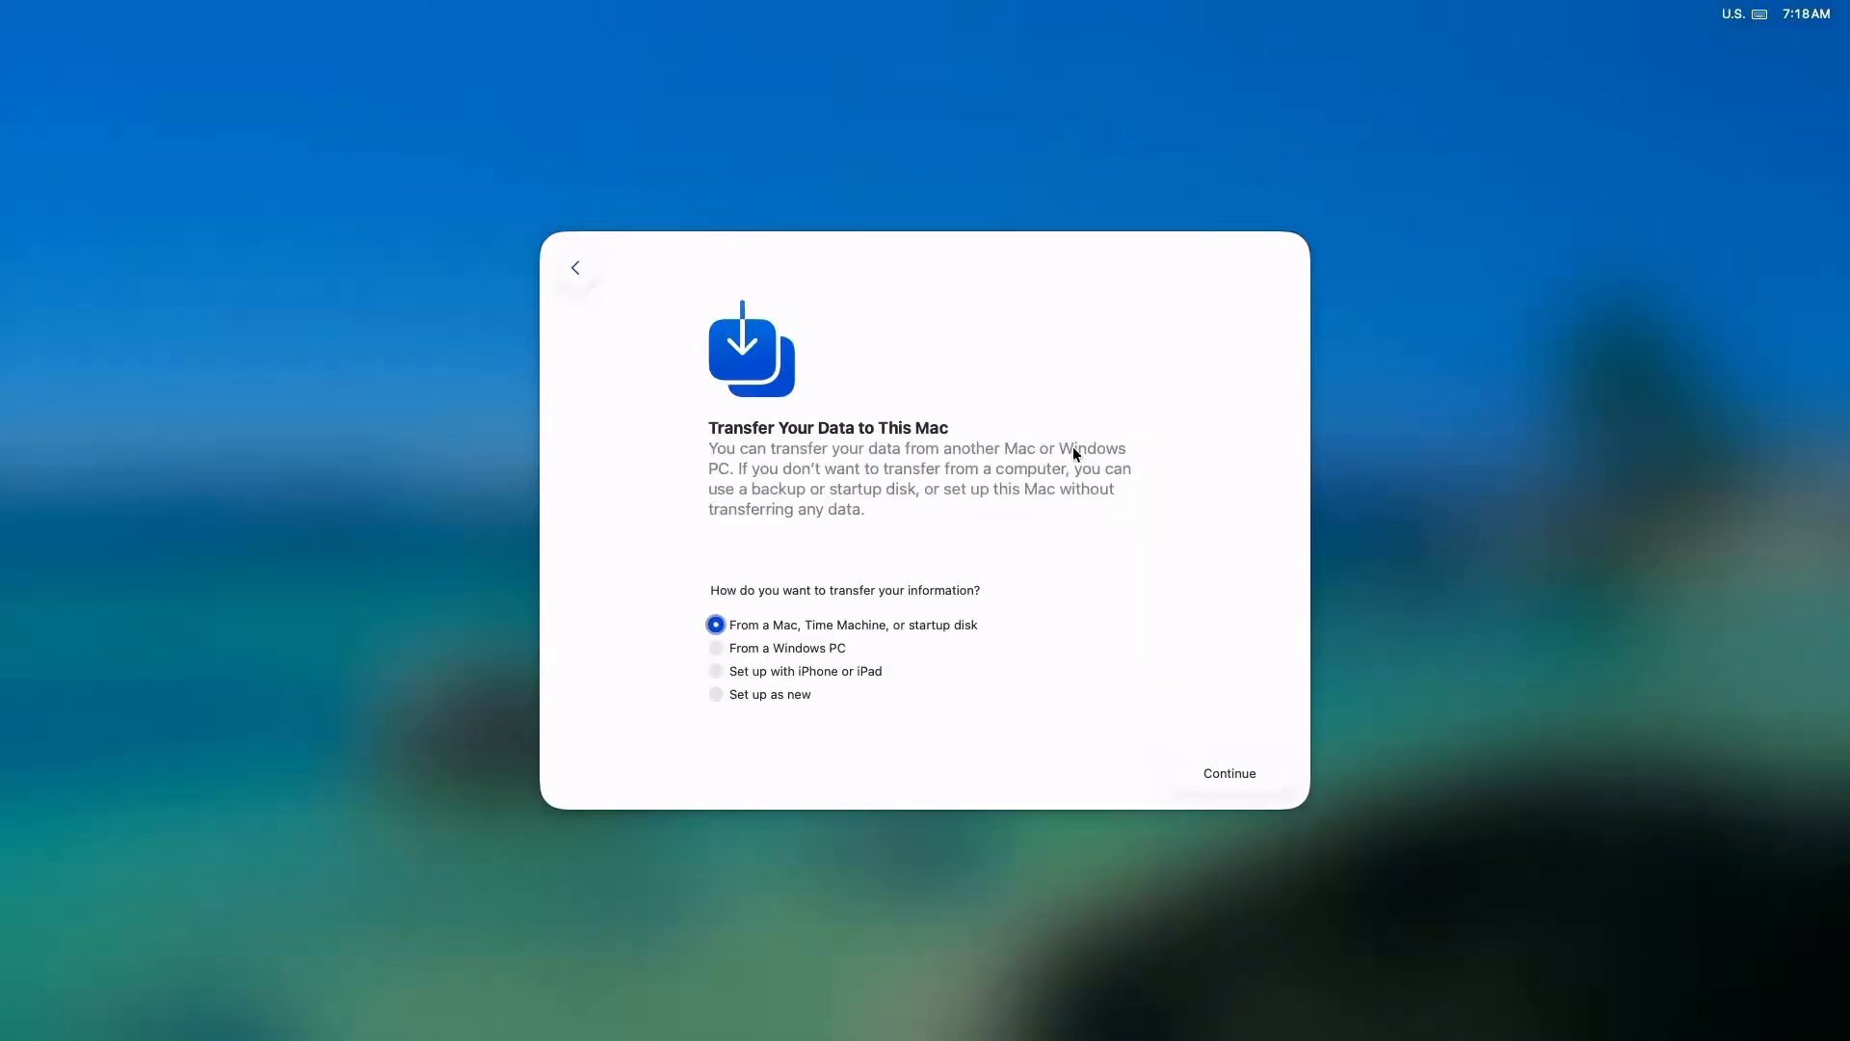
left_click(715, 694)
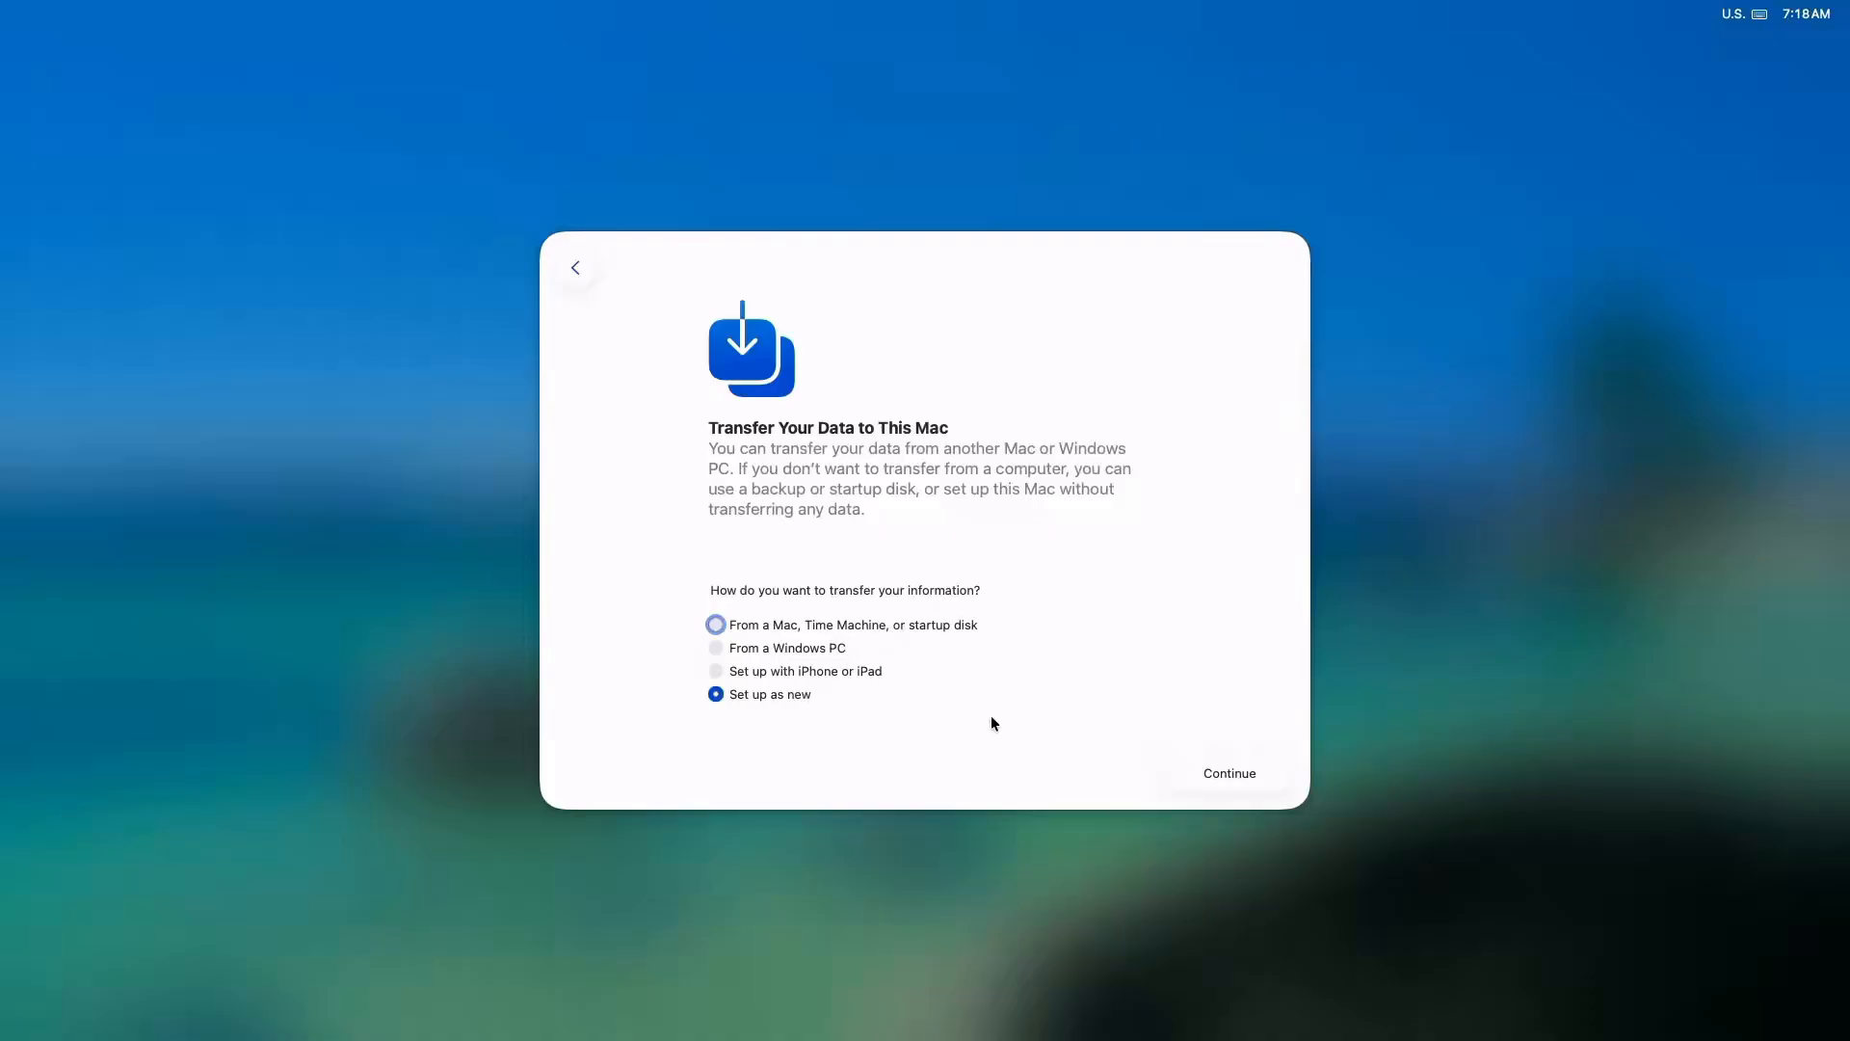
left_click(1227, 773)
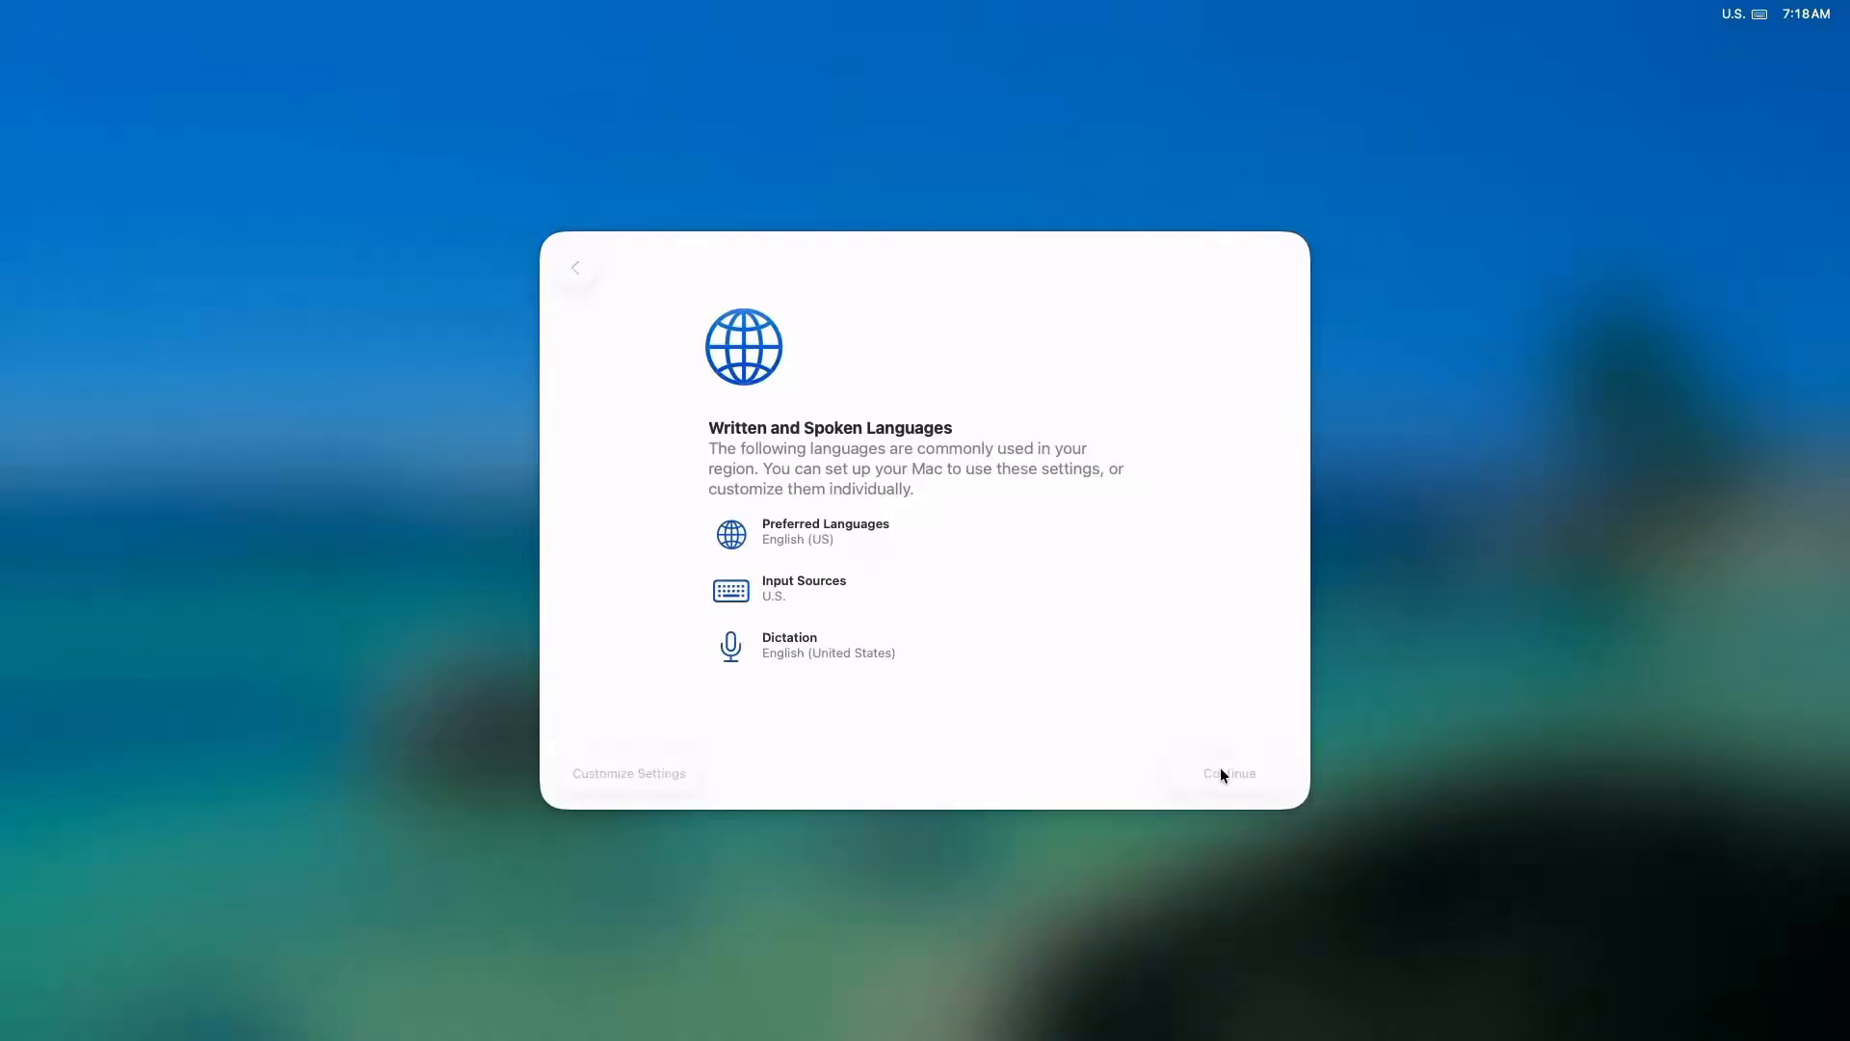
left_click(1227, 773)
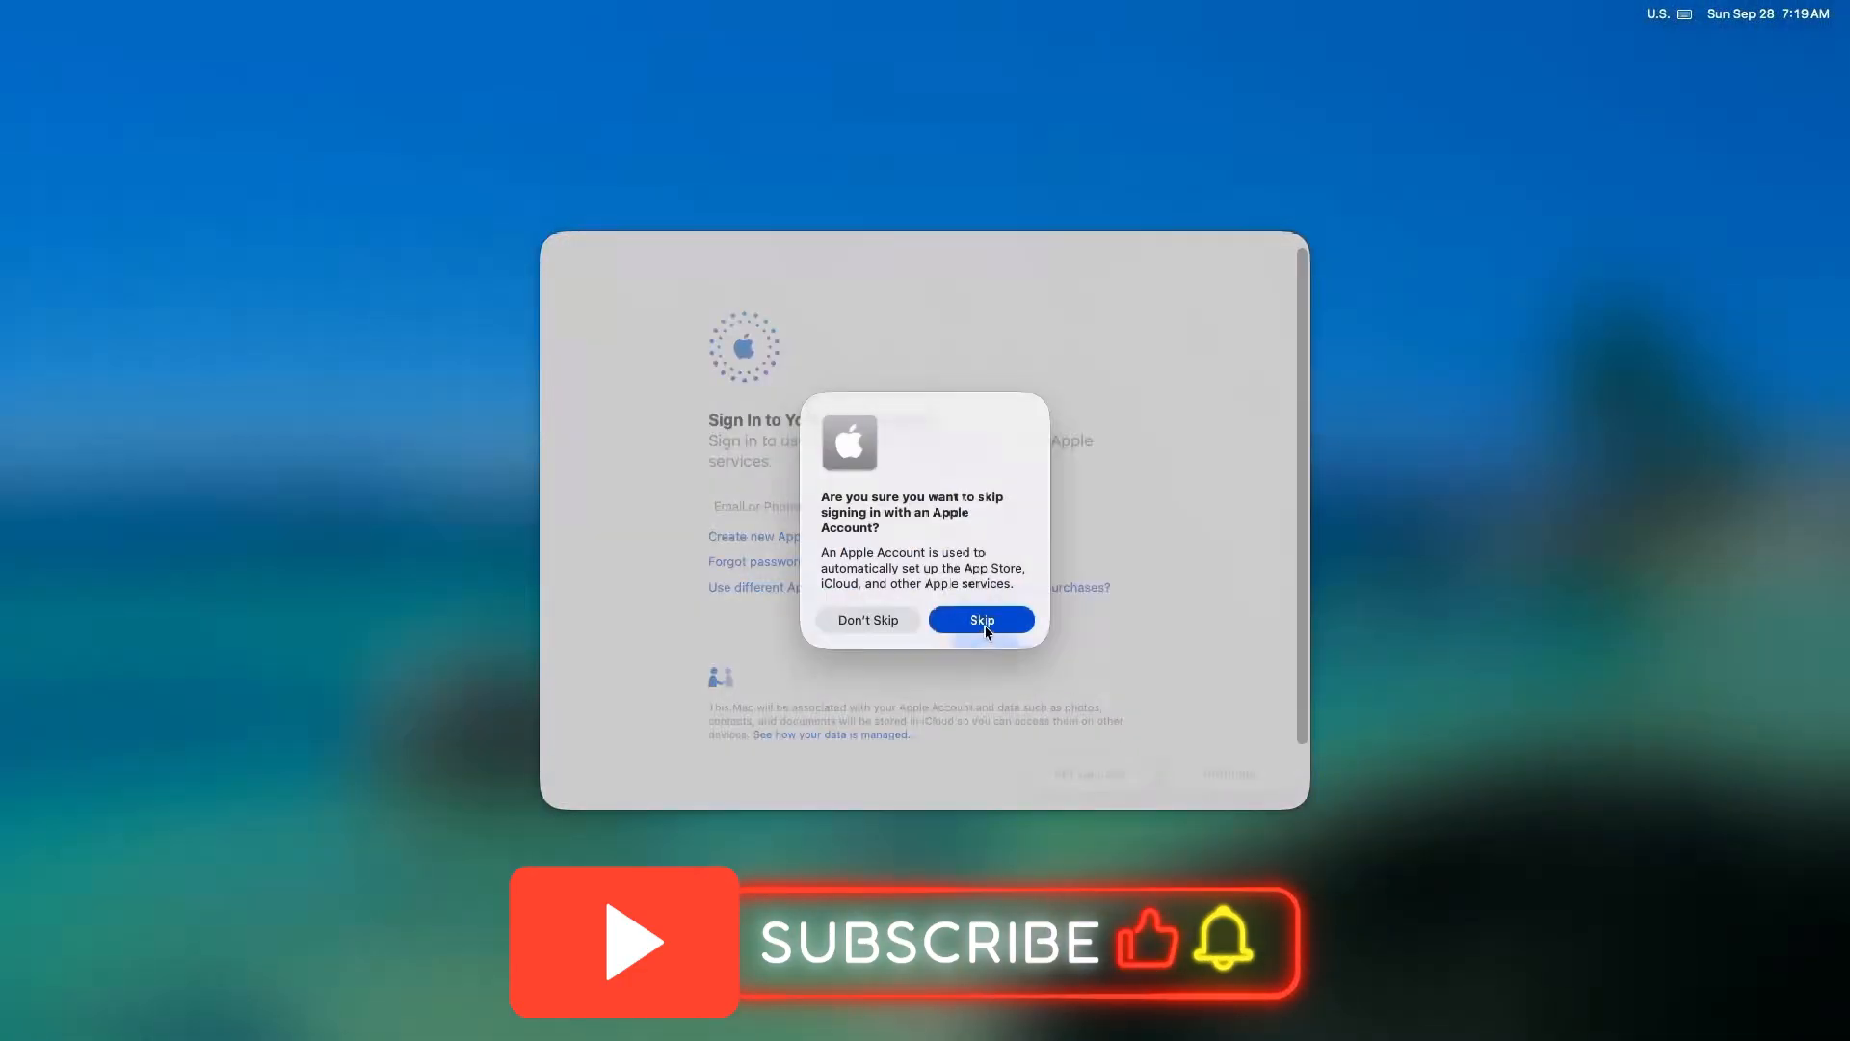
Skip Apple Account sign-in, accept the time zone, pass Screen Time, and keep Auto appearance.
left_click(979, 620)
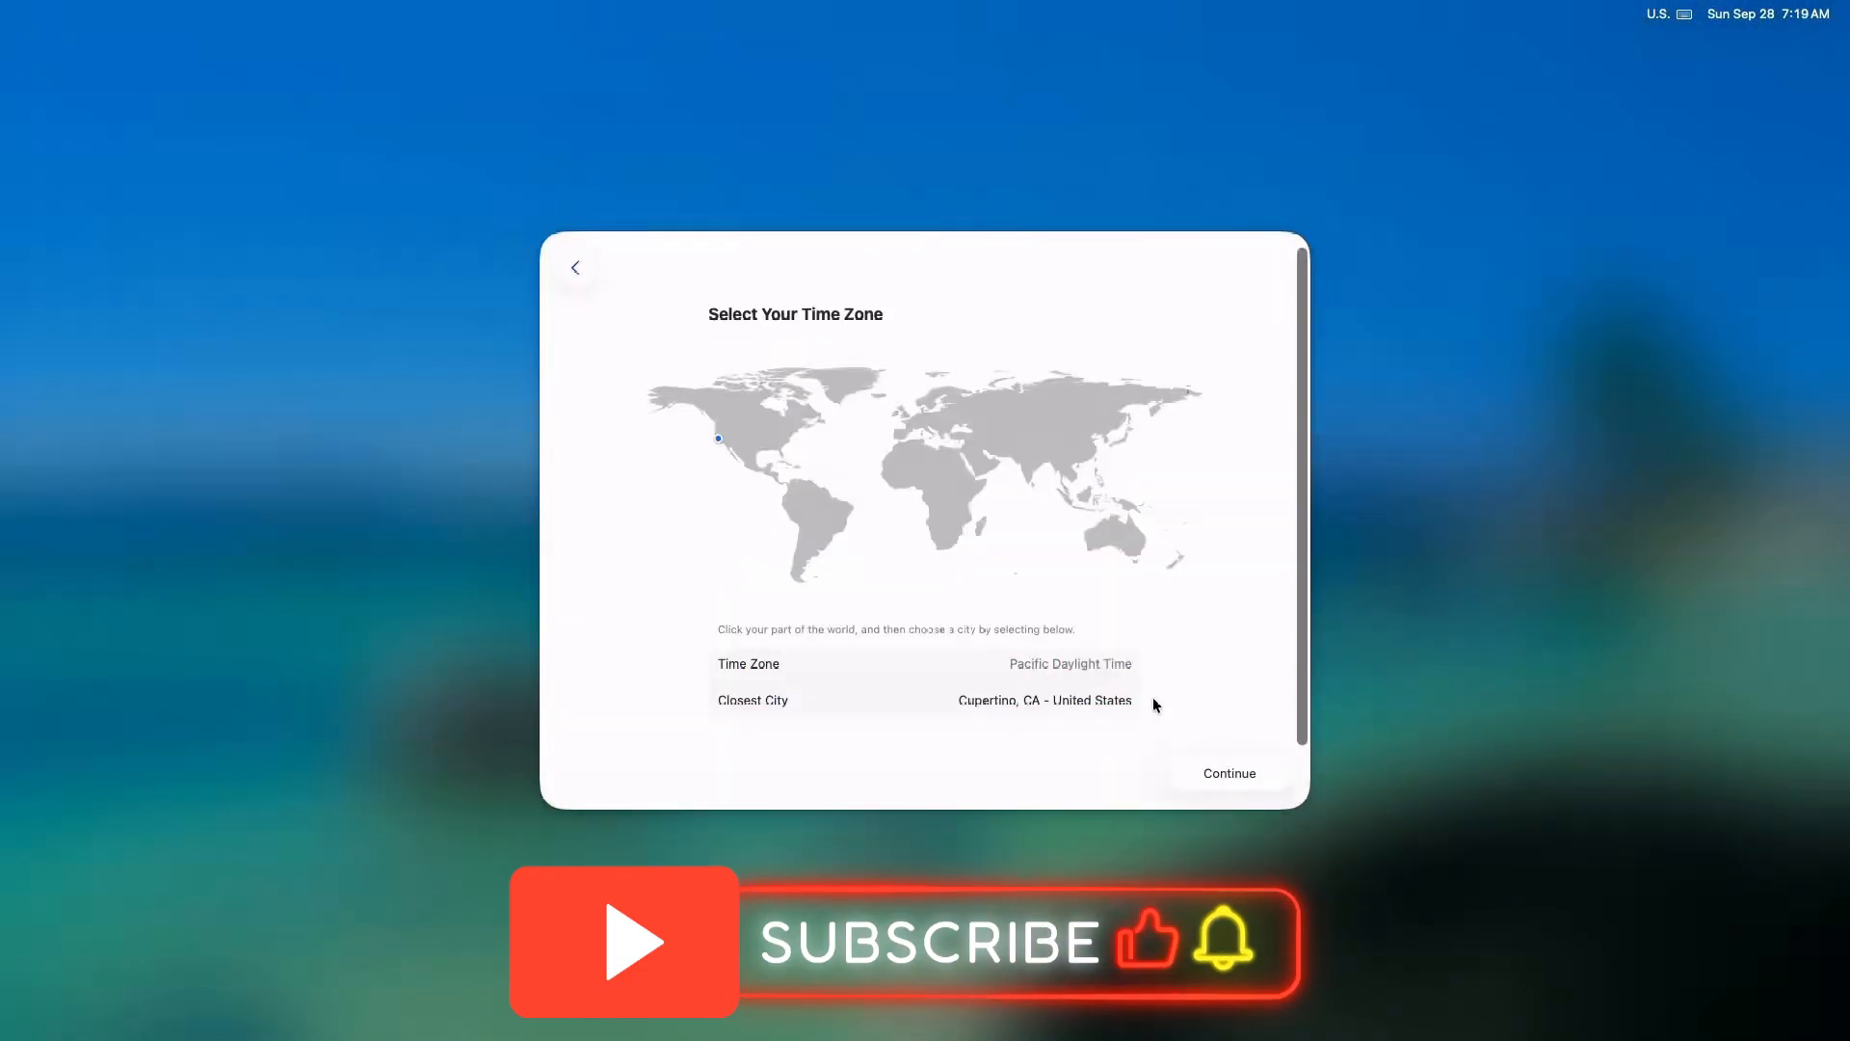
left_click(1227, 773)
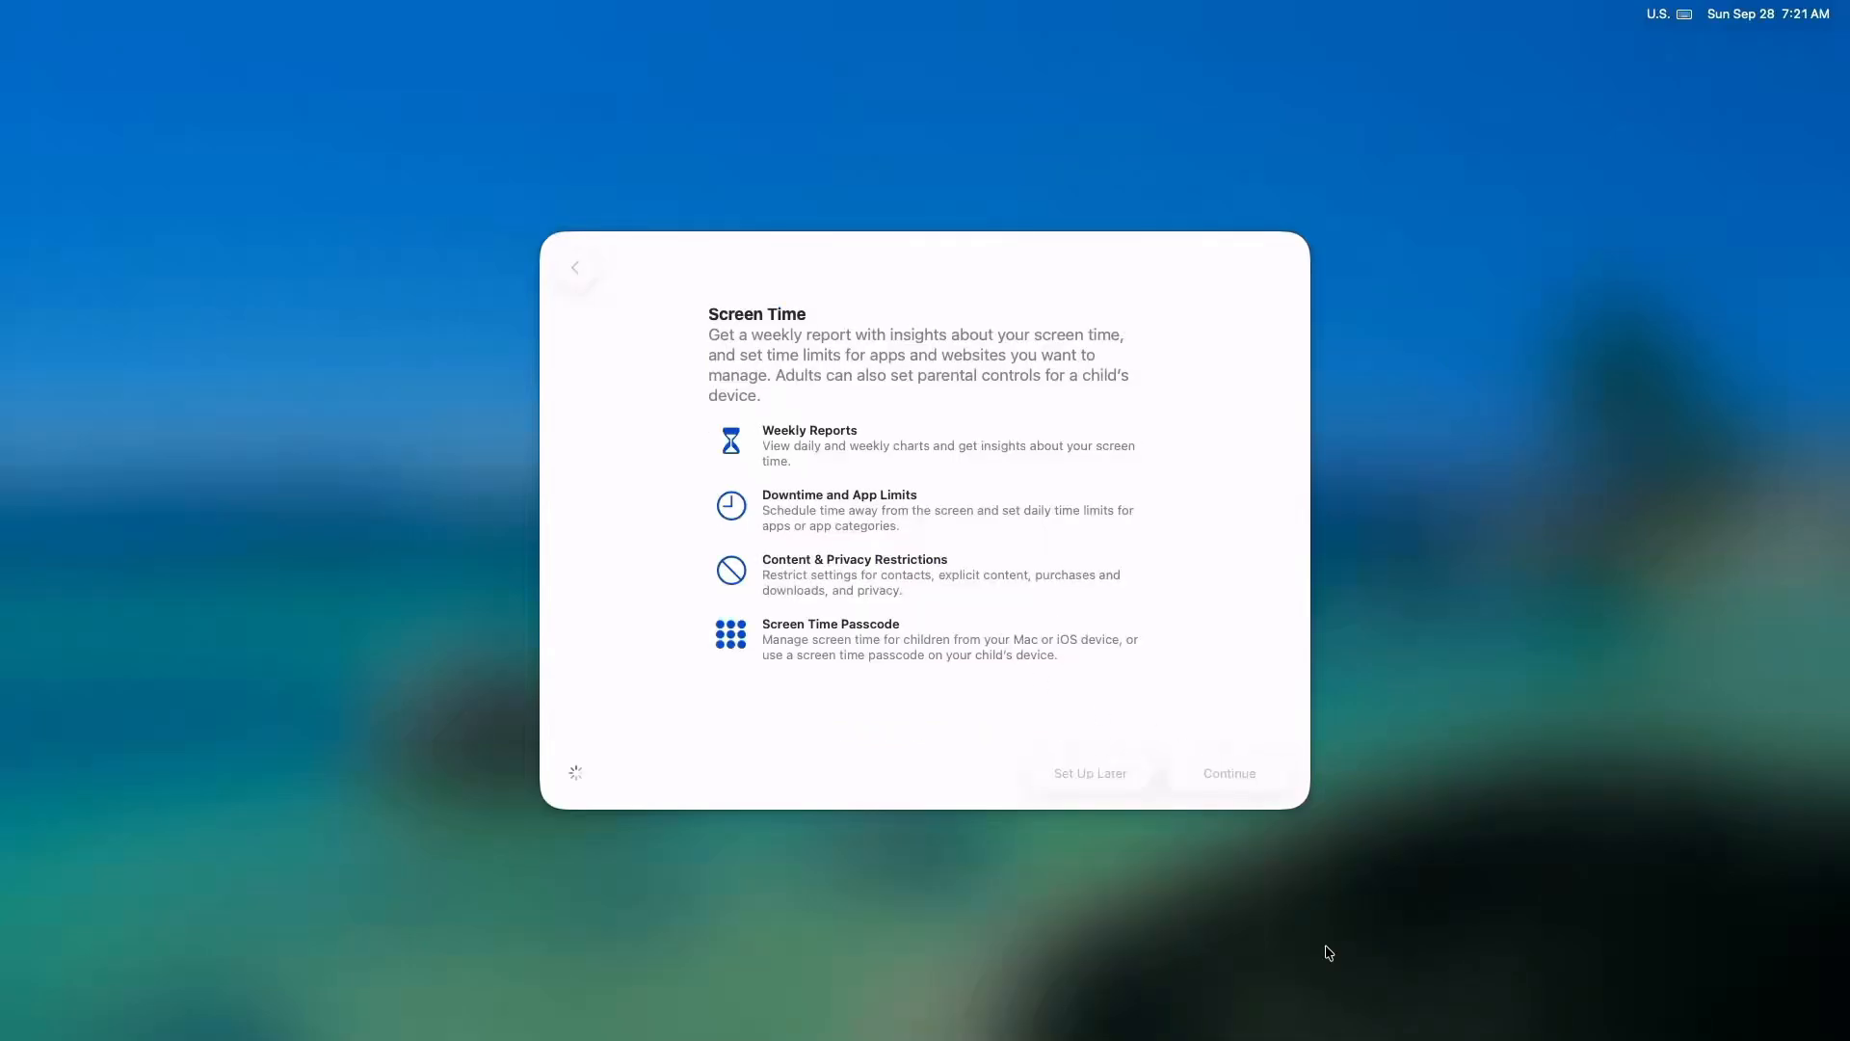
left_click(1227, 773)
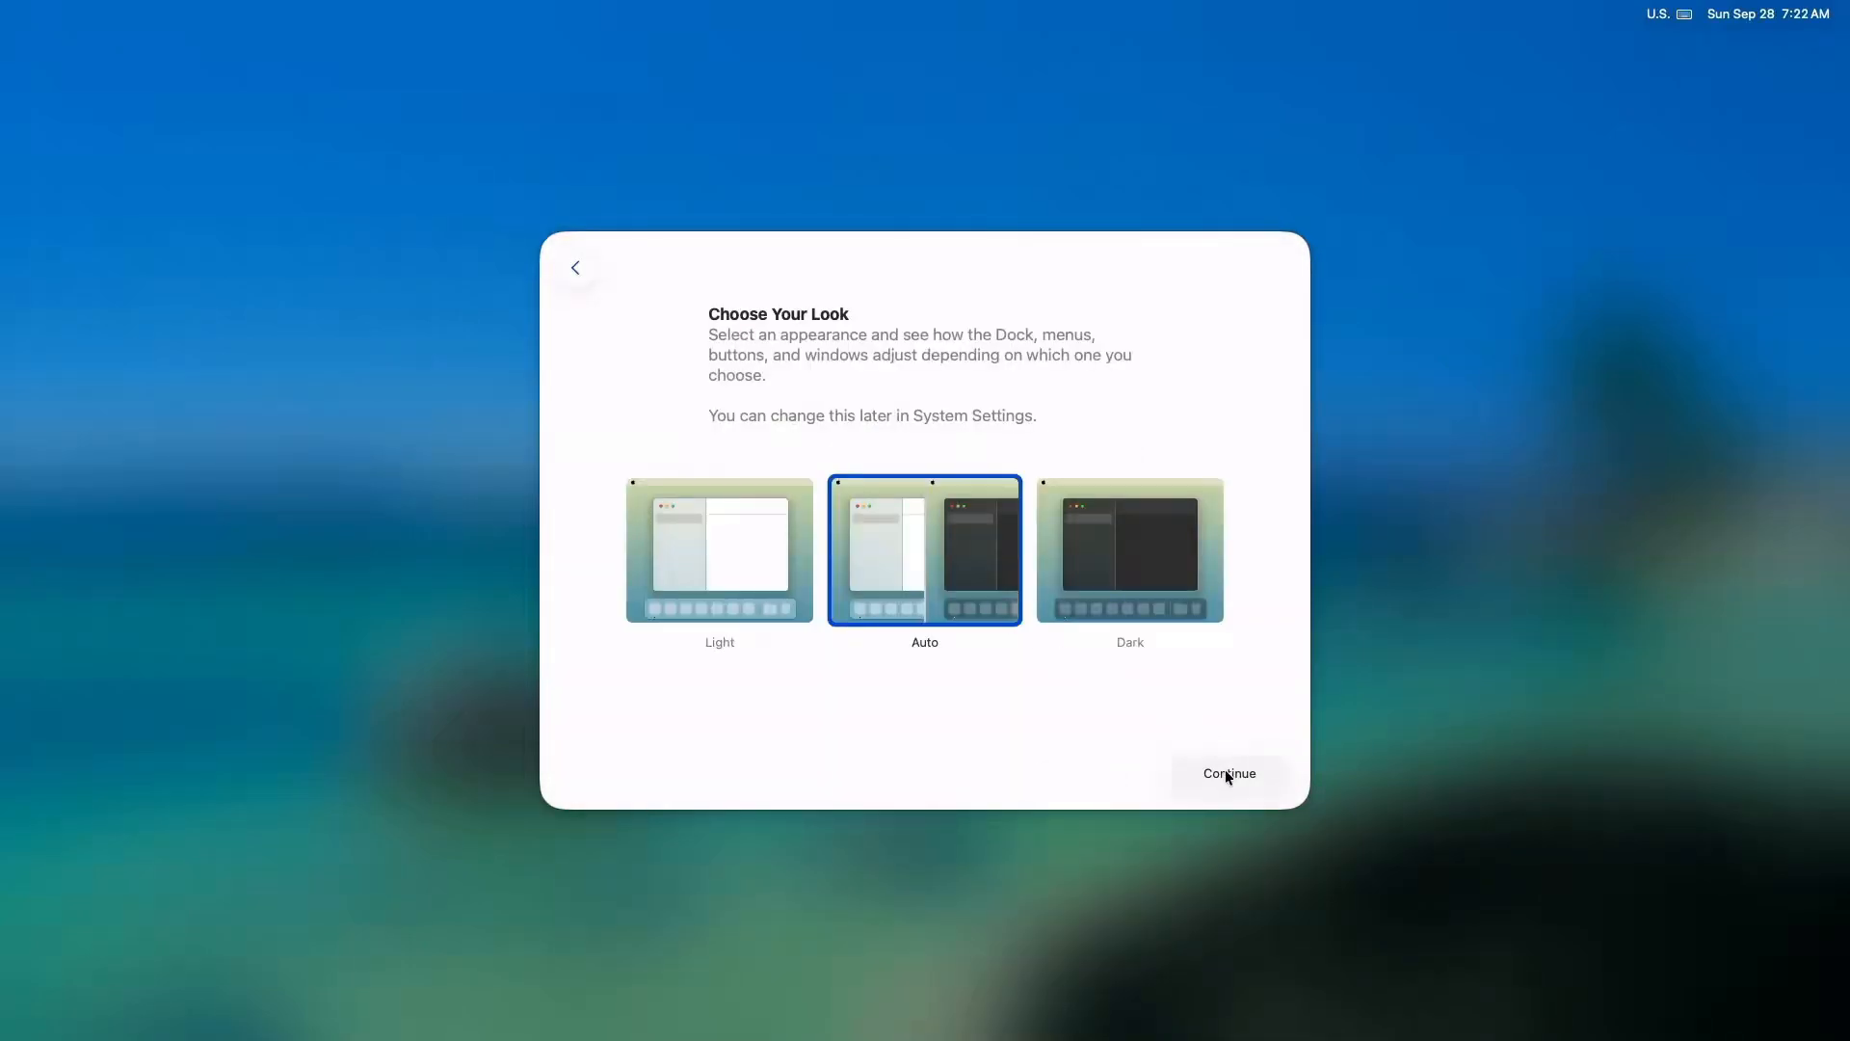
left_click(1227, 773)
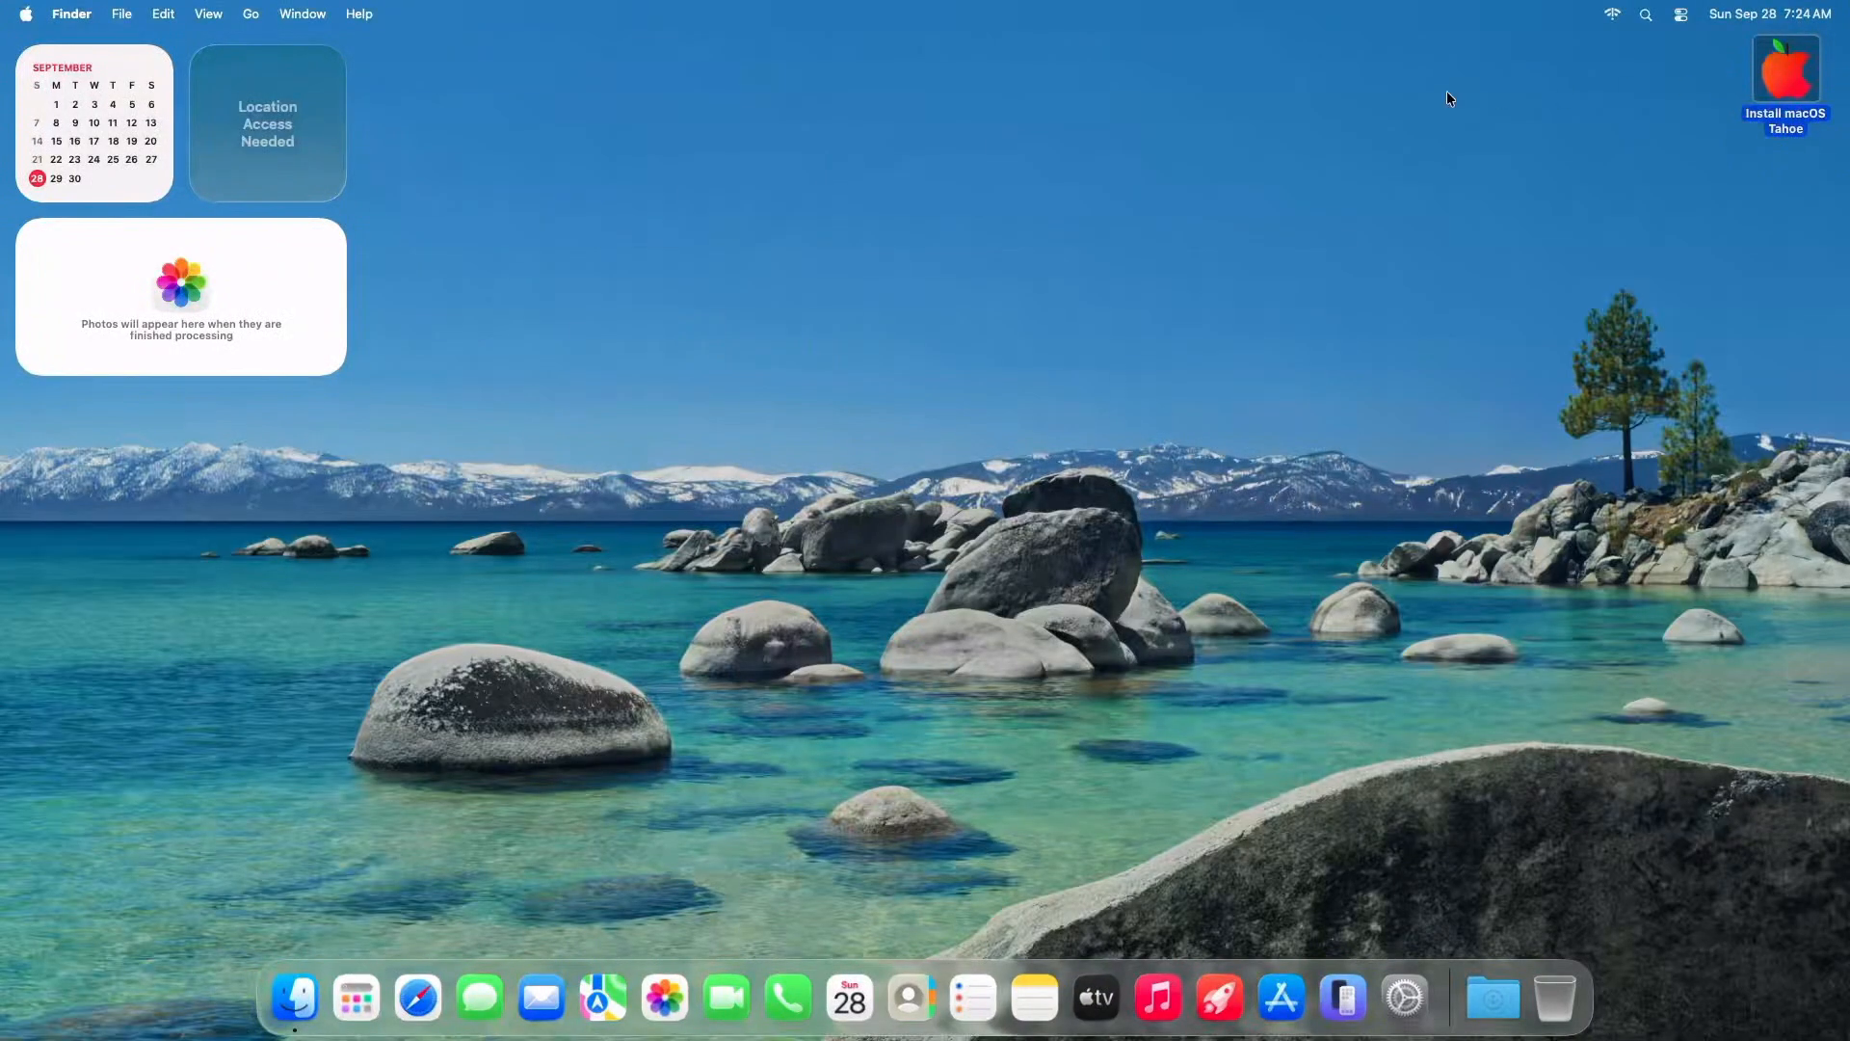
Open Install macOS Tahoe's FILES folder and launch OpenCore Configurator.
double_click(1786, 68)
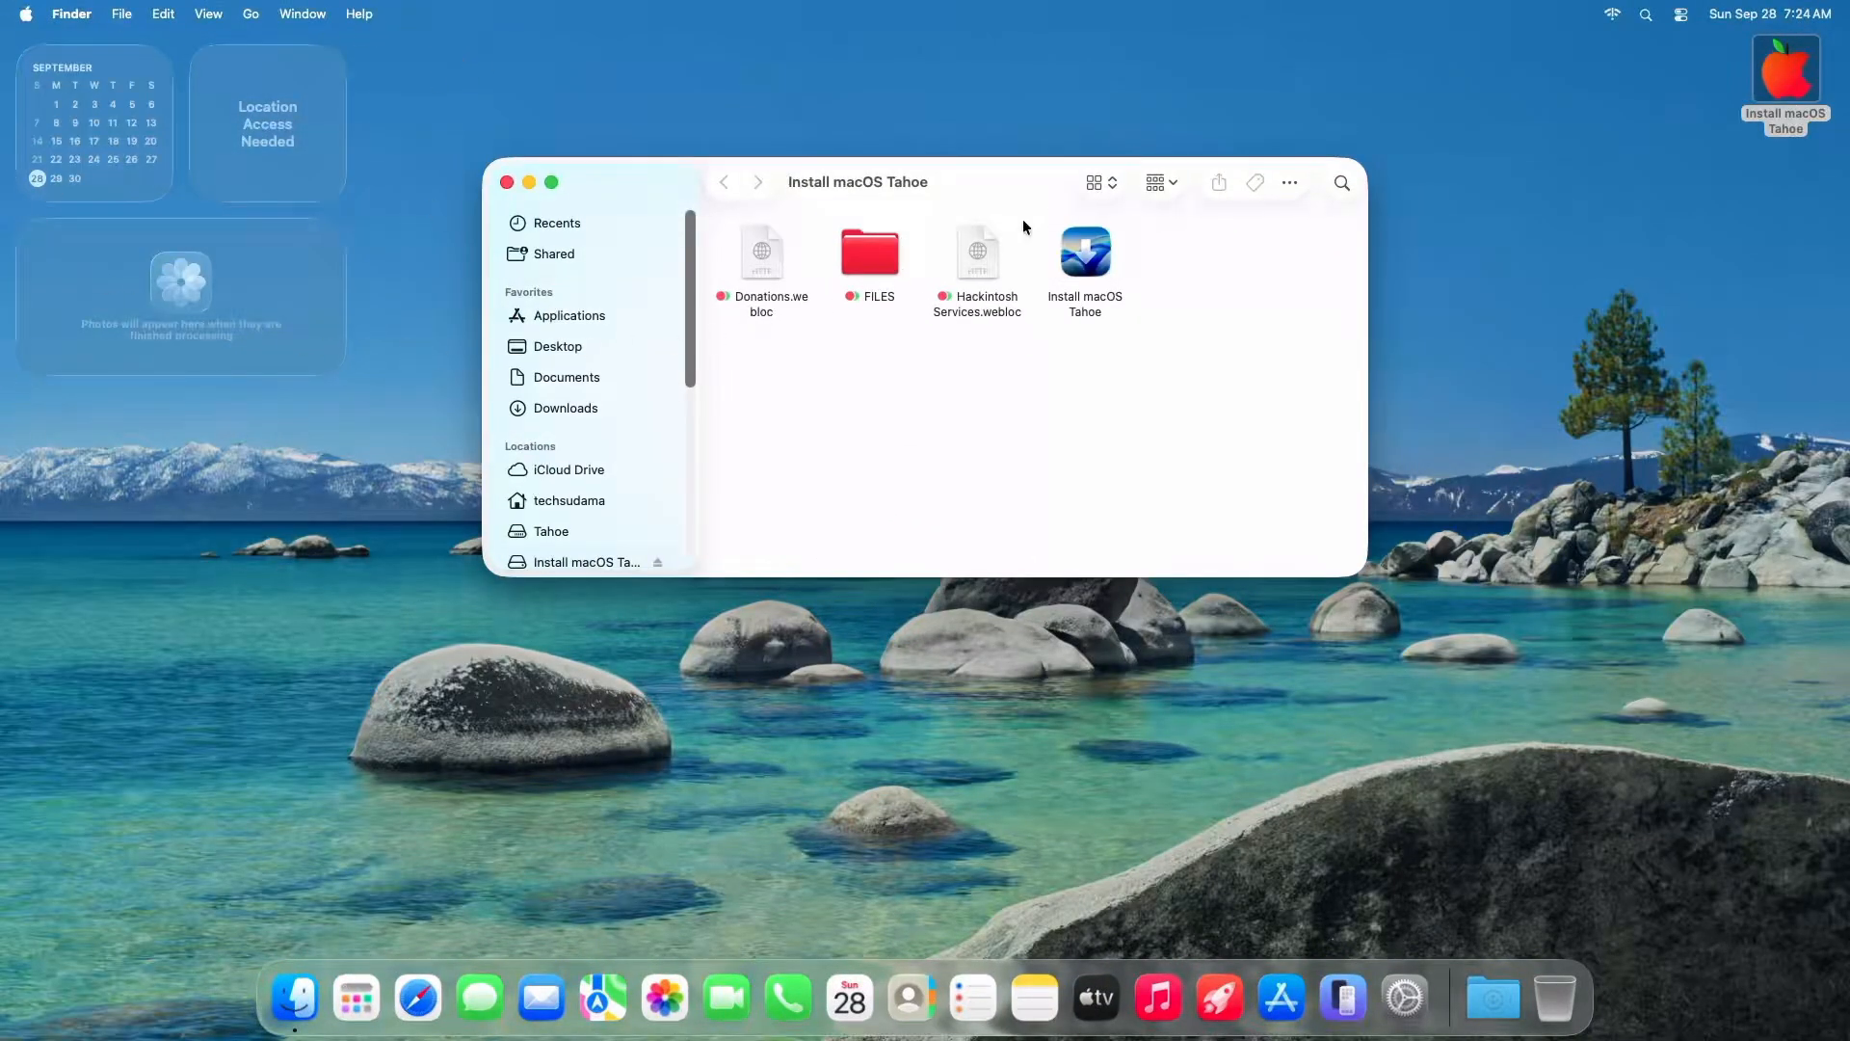
double_click(869, 250)
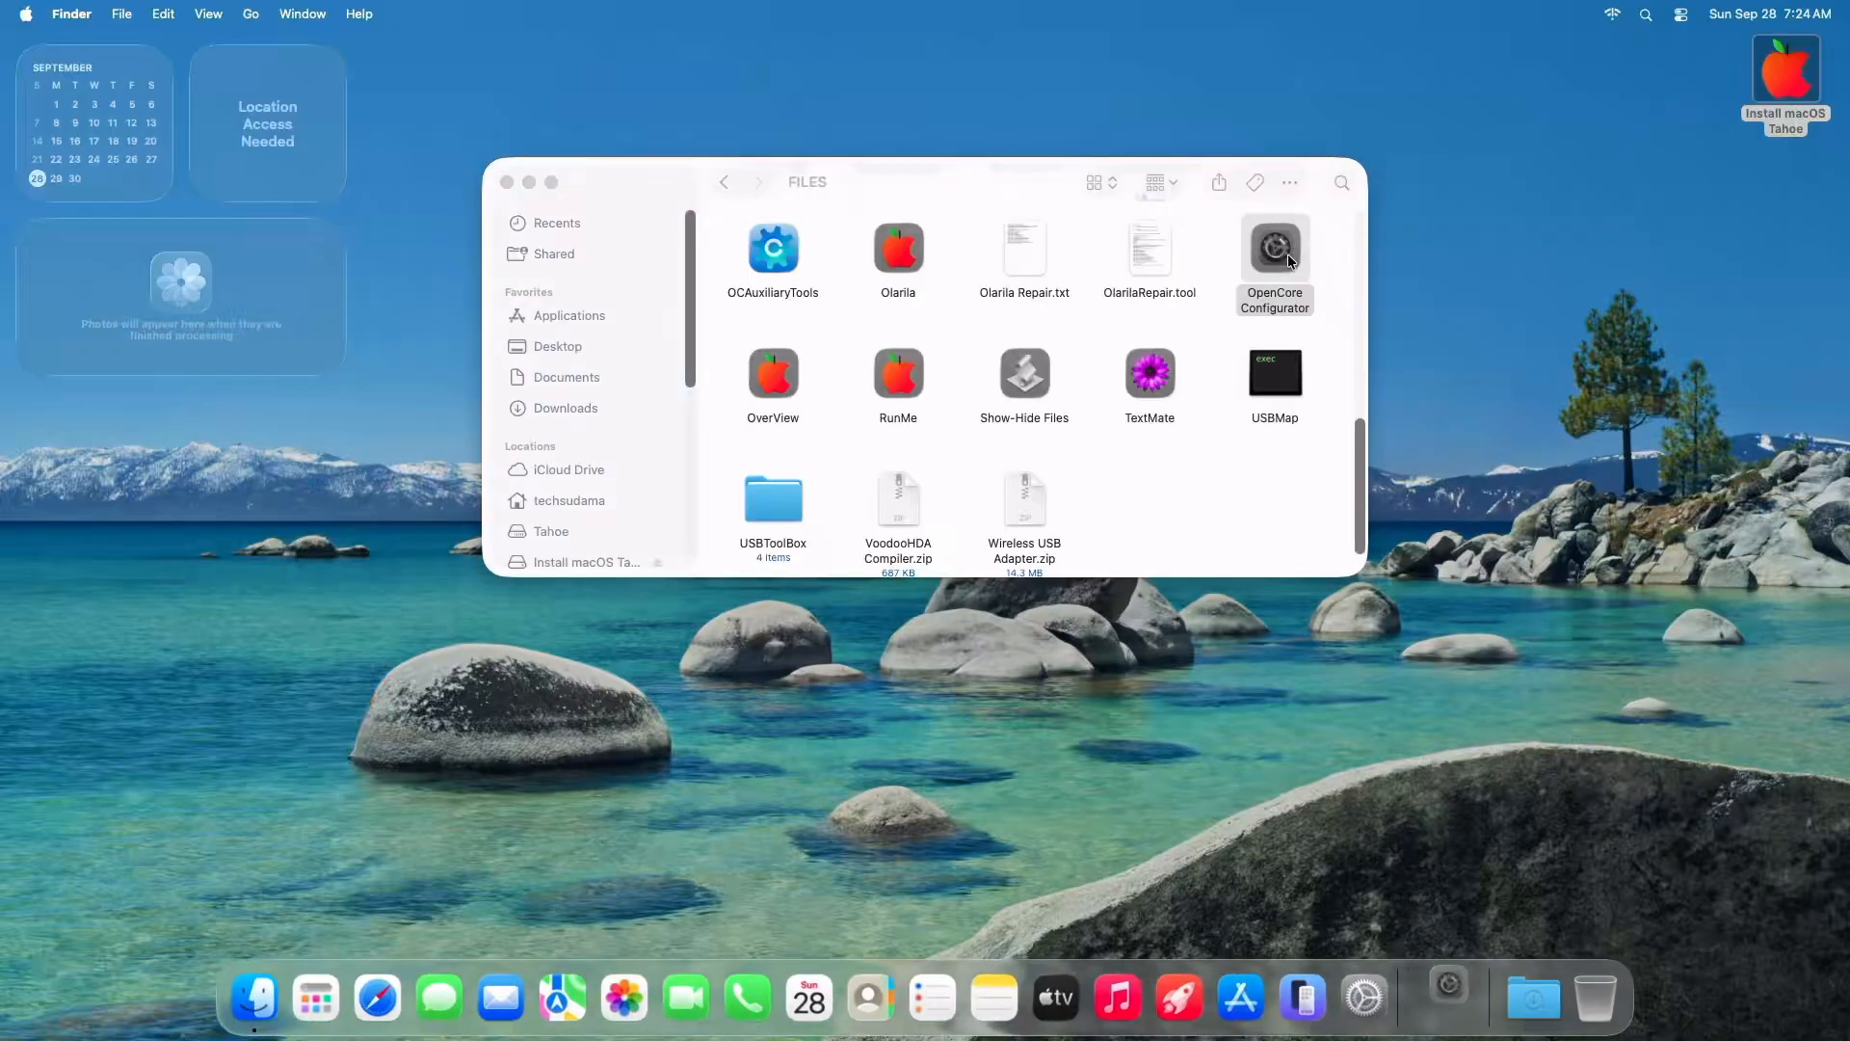
left_click(422, 13)
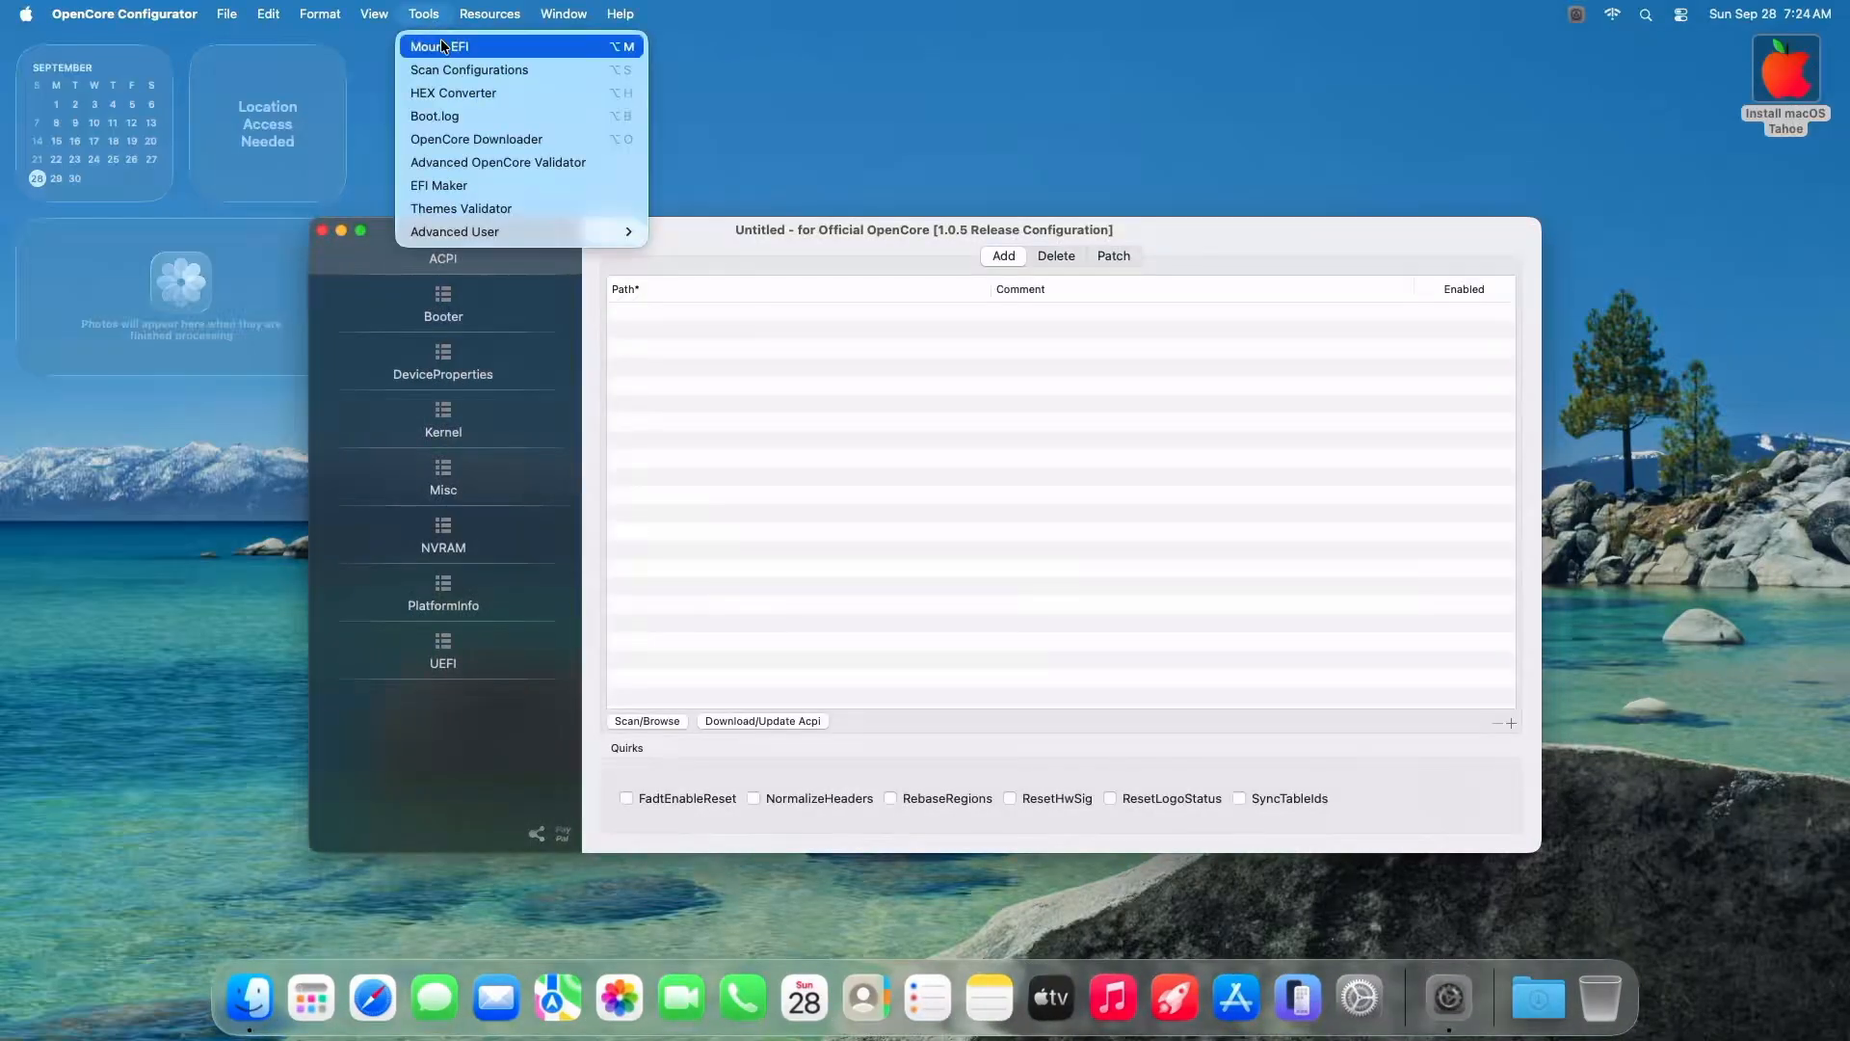
Mount the USB and SSD EFI partitions and open both EFI folders in Finder.
left_click(439, 46)
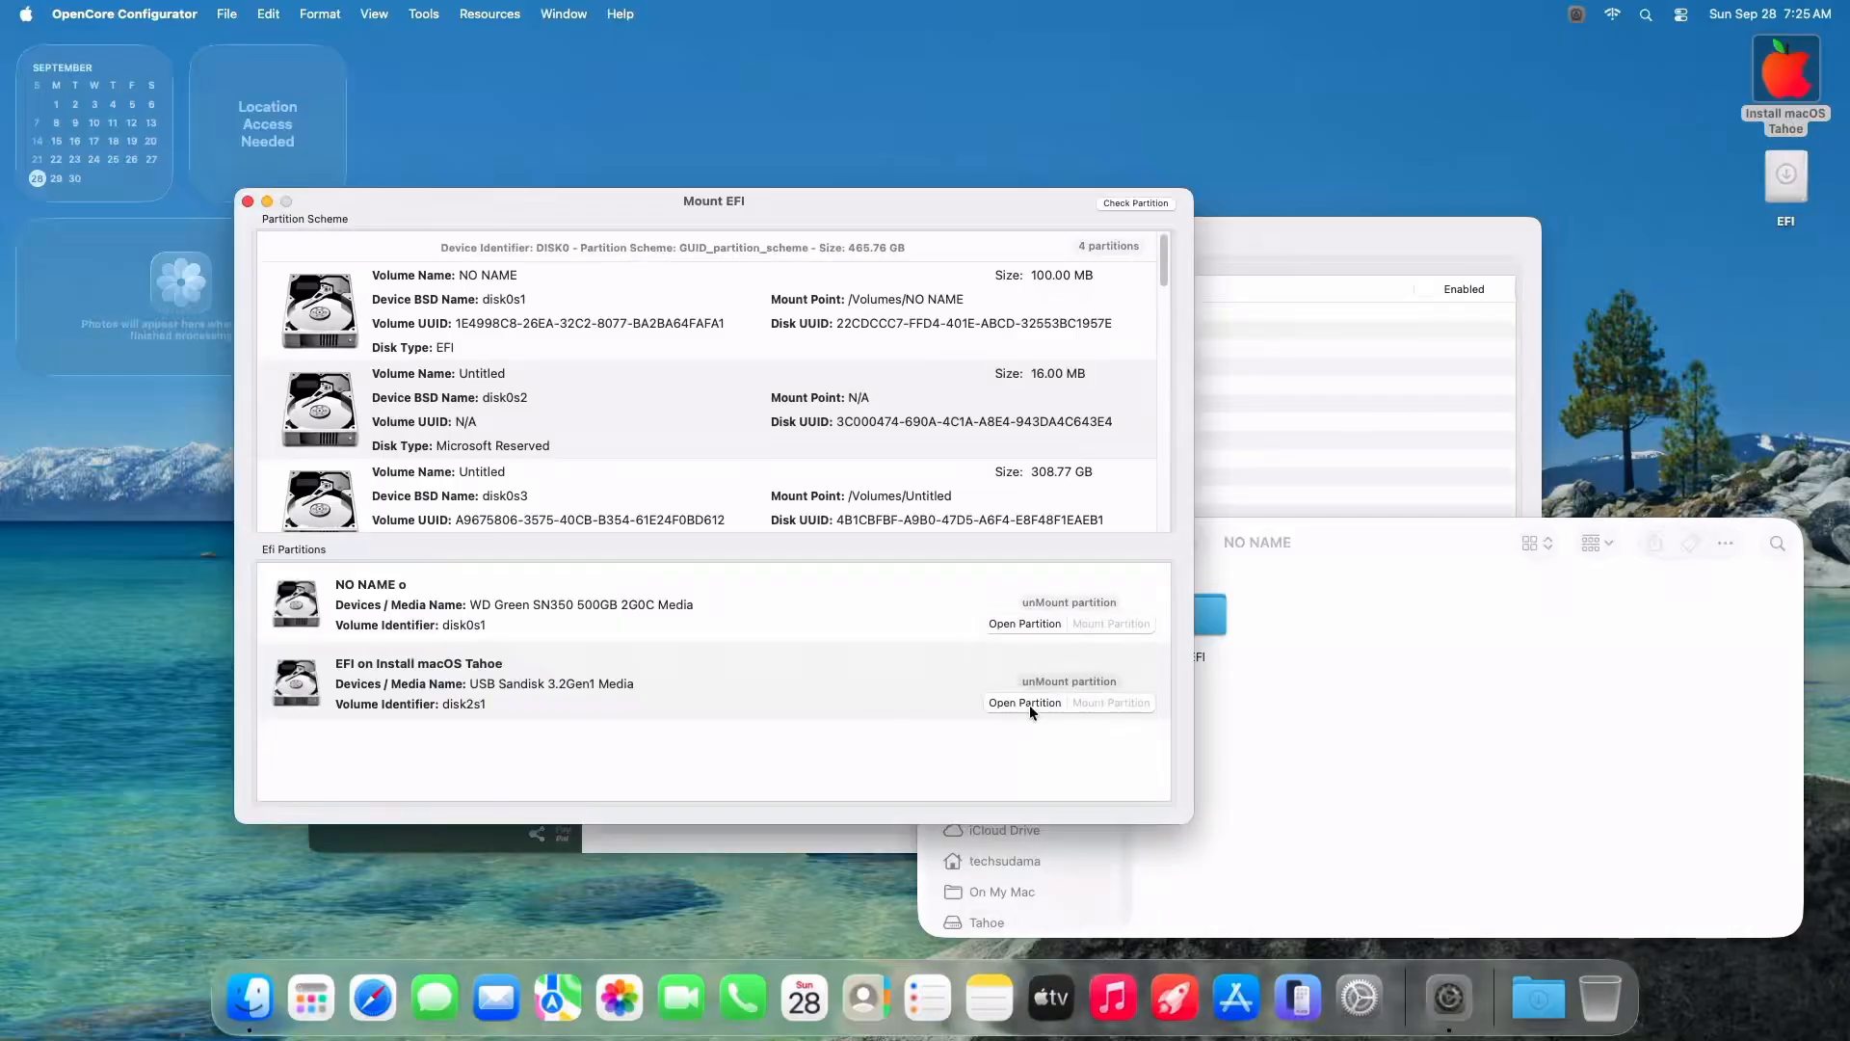
left_click(1025, 704)
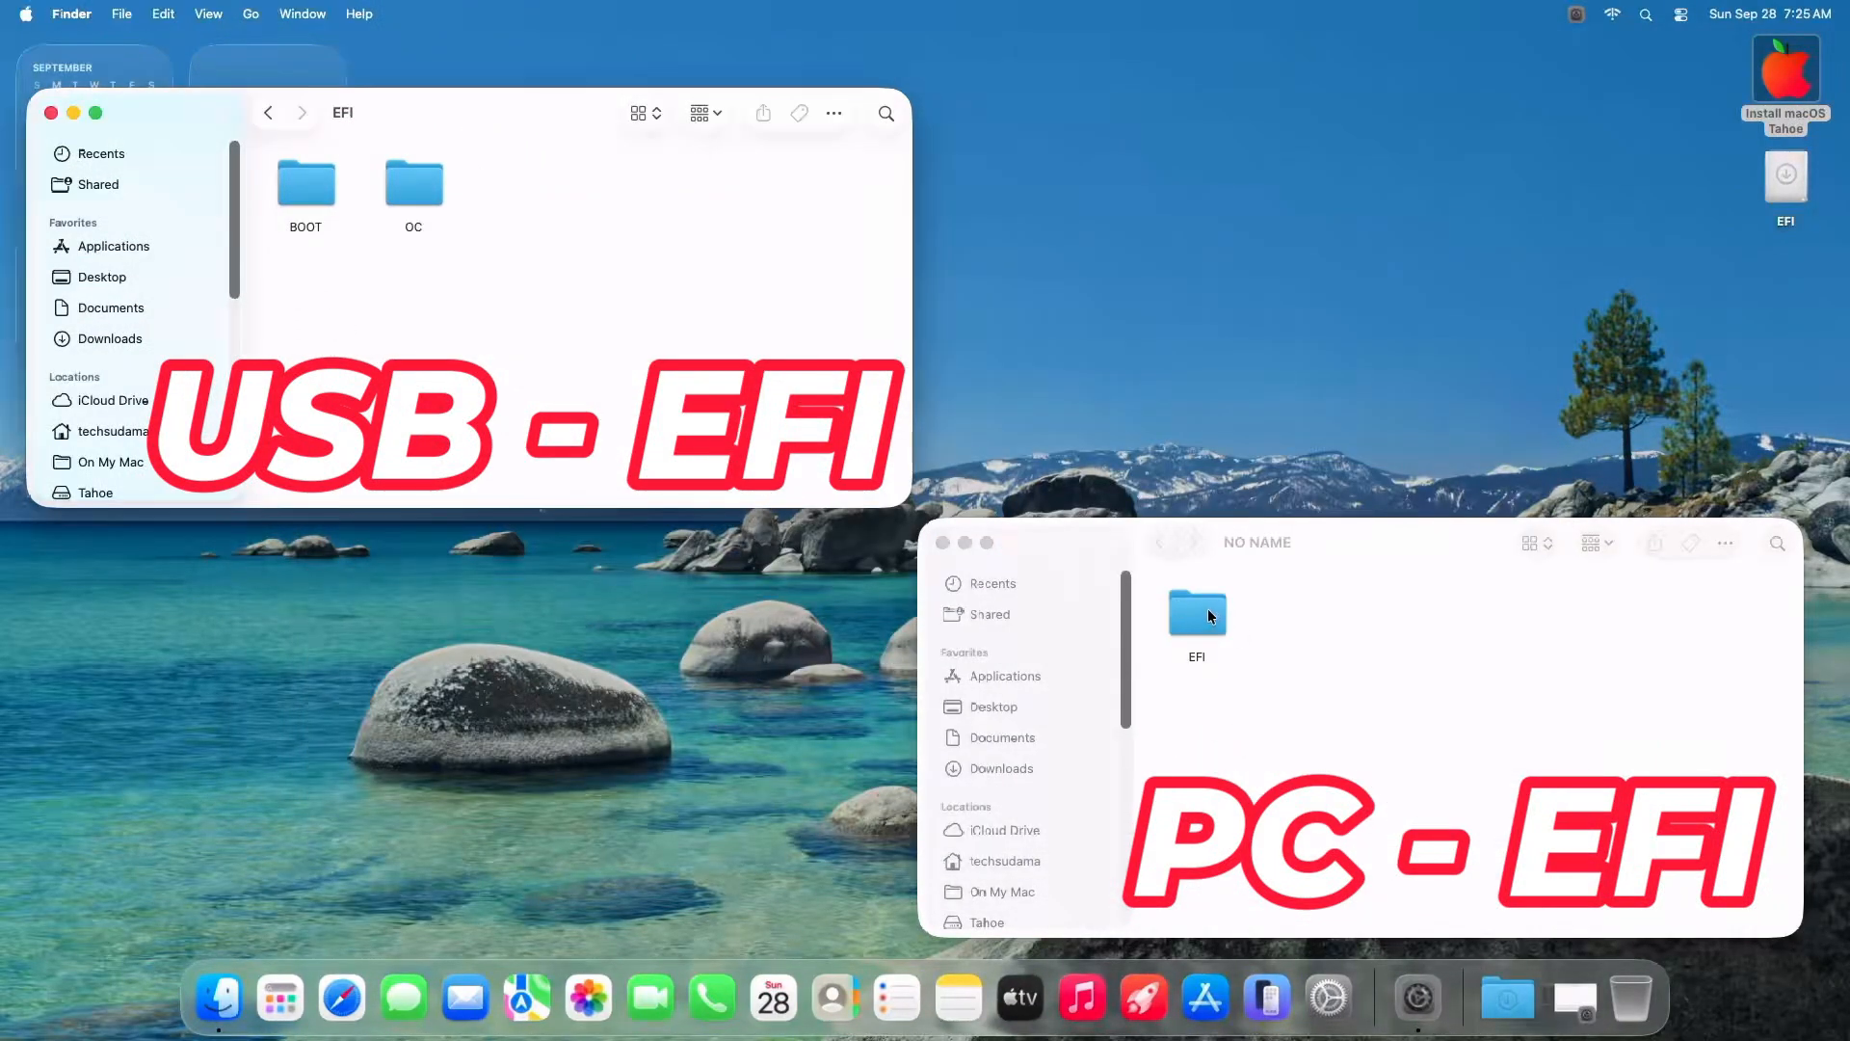
double_click(1195, 613)
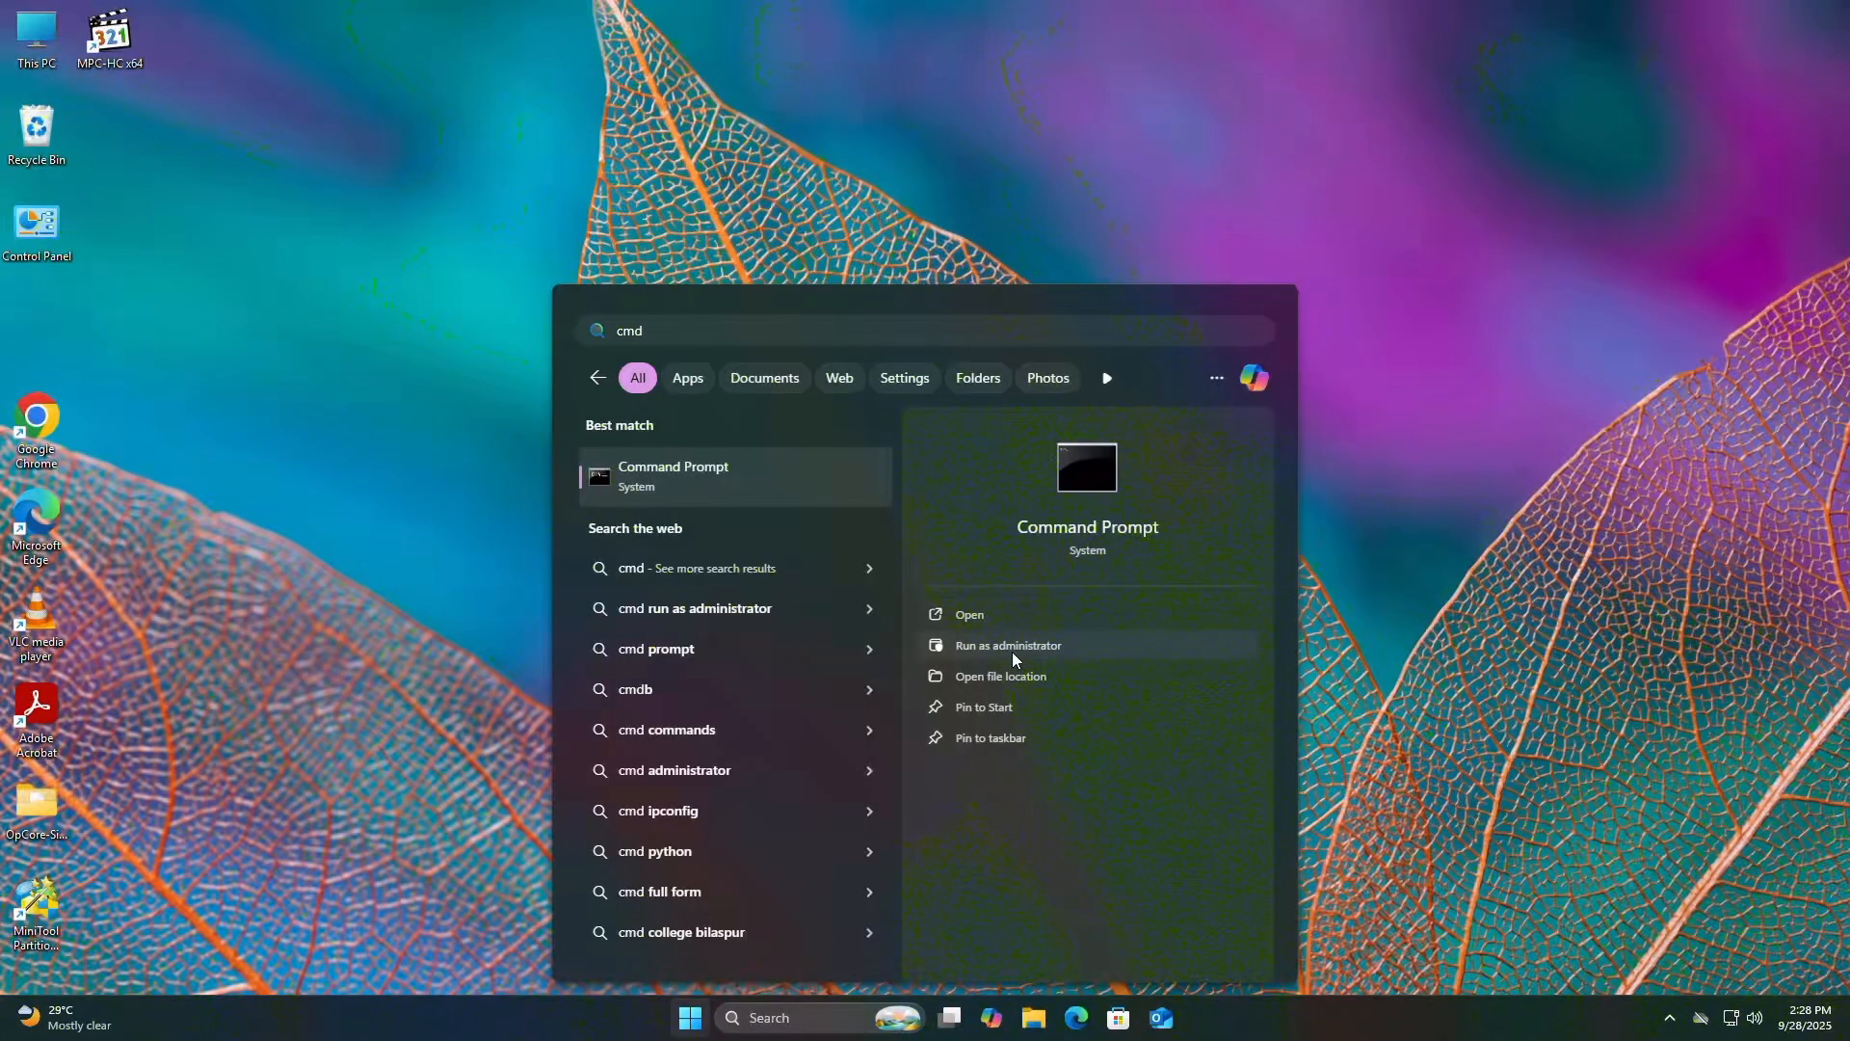
Run bcdedit /set {bootmgr} path \efi\boot\bootx64.efi in an administrator Command Prompt.
left_click(1006, 645)
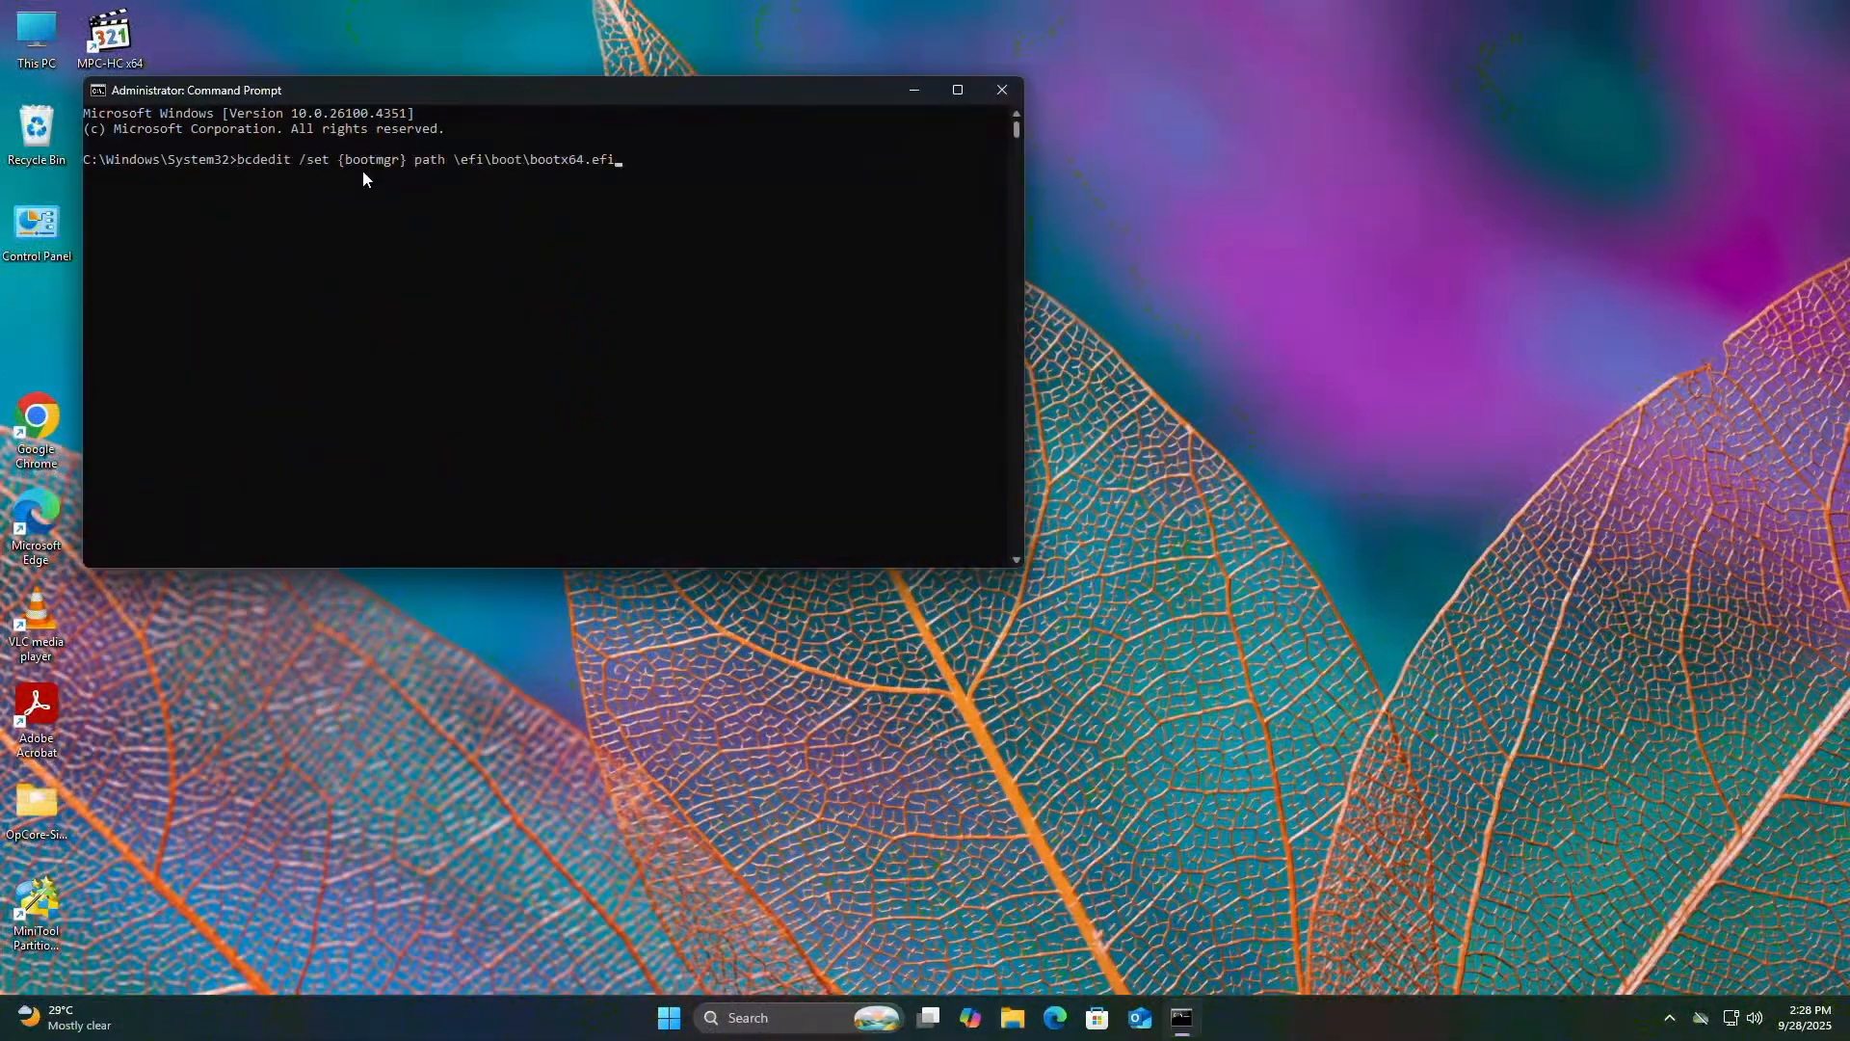
key("Return")
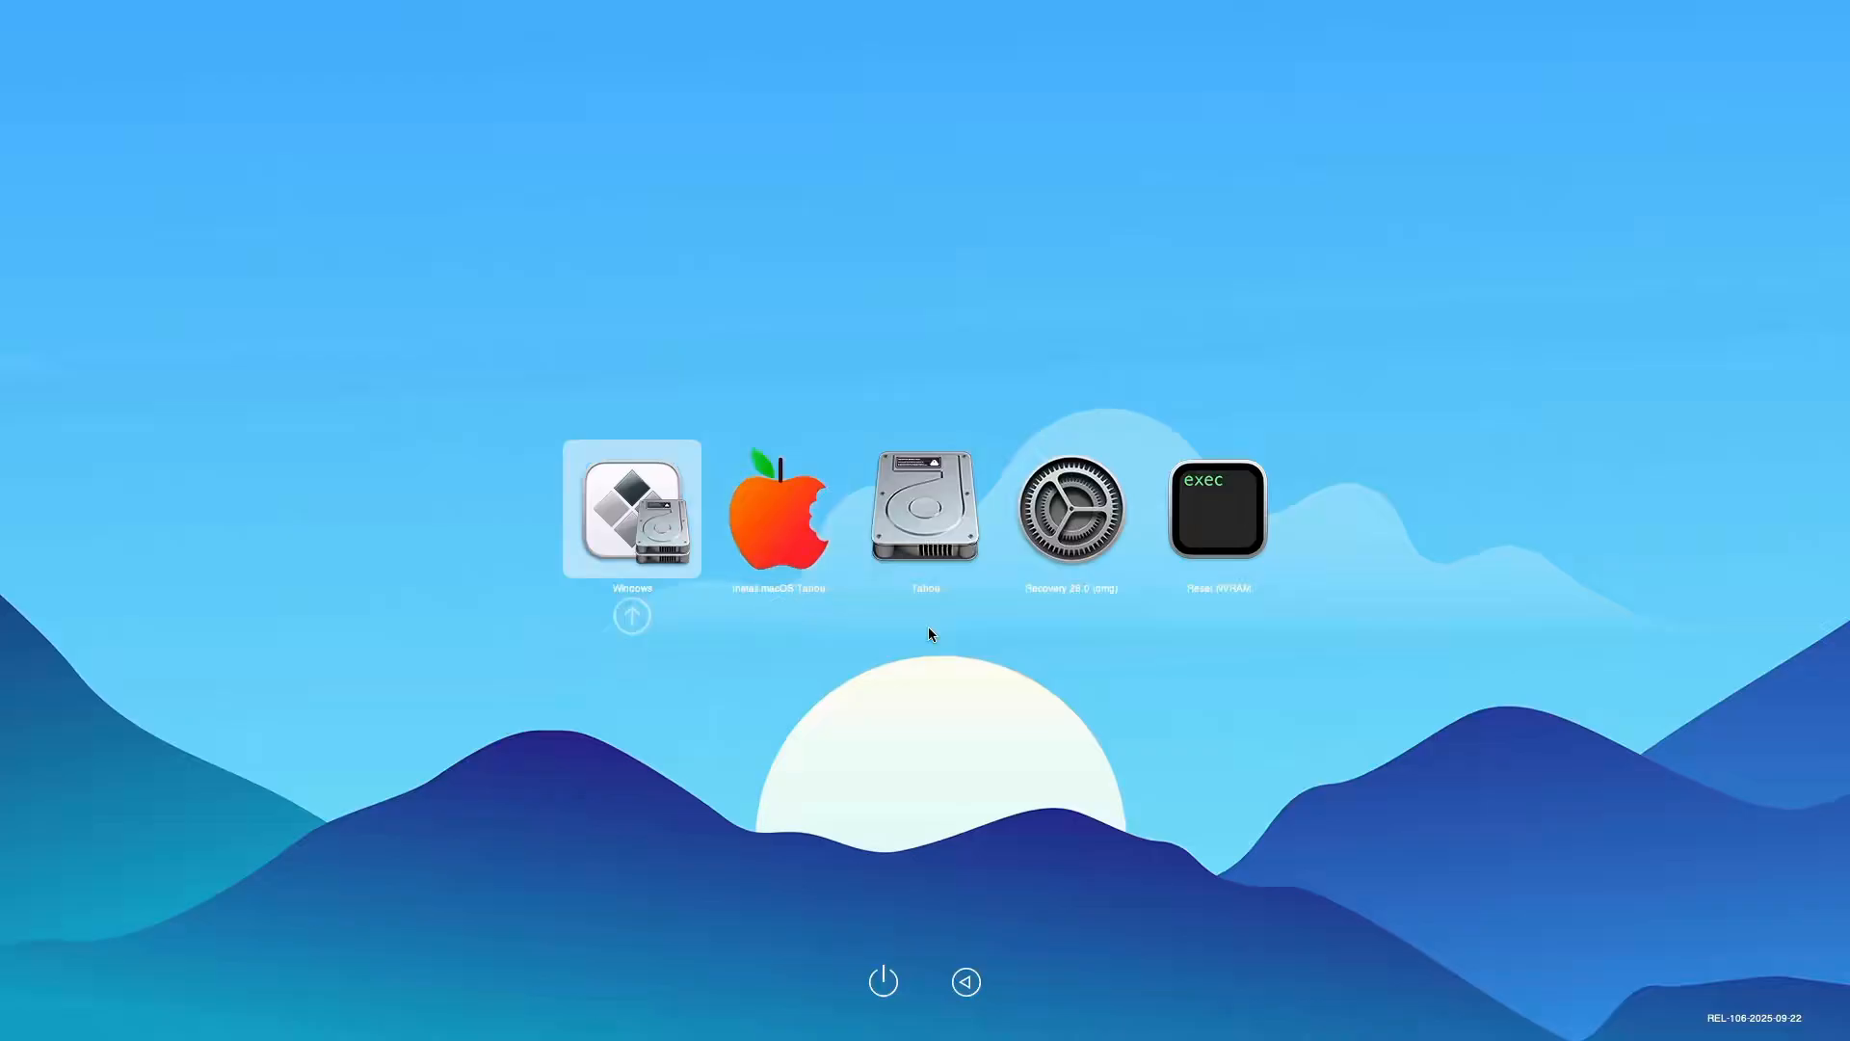
Boot Tahoe from OpenCore and view About This Mac showing macOS Tahoe 26.0.
left_click(926, 511)
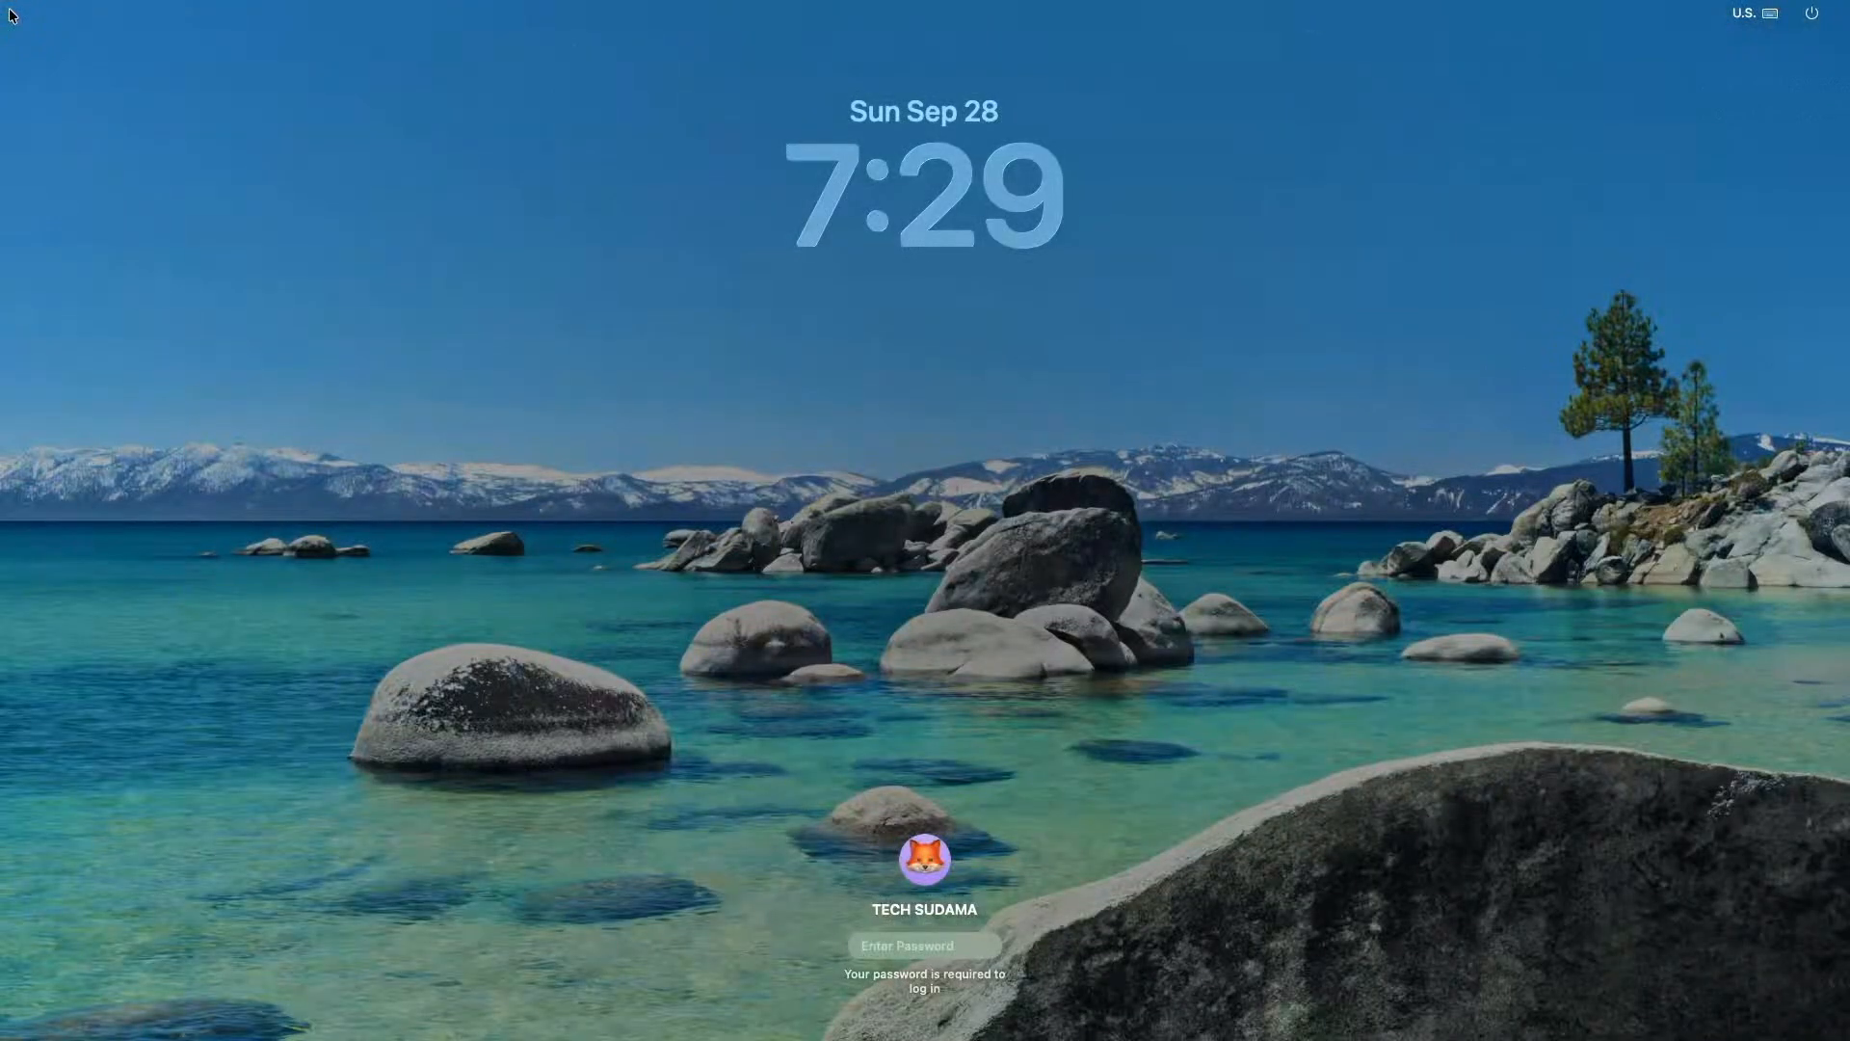
left_click(26, 13)
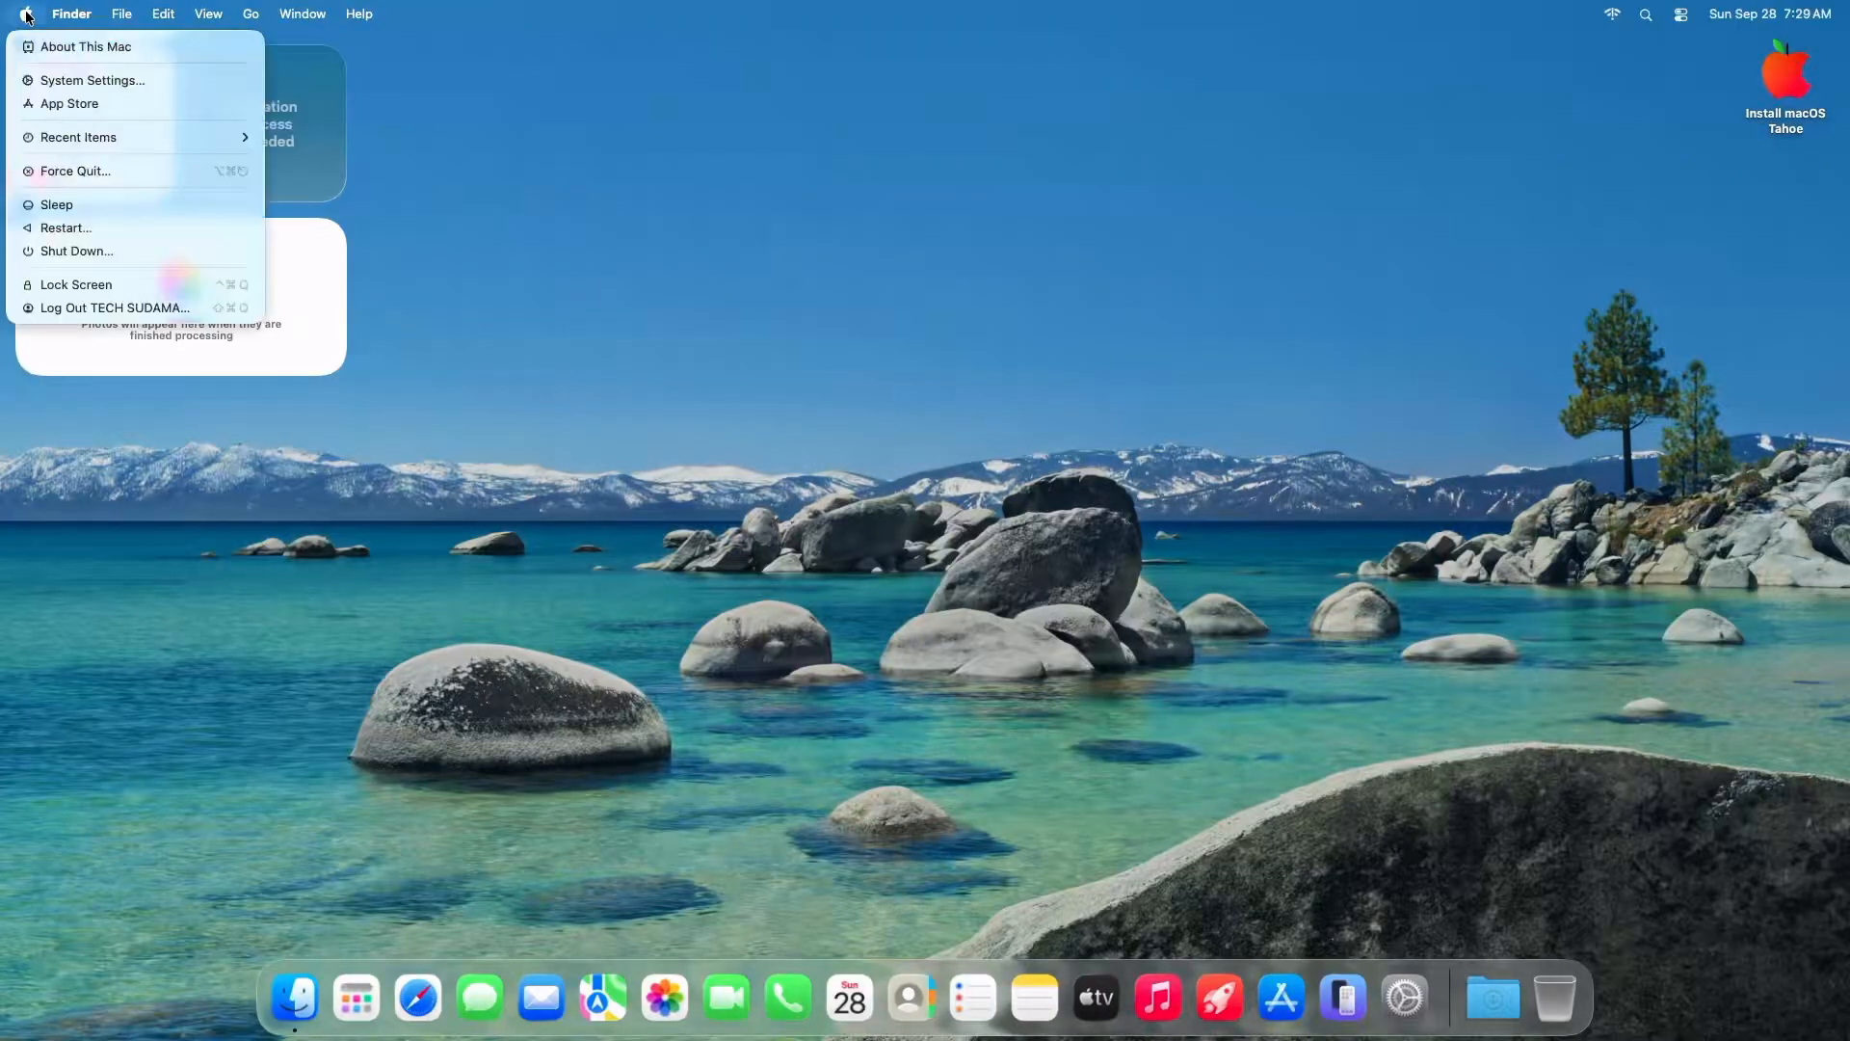
left_click(85, 46)
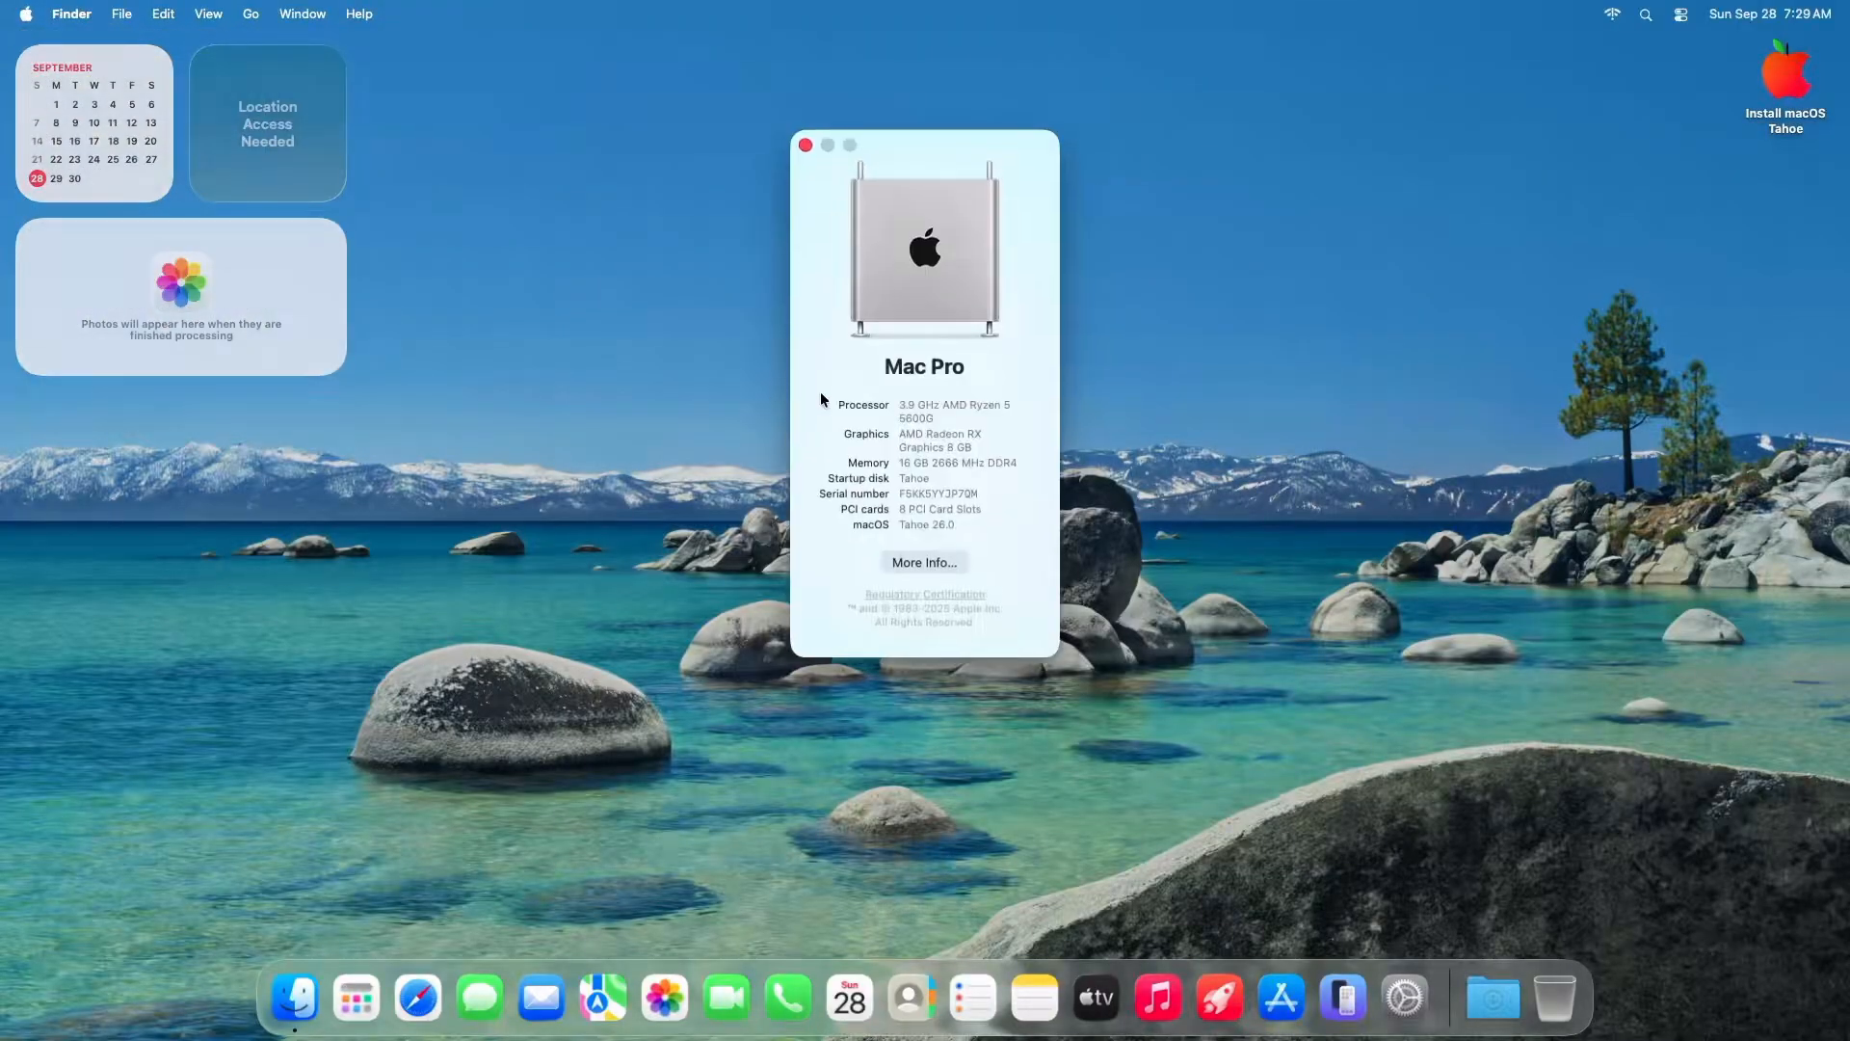